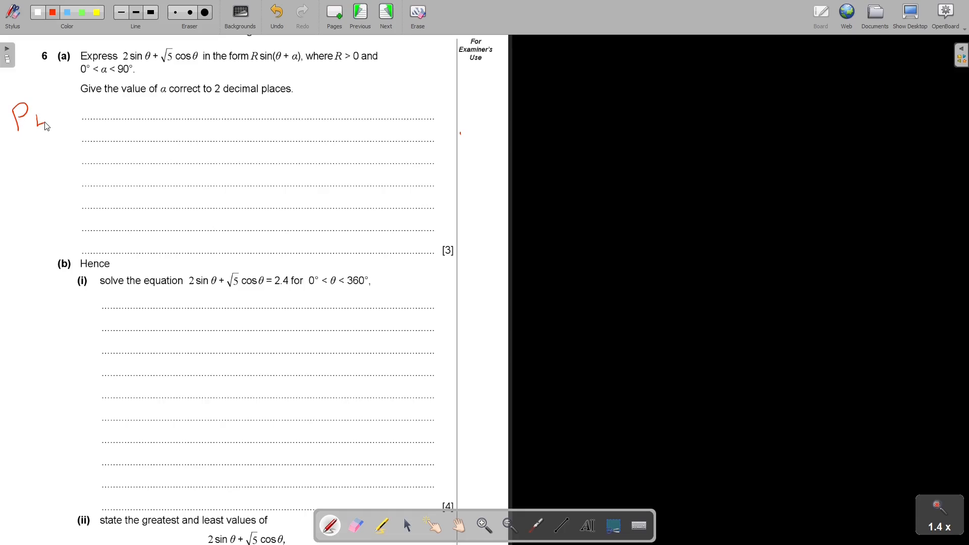
# - In red, note P461 Ex22 in the margin and write 2sinθ + √5cosθ = R sin(θ + α)
pyautogui.moveTo(31, 114); pyautogui.dragTo(19, 161)
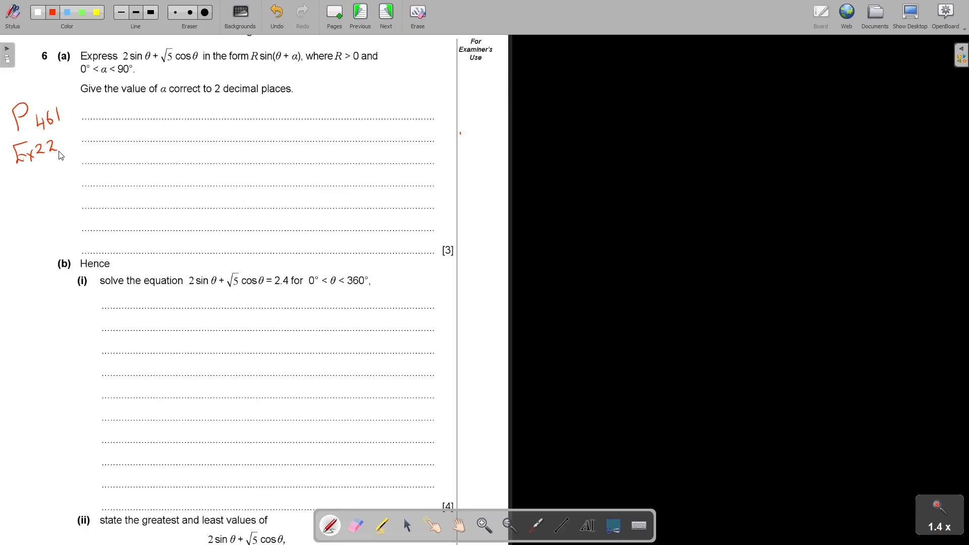
pyautogui.moveTo(90, 121); pyautogui.dragTo(105, 111)
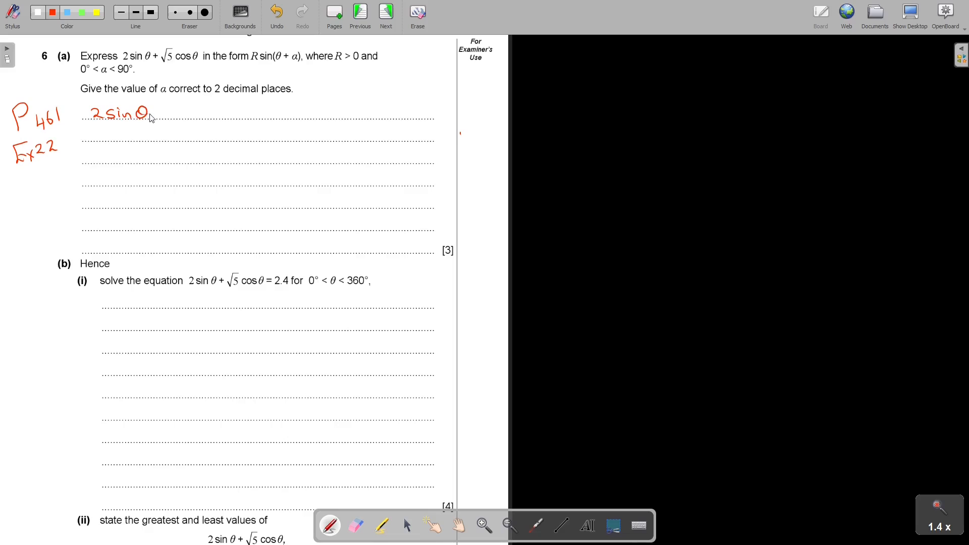
pyautogui.moveTo(160, 114); pyautogui.dragTo(195, 121)
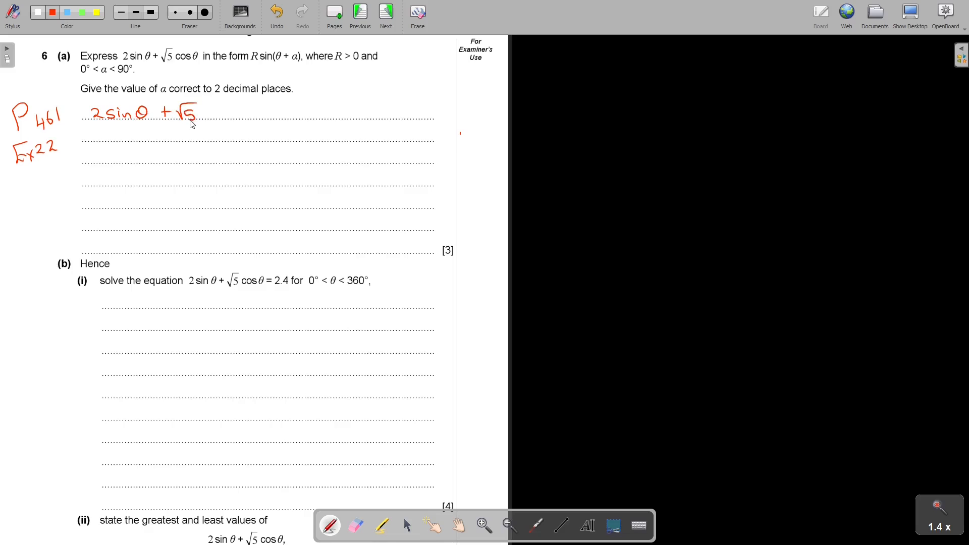
pyautogui.moveTo(201, 113); pyautogui.dragTo(243, 115)
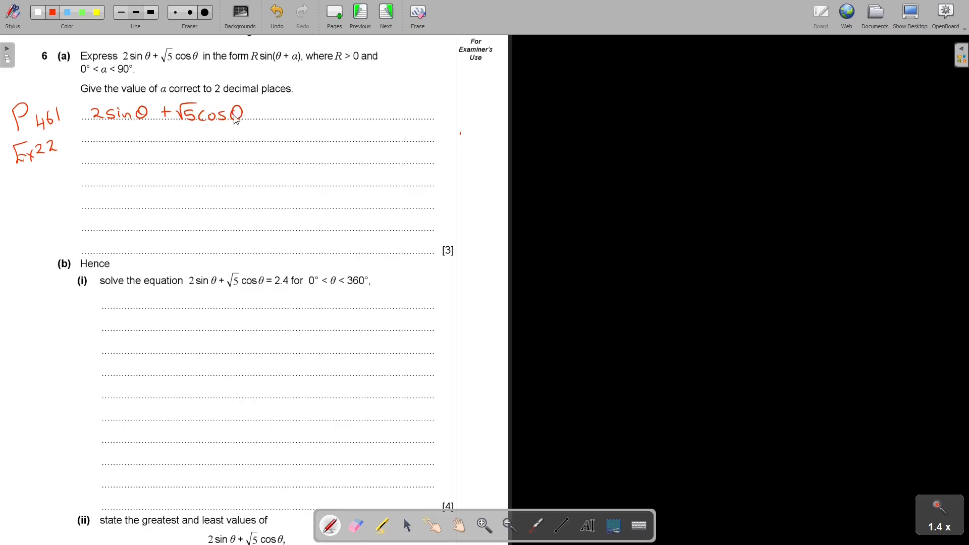
pyautogui.moveTo(246, 113); pyautogui.dragTo(262, 112)
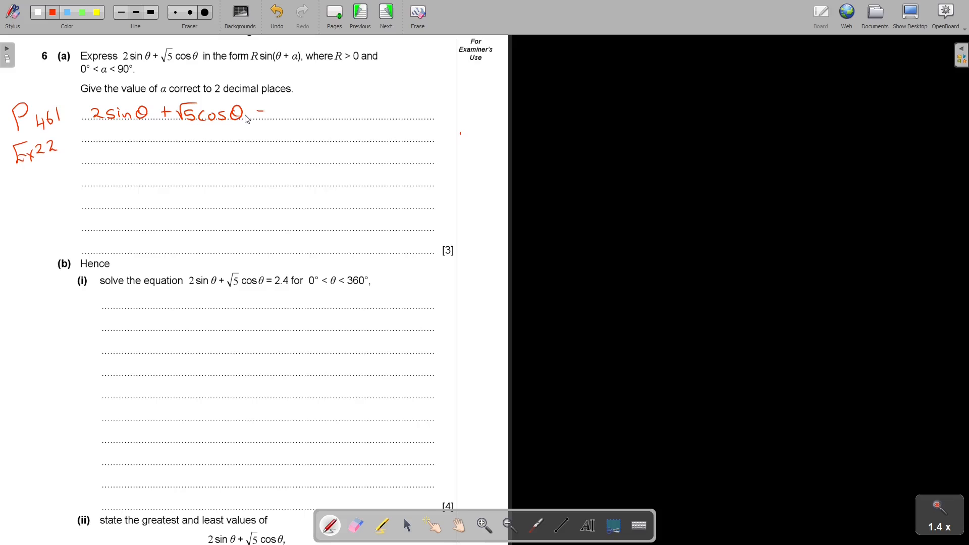
pyautogui.moveTo(259, 113); pyautogui.dragTo(291, 114)
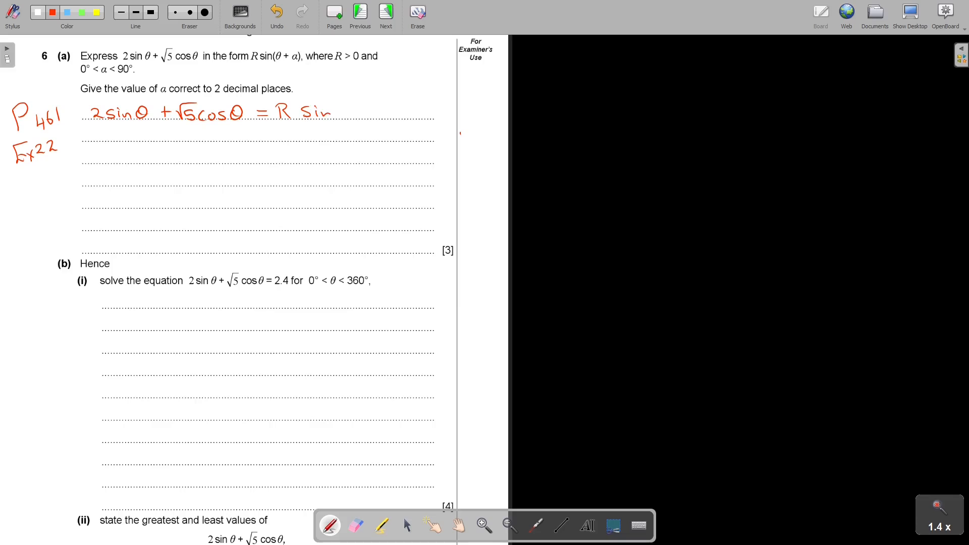
pyautogui.moveTo(337, 111); pyautogui.dragTo(374, 115)
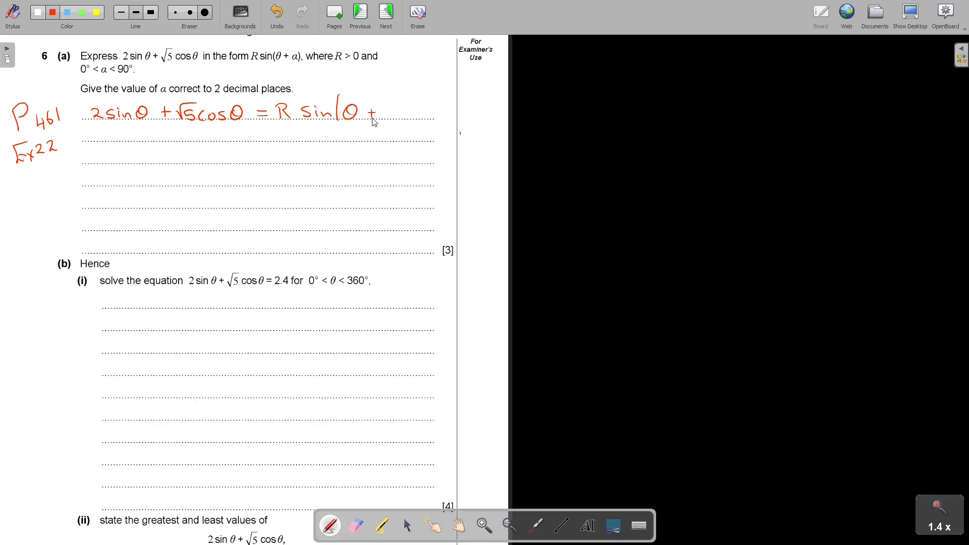
pyautogui.moveTo(371, 121); pyautogui.dragTo(408, 130)
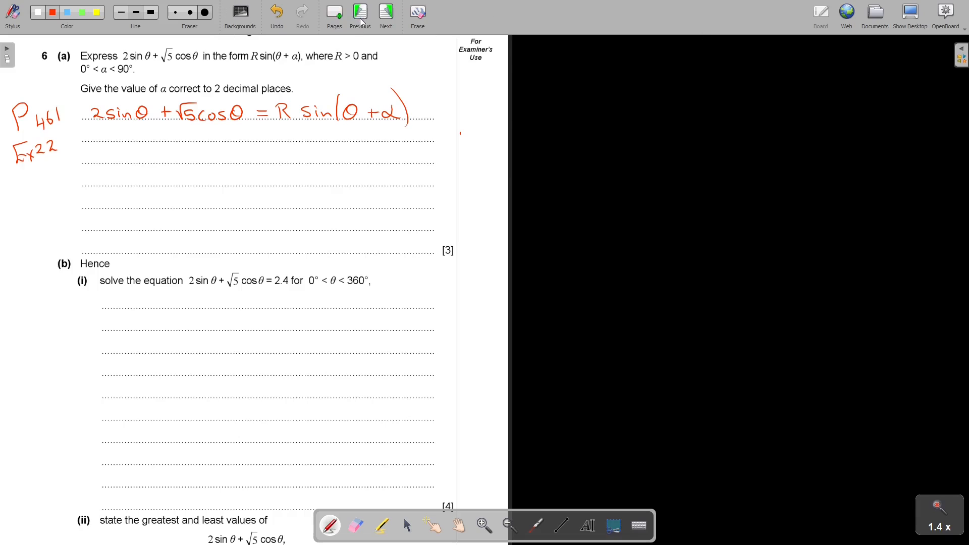
pyautogui.click(385, 13)
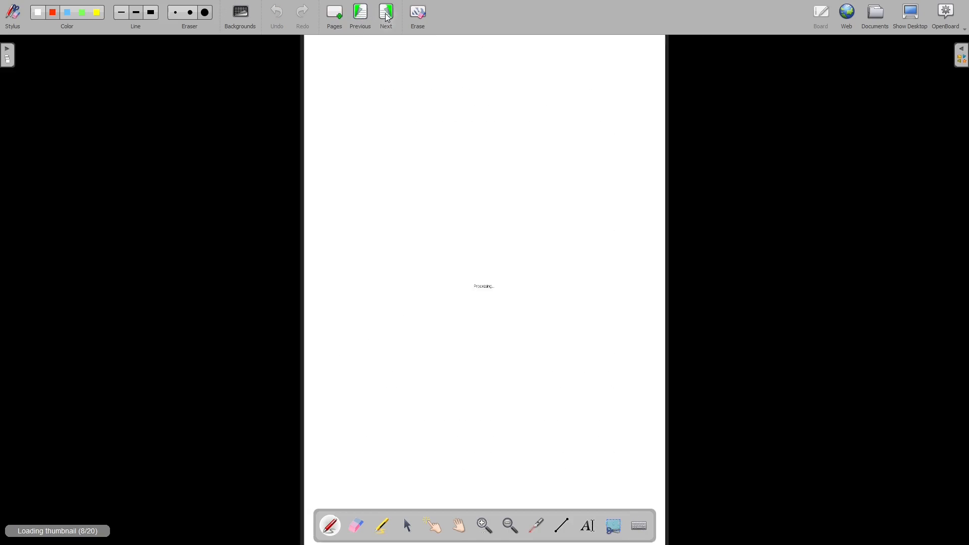
pyautogui.click(386, 12)
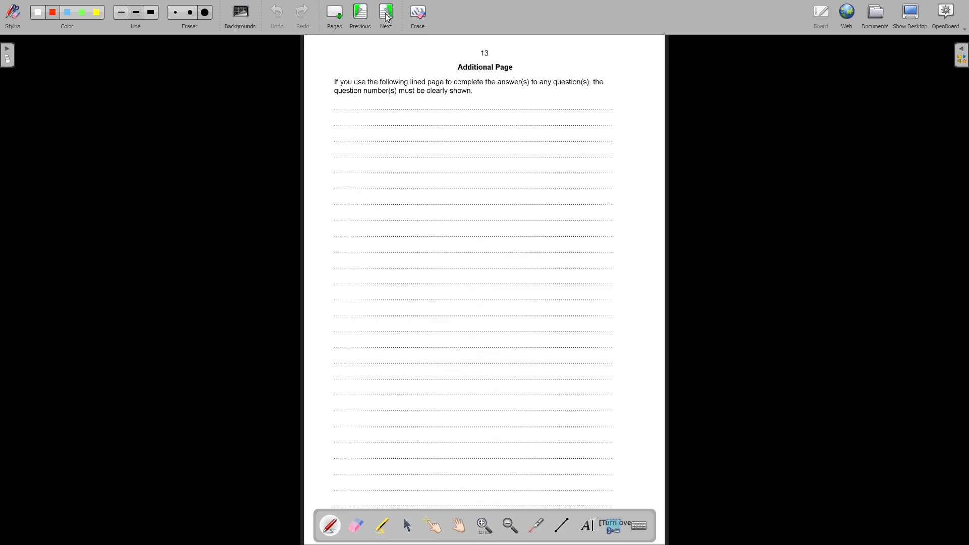
pyautogui.click(386, 12)
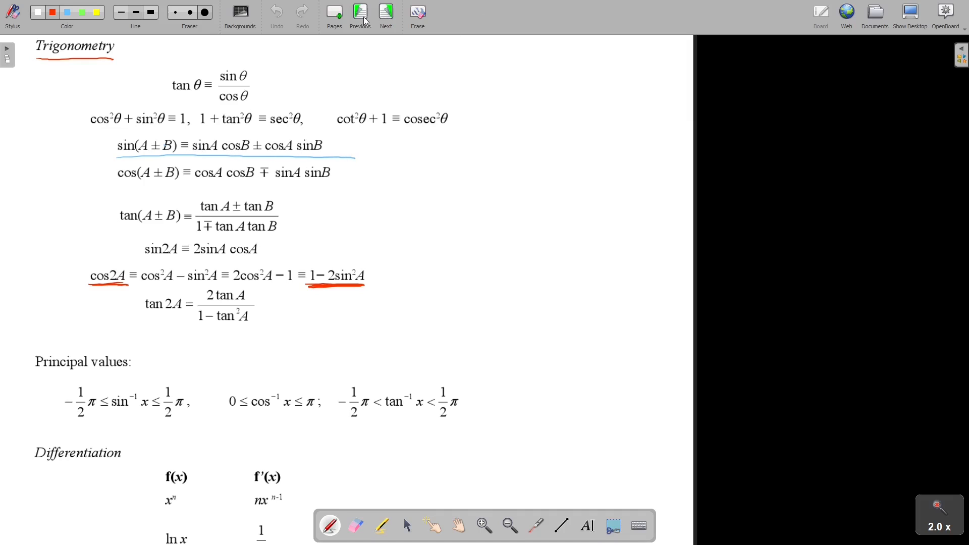
pyautogui.click(361, 14)
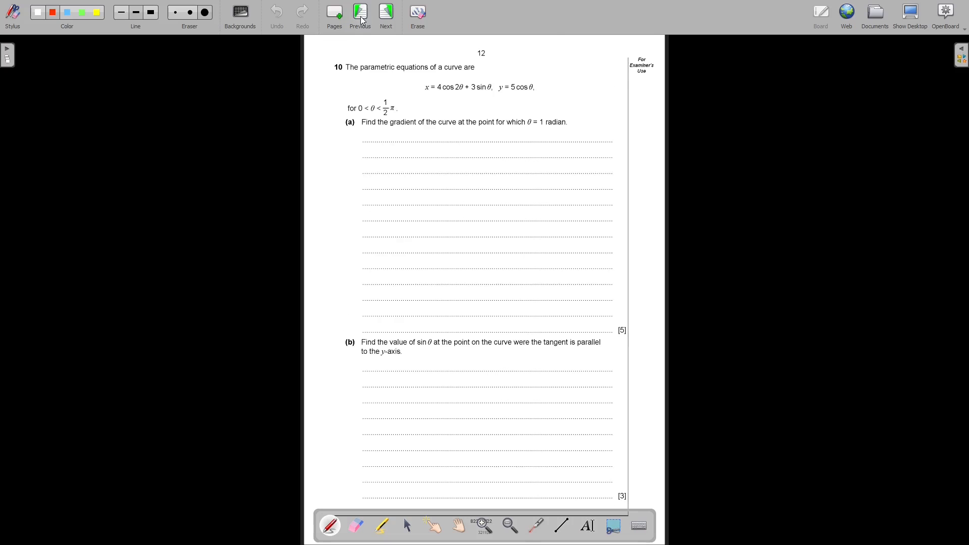
pyautogui.click(359, 12)
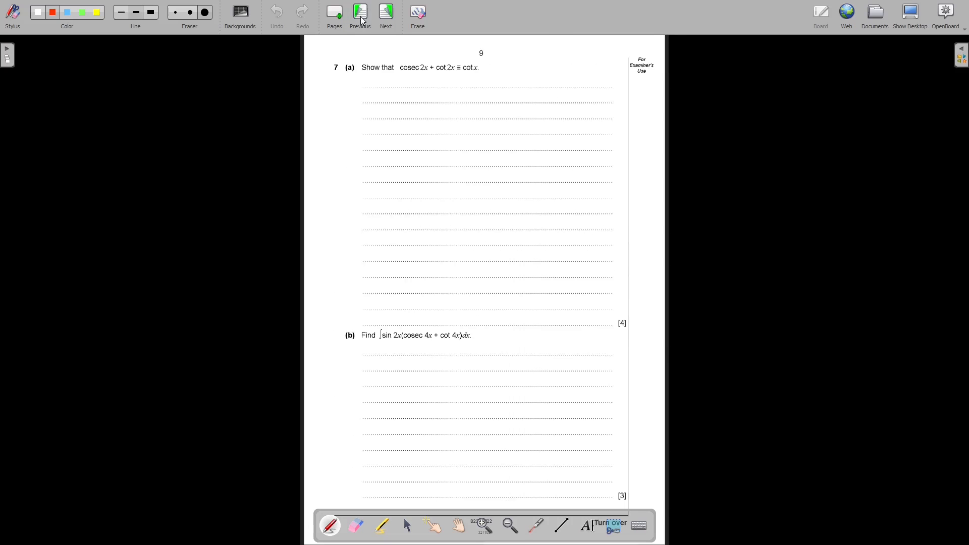
pyautogui.click(360, 13)
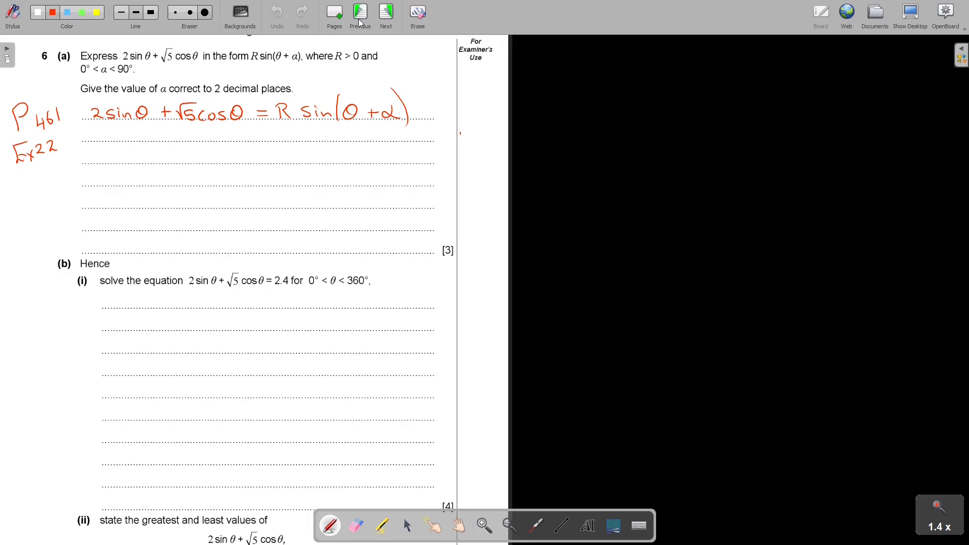
pyautogui.moveTo(54, 21)
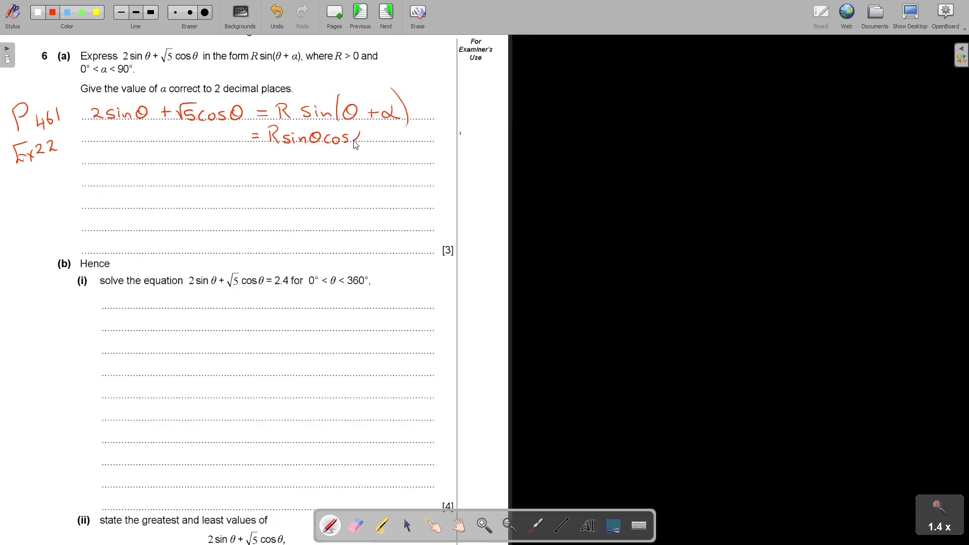
# - Write = R sinθcosα + R cosθsinα and underline 2sinθ and R sinθcosα in green
pyautogui.moveTo(368, 138); pyautogui.dragTo(386, 137)
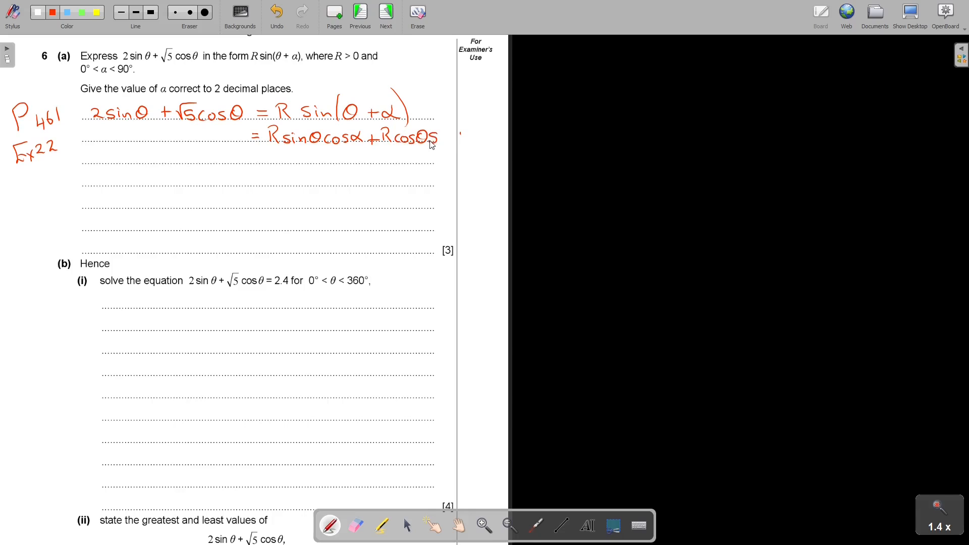
pyautogui.moveTo(432, 137); pyautogui.dragTo(460, 142)
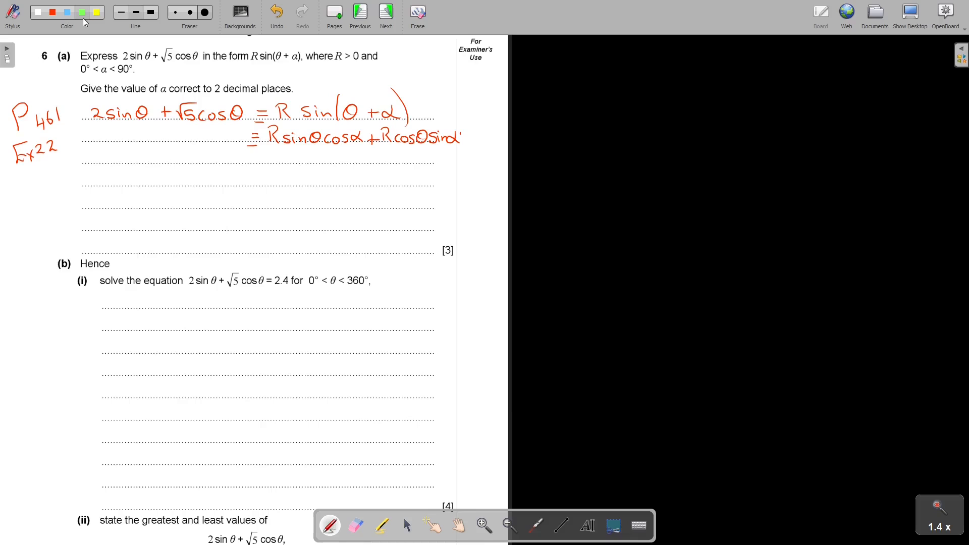
pyautogui.moveTo(107, 124); pyautogui.dragTo(149, 124)
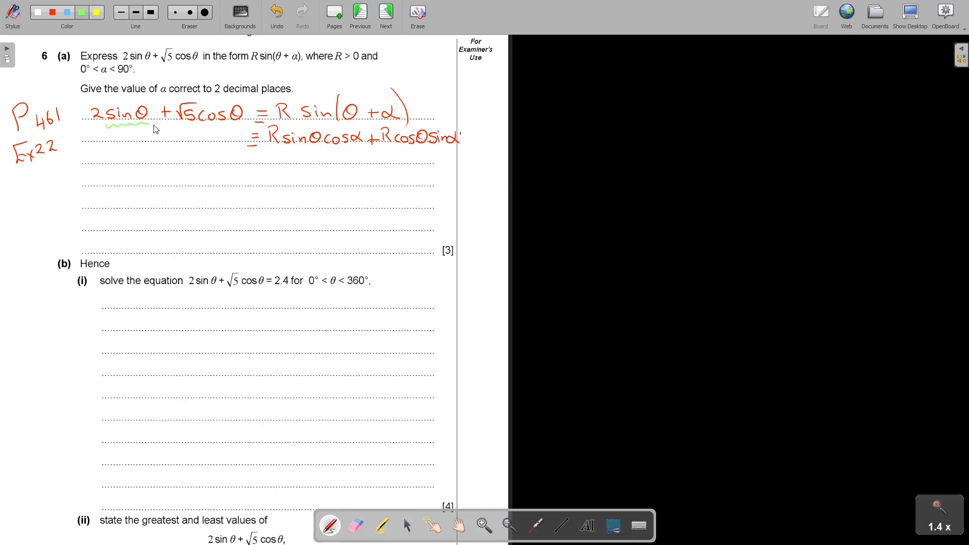
pyautogui.moveTo(281, 148); pyautogui.dragTo(324, 149)
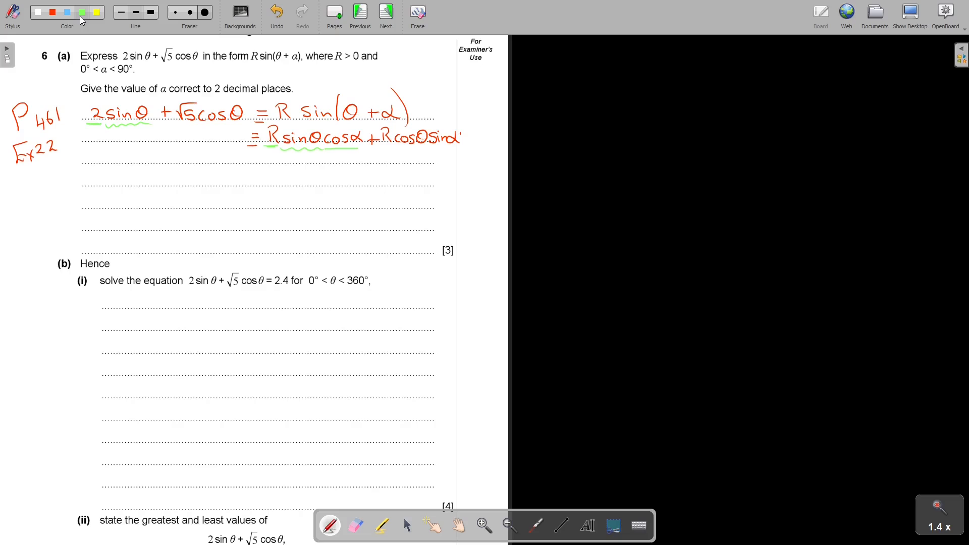
# - In red write 2 = R cosα, underline the √5 terms in blue, and begin √5 =
pyautogui.click(38, 12)
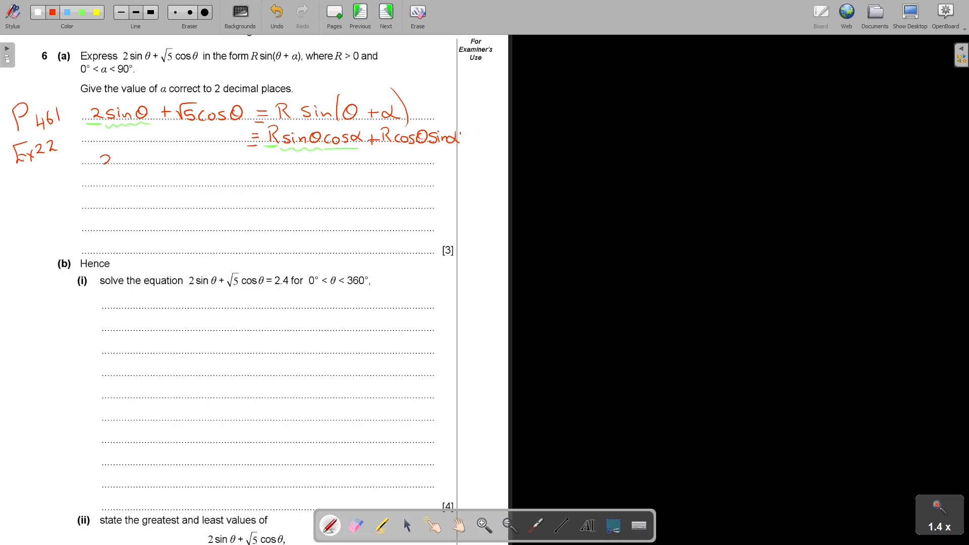
pyautogui.moveTo(121, 160); pyautogui.dragTo(145, 159)
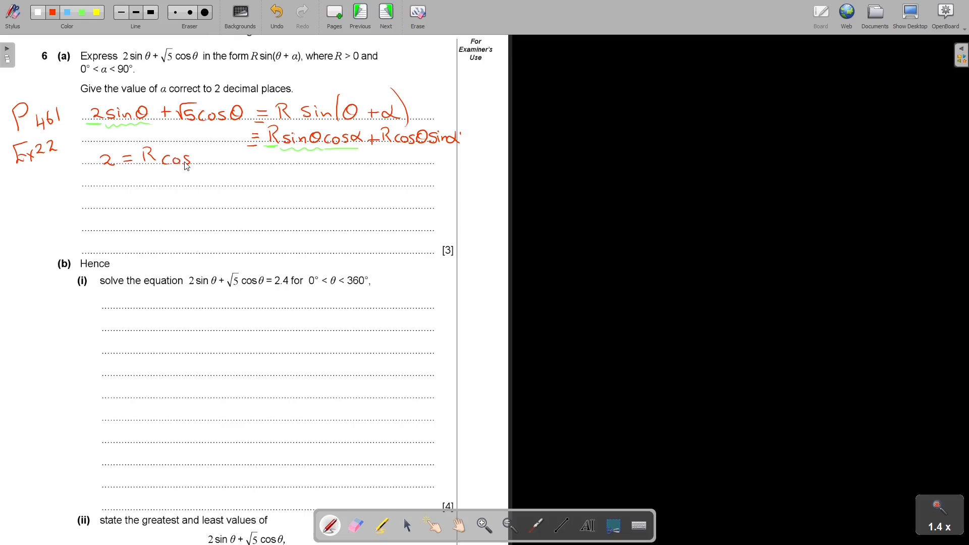
pyautogui.moveTo(195, 158); pyautogui.dragTo(207, 164)
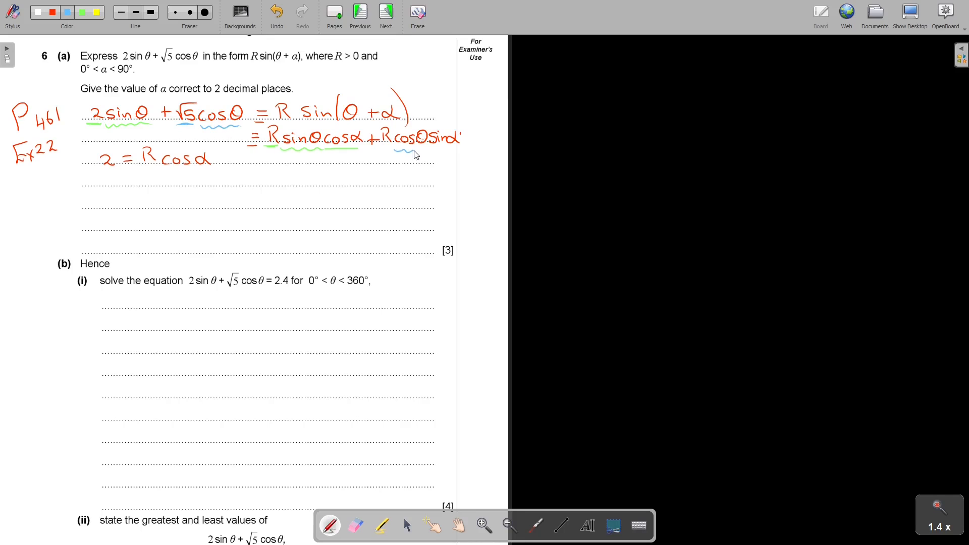
pyautogui.moveTo(399, 152); pyautogui.dragTo(454, 154)
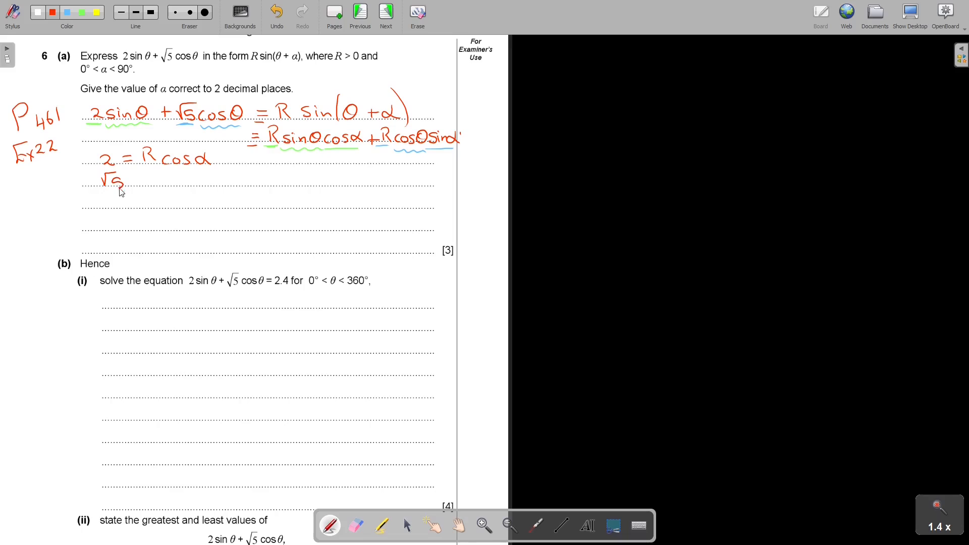
pyautogui.moveTo(126, 179); pyautogui.dragTo(149, 182)
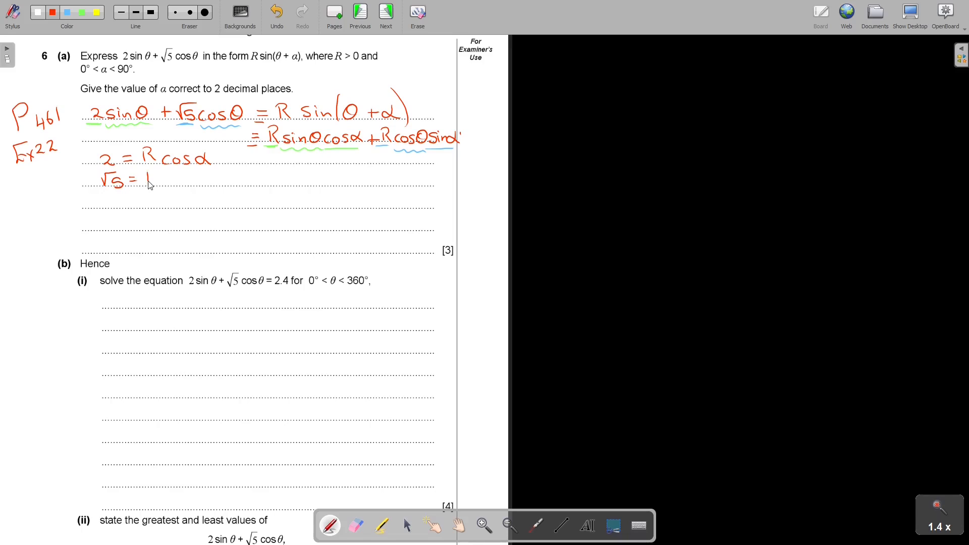
# - Write √5 = R sinα, then divide to get sinα/cosα = tanα = √5/2
pyautogui.moveTo(149, 185); pyautogui.dragTo(160, 173)
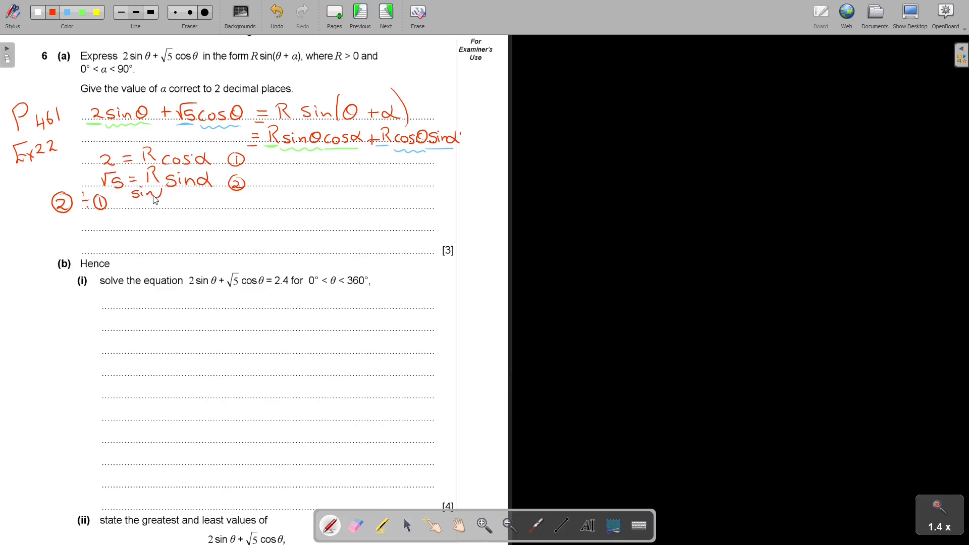
pyautogui.moveTo(130, 205); pyautogui.dragTo(155, 209)
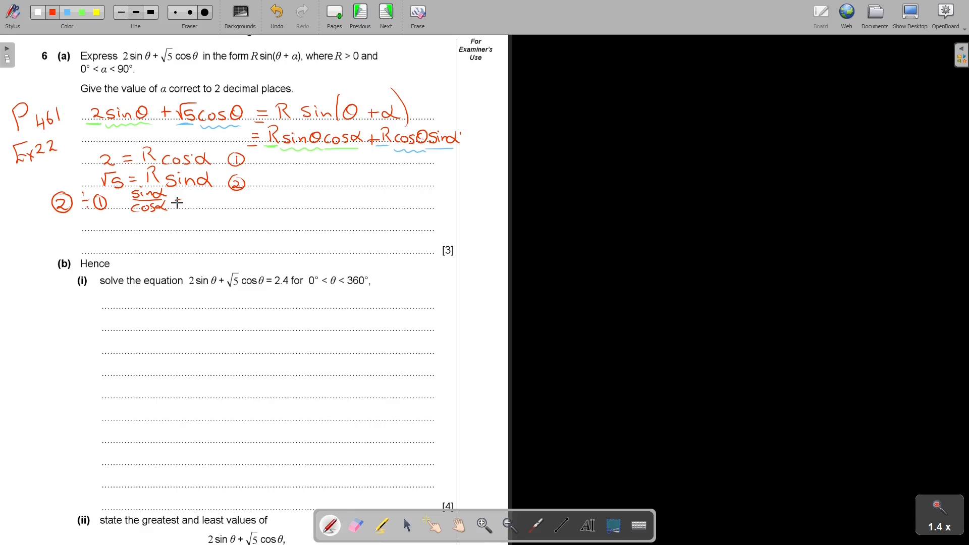
pyautogui.moveTo(179, 204); pyautogui.dragTo(213, 207)
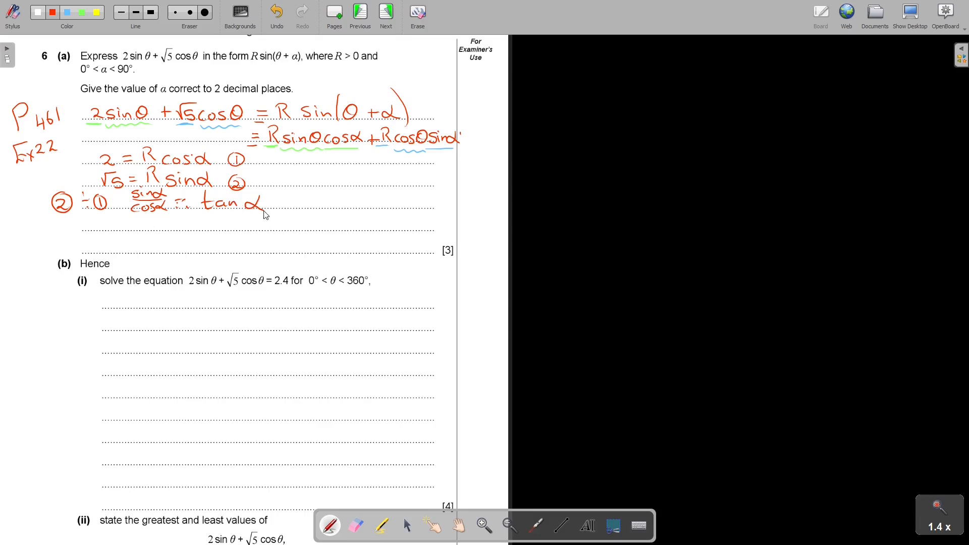
pyautogui.moveTo(281, 198); pyautogui.dragTo(312, 188)
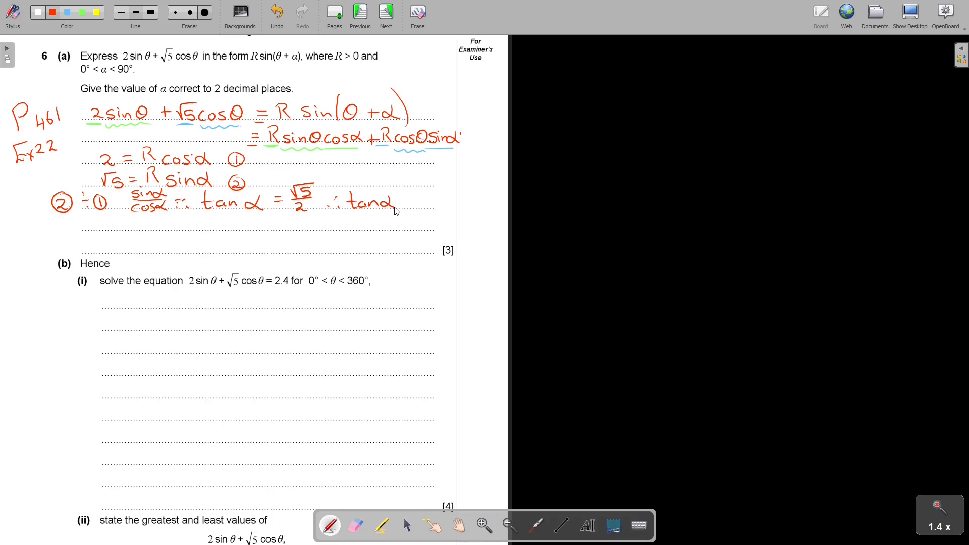
pyautogui.click(400, 203)
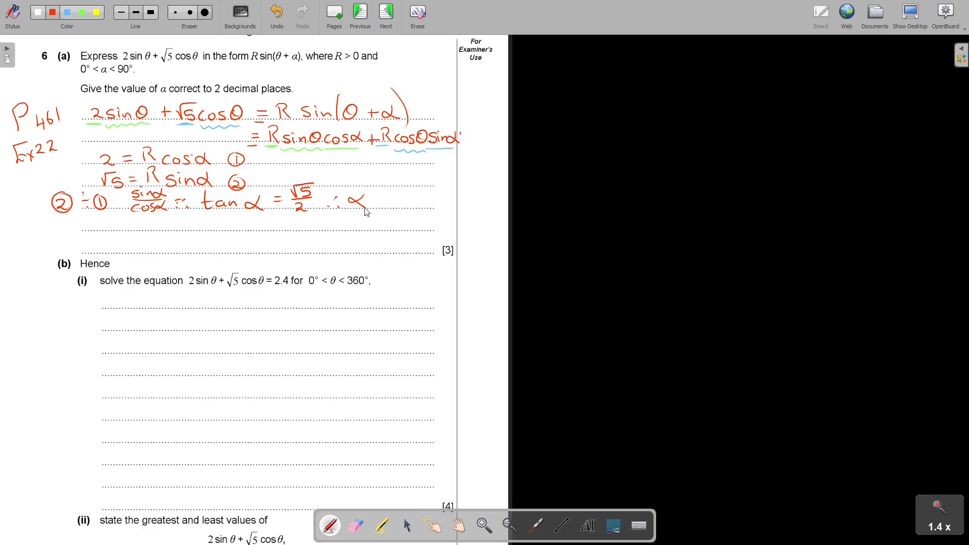
# - Conclude α = 48.19 and add the degree sign
pyautogui.moveTo(371, 201); pyautogui.dragTo(386, 201)
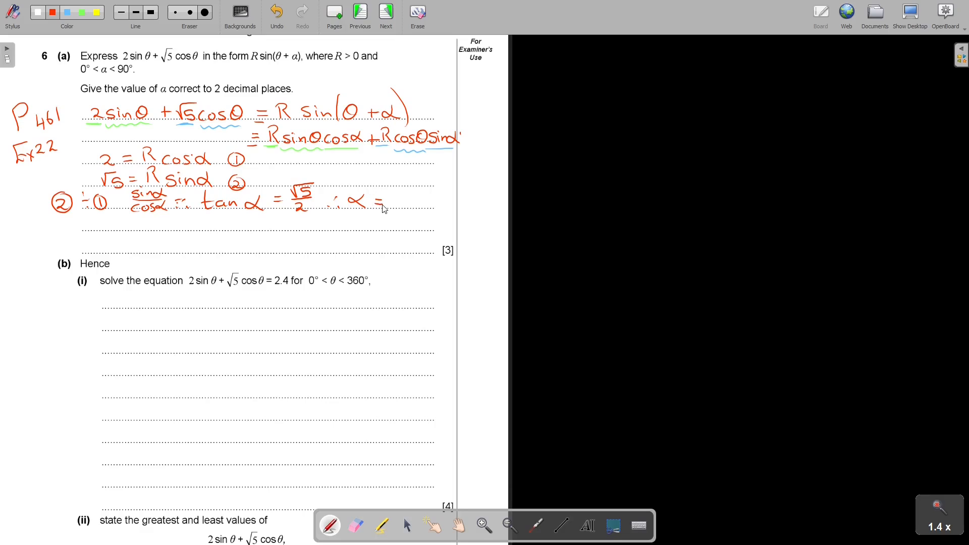
pyautogui.moveTo(386, 207); pyautogui.dragTo(420, 198)
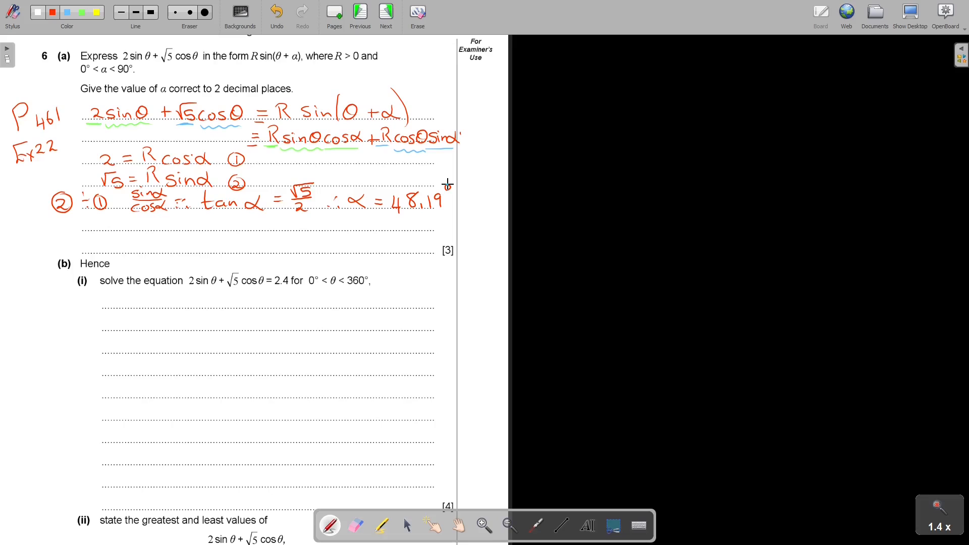
pyautogui.moveTo(241, 66); pyautogui.dragTo(299, 65)
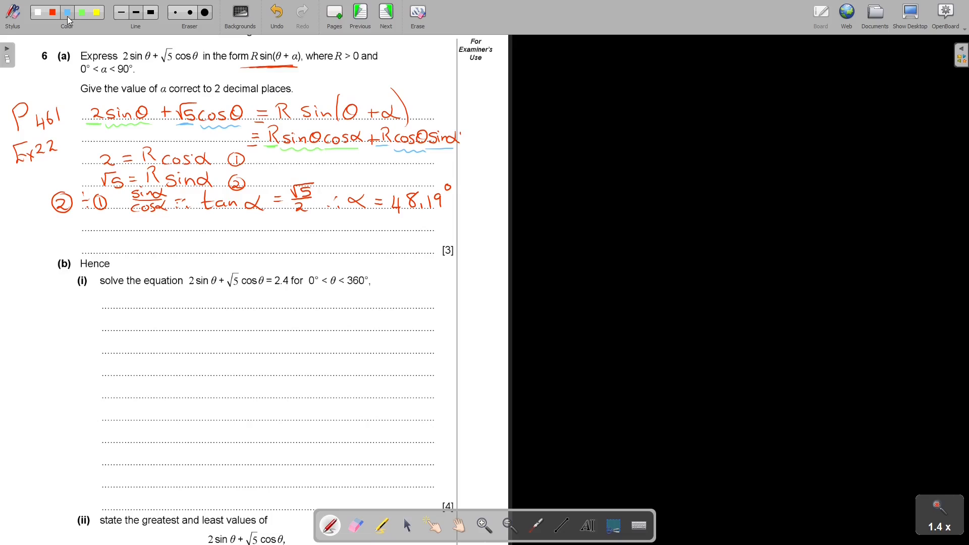
# - In blue, write (2)² + (√5)² = R², 9 = R², and R > 0 so R = 3
pyautogui.moveTo(88, 216); pyautogui.dragTo(93, 234)
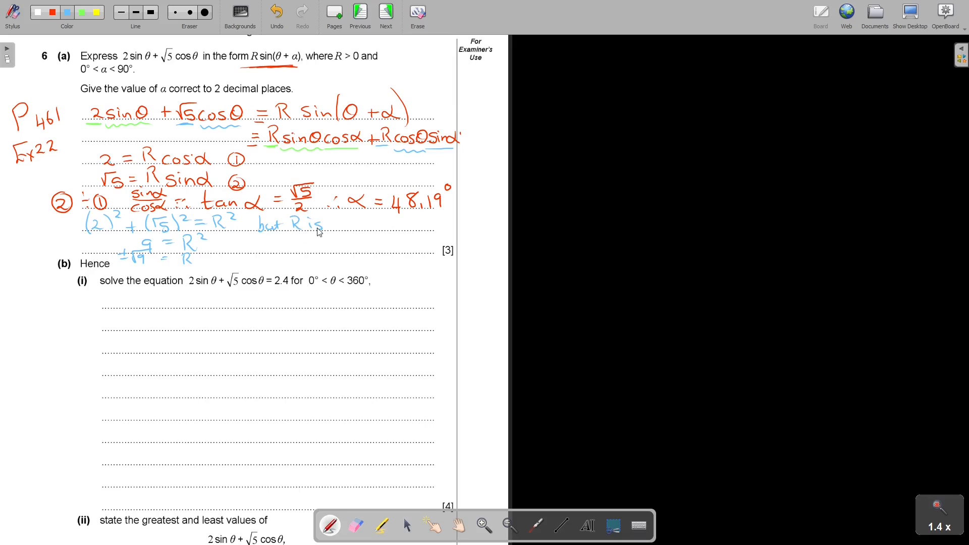
pyautogui.click(276, 12)
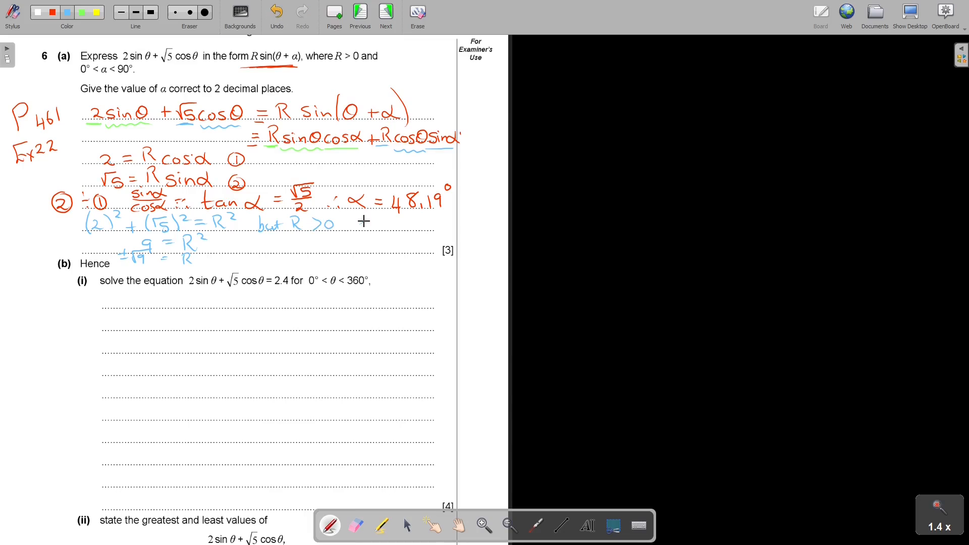
pyautogui.write('R =')
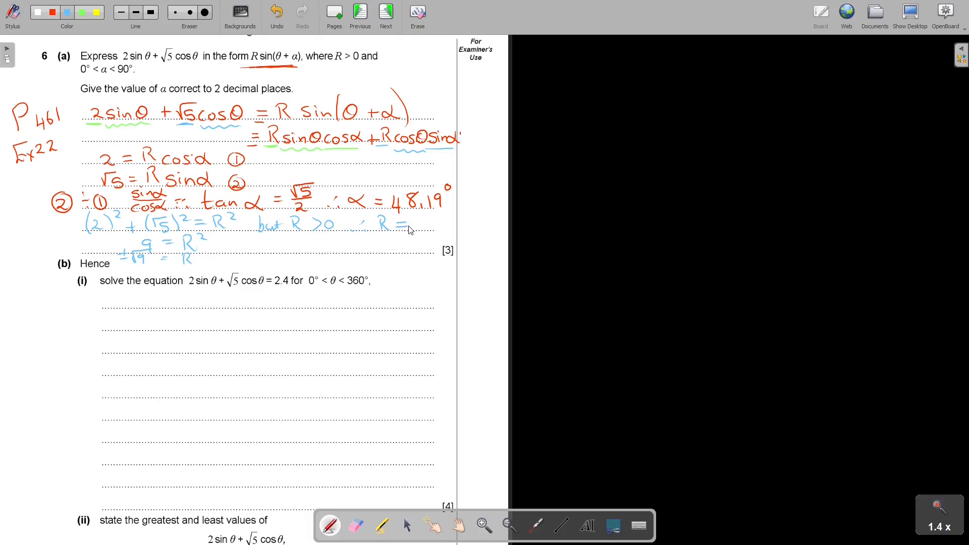
pyautogui.moveTo(414, 222); pyautogui.dragTo(424, 229)
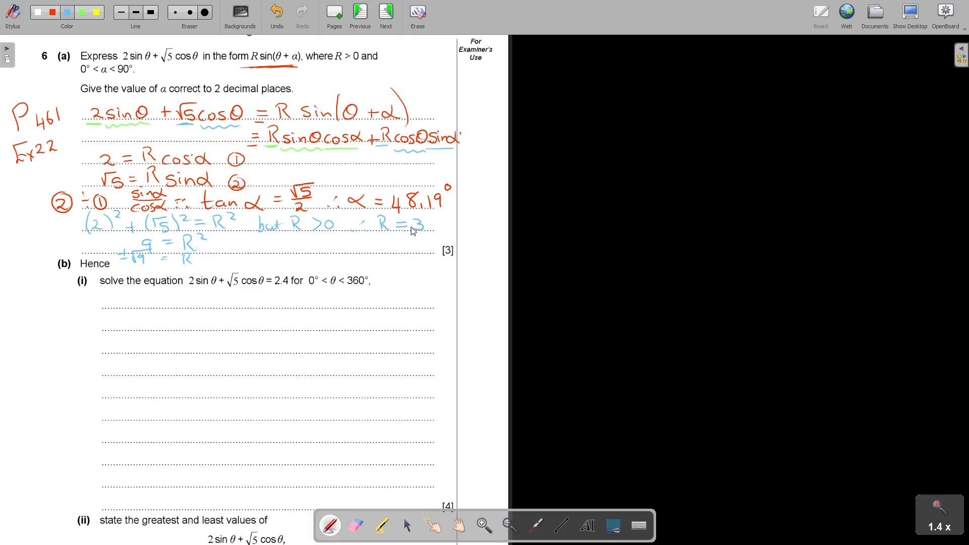
pyautogui.click(81, 11)
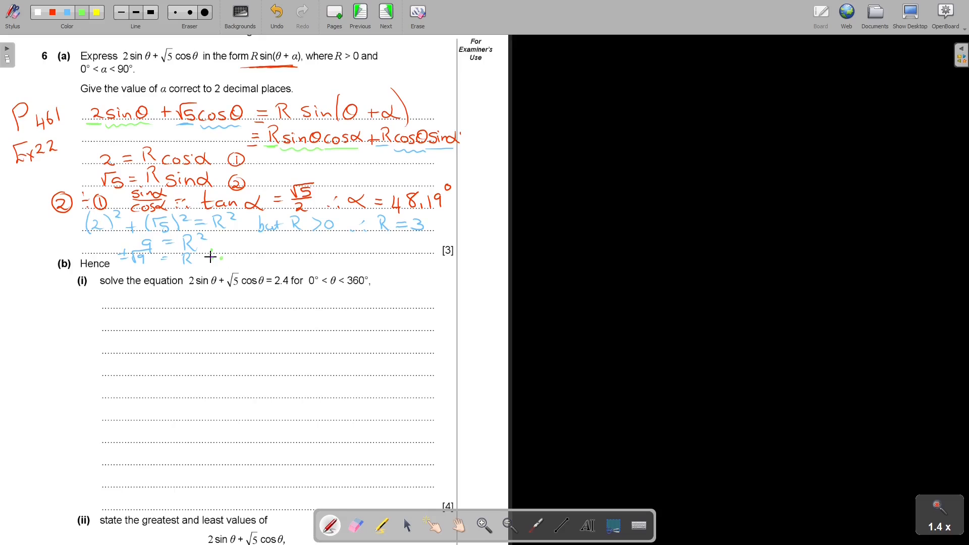
# - In green, write ∴ 2sinθ + √5cosθ = 3sin(θ + 48.19°)
pyautogui.moveTo(217, 254); pyautogui.dragTo(232, 247)
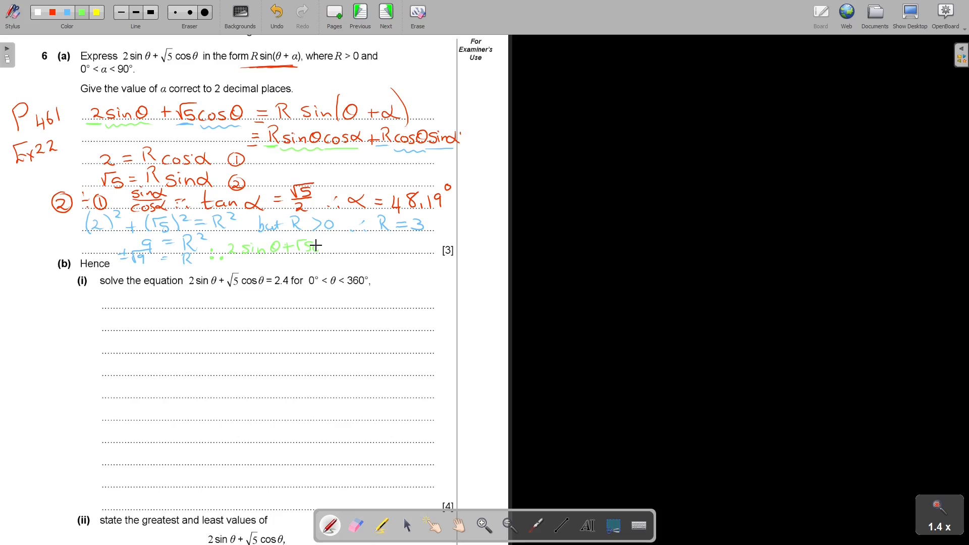
pyautogui.moveTo(315, 245); pyautogui.dragTo(352, 246)
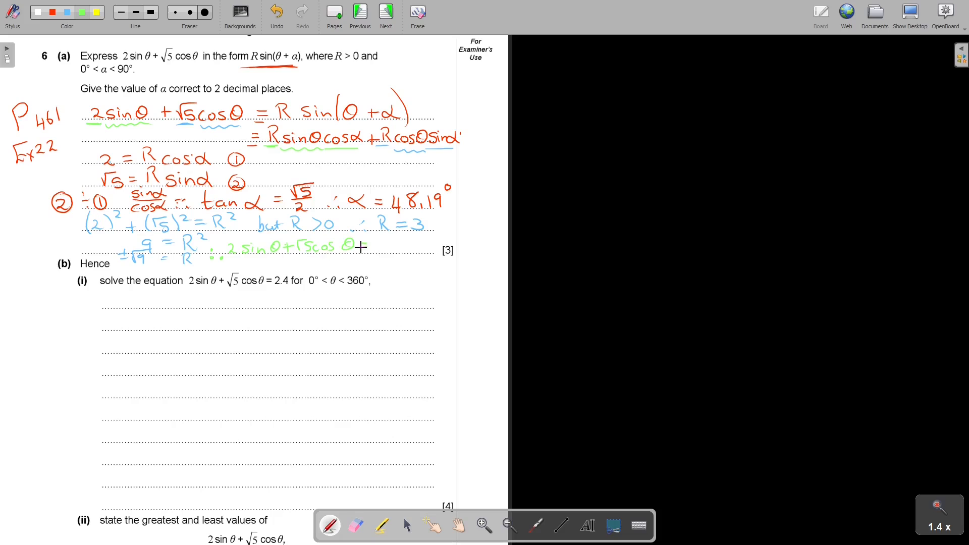
pyautogui.write('= 3s')
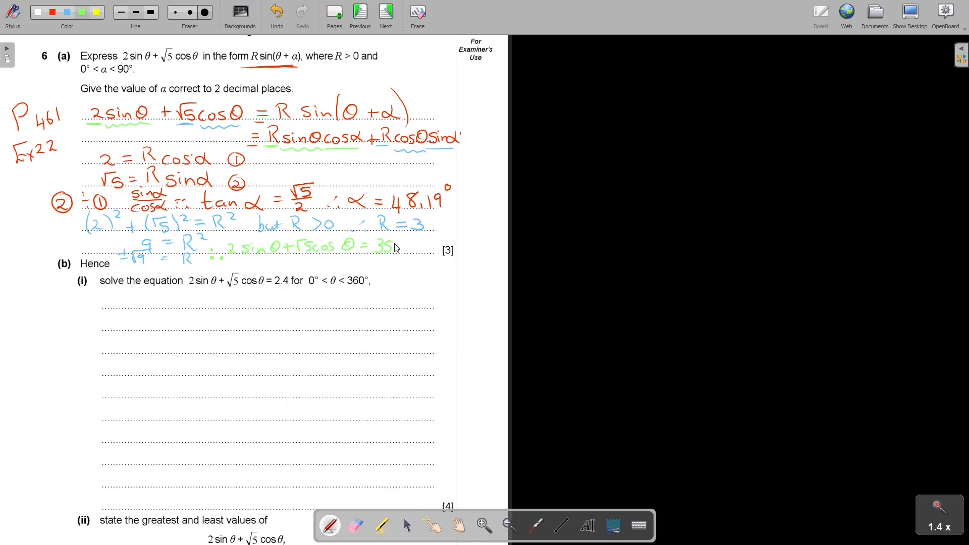
pyautogui.moveTo(399, 248); pyautogui.dragTo(420, 250)
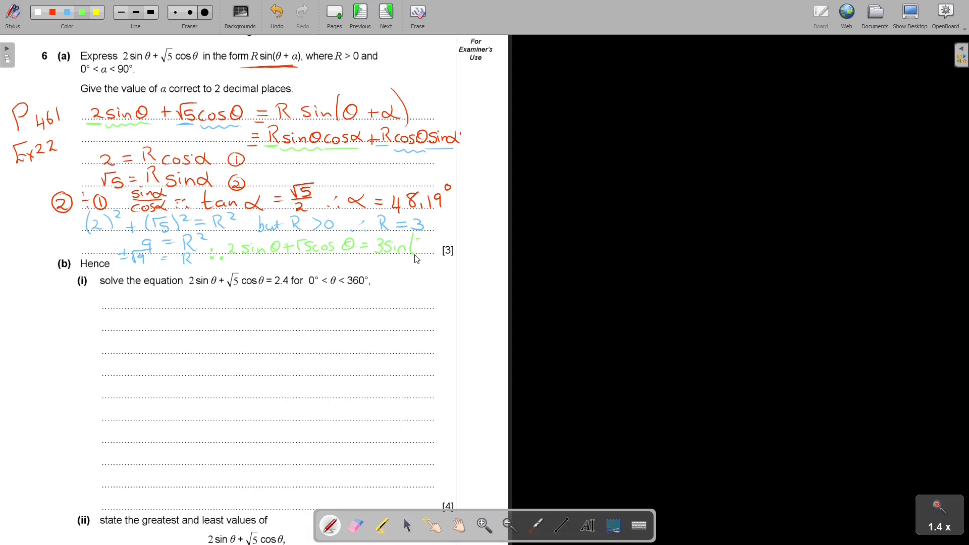
pyautogui.moveTo(411, 246); pyautogui.dragTo(440, 248)
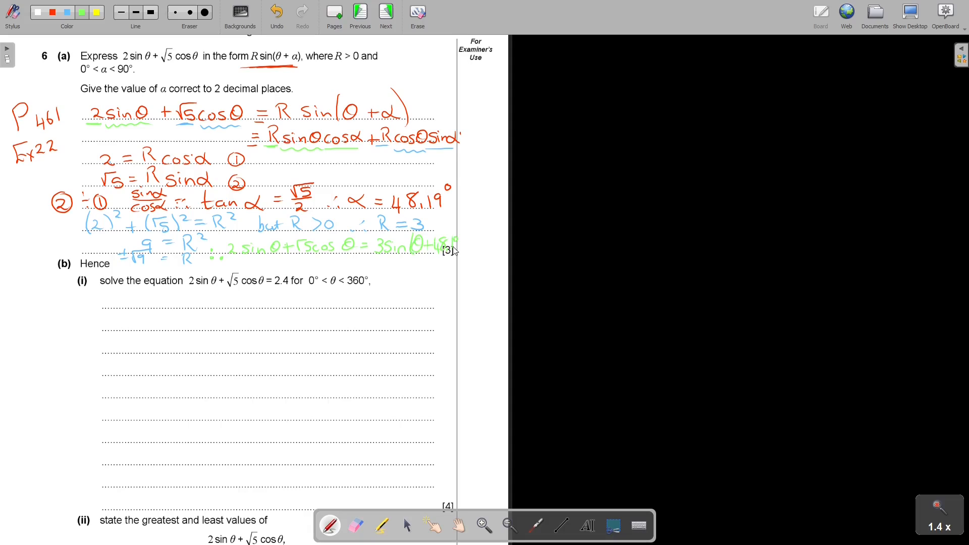
pyautogui.moveTo(454, 220); pyautogui.dragTo(460, 266)
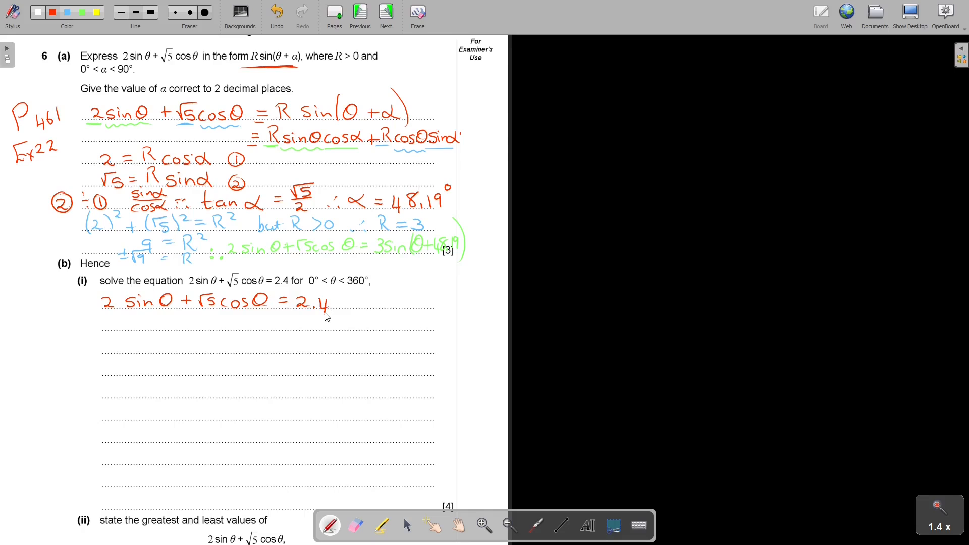
# - Under (b)(i), write 3sin(θ + 48.19) = 2.4, then sin(θ + 48.19) = 2.4/3
pyautogui.moveTo(127, 318); pyautogui.dragTo(133, 334)
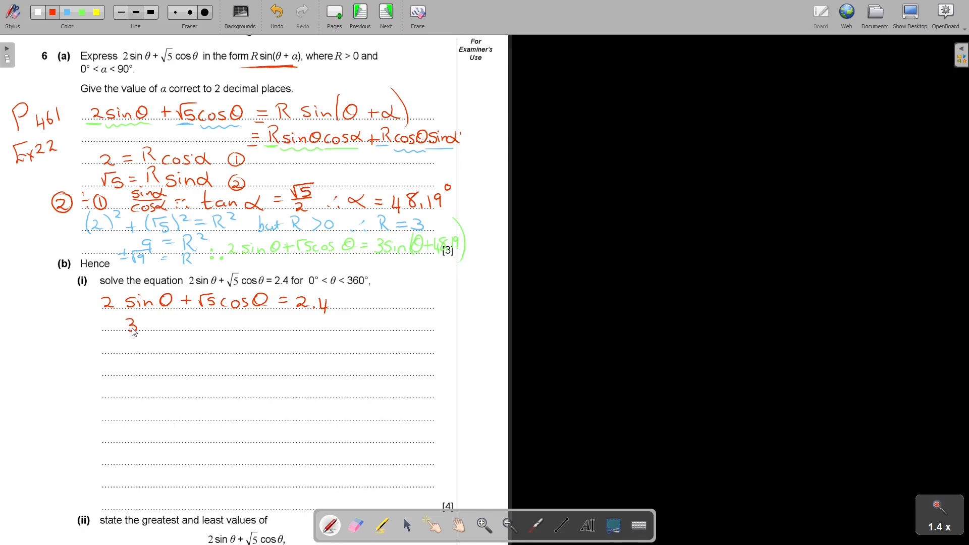
pyautogui.moveTo(142, 324); pyautogui.dragTo(185, 328)
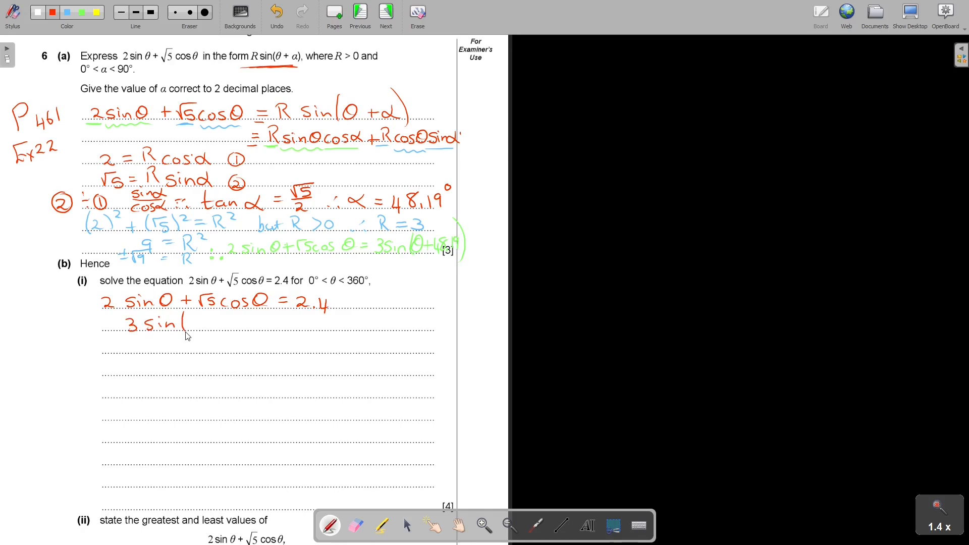
pyautogui.moveTo(191, 322); pyautogui.dragTo(232, 322)
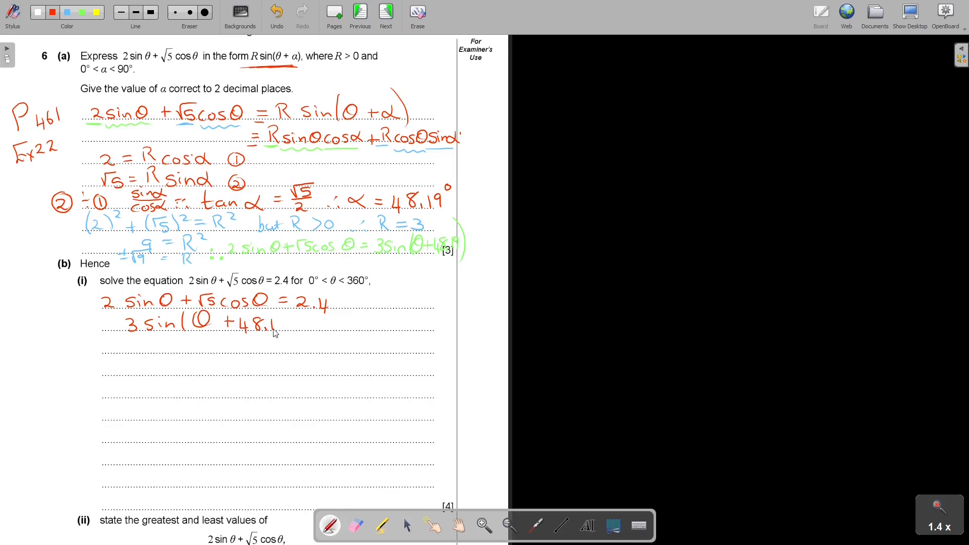
pyautogui.moveTo(278, 327); pyautogui.dragTo(297, 321)
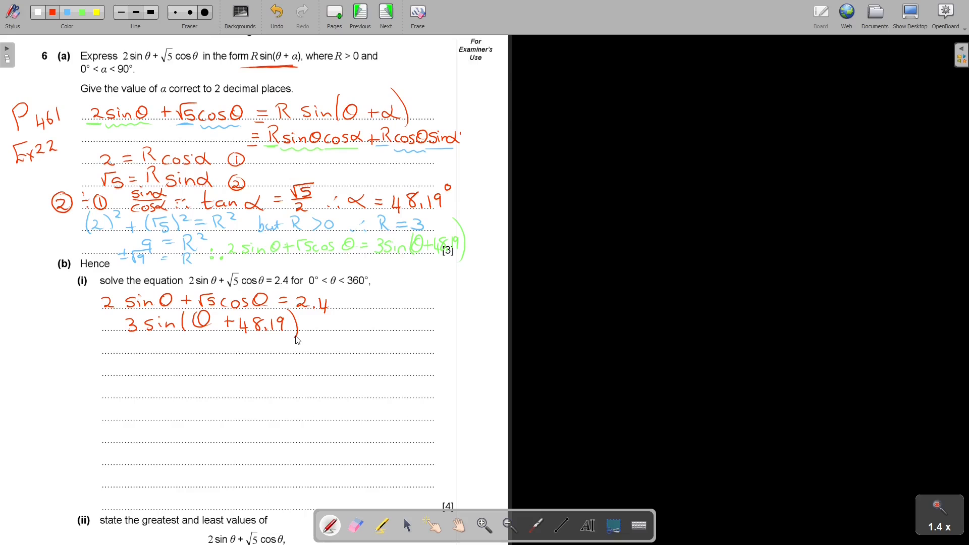
pyautogui.moveTo(300, 322); pyautogui.dragTo(328, 325)
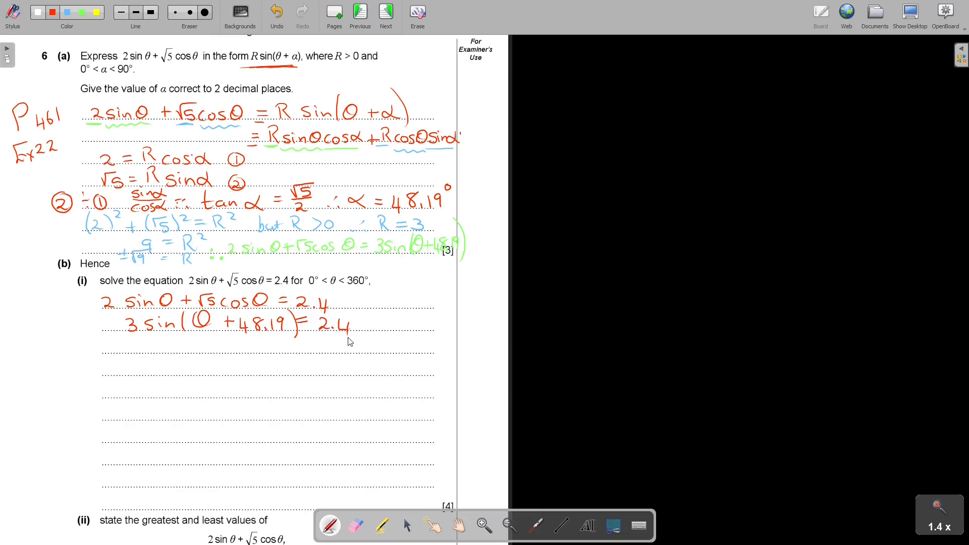
pyautogui.moveTo(374, 265); pyautogui.dragTo(461, 259)
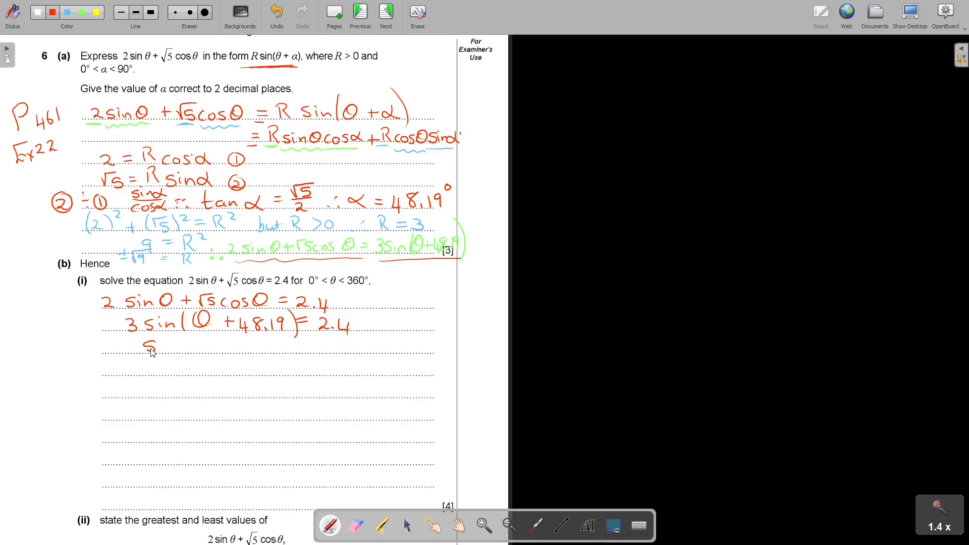
pyautogui.moveTo(149, 346); pyautogui.dragTo(213, 346)
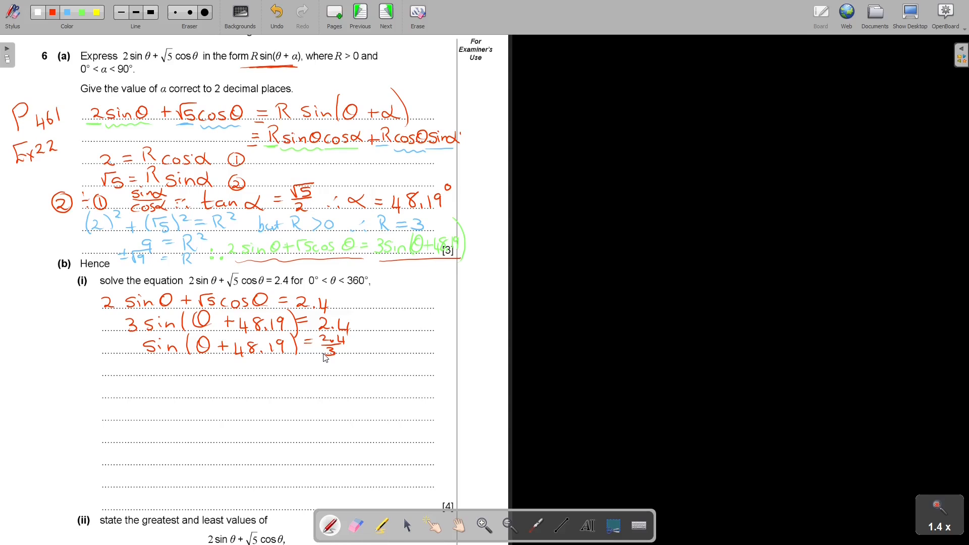
# - Sketch a CAST quadrant diagram in the left margin labelled base 53.13°
pyautogui.moveTo(40, 349); pyautogui.dragTo(41, 396)
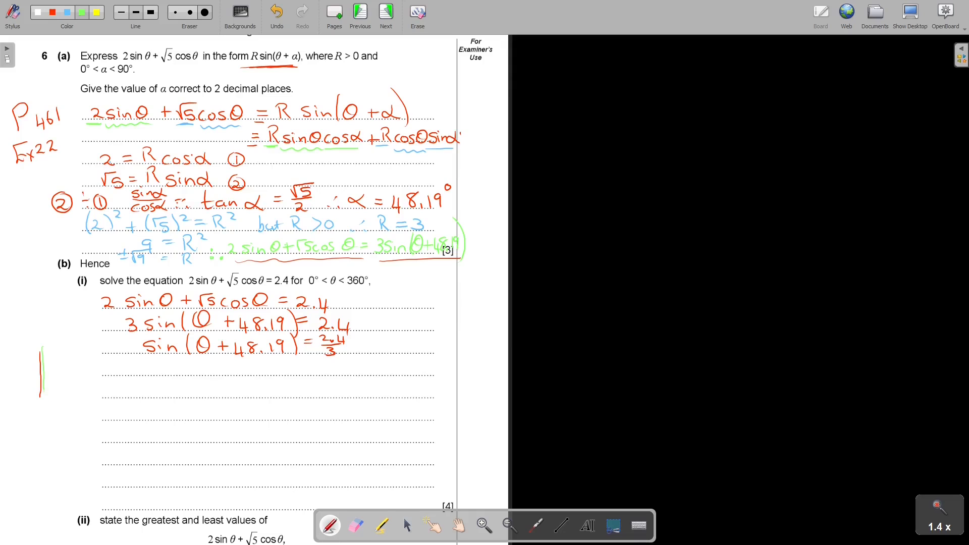
pyautogui.moveTo(19, 375); pyautogui.dragTo(70, 374)
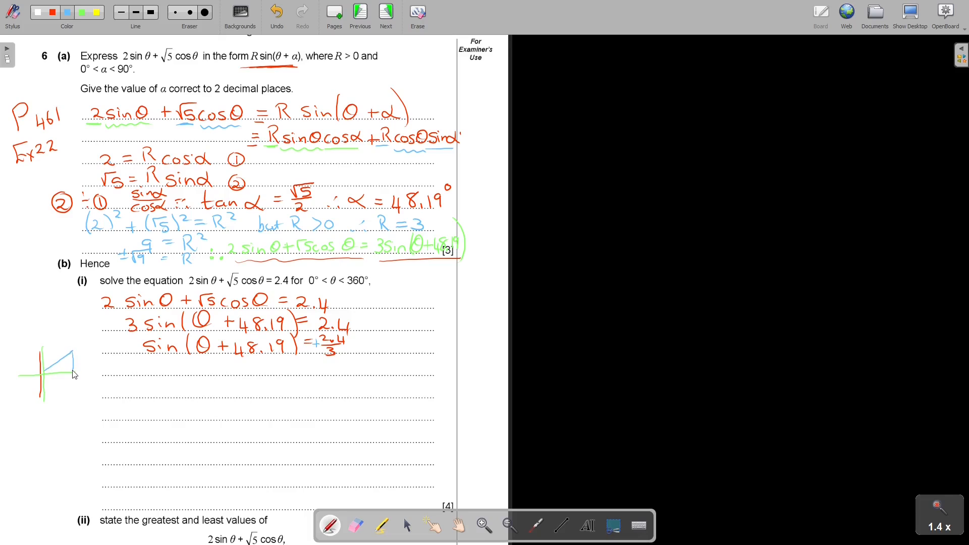
pyautogui.moveTo(61, 358); pyautogui.dragTo(74, 377)
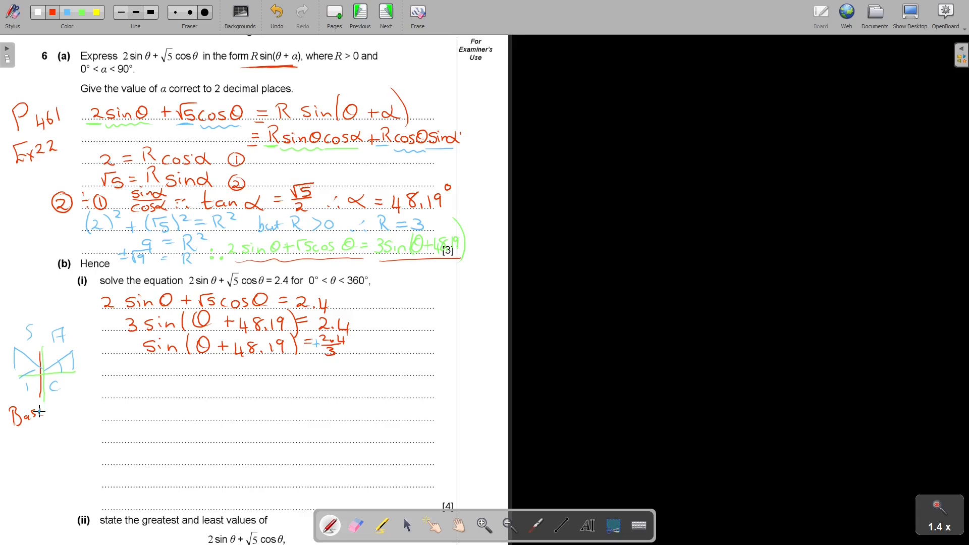
pyautogui.moveTo(25, 427); pyautogui.dragTo(34, 439)
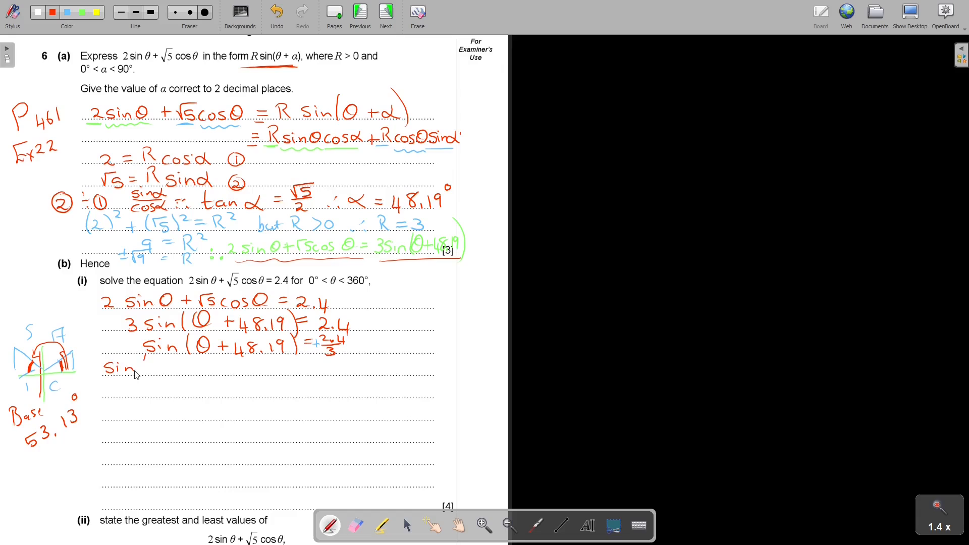
# - Write θ + 48.19 = 53.13 and remove the mistaken sin
pyautogui.moveTo(143, 368); pyautogui.dragTo(179, 368)
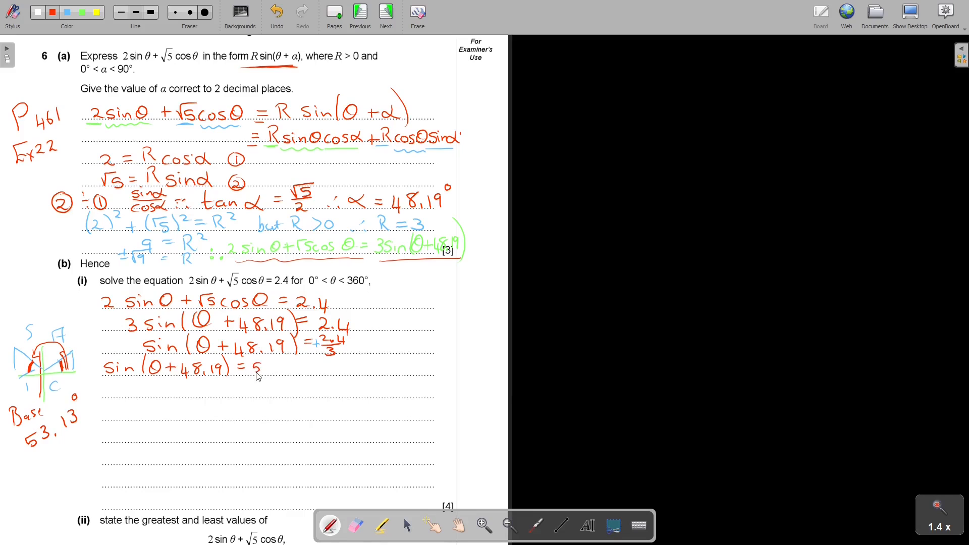
pyautogui.write('3.13')
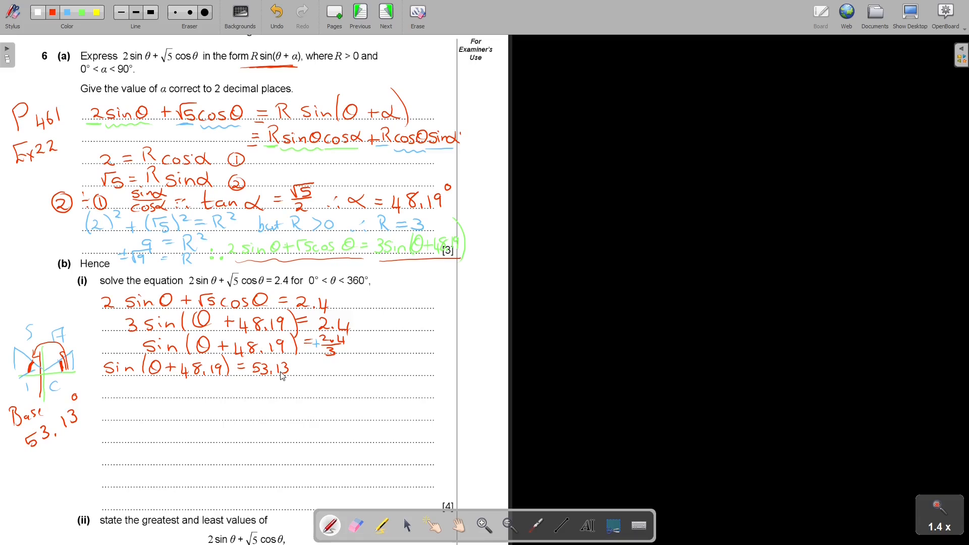
pyautogui.click(356, 526)
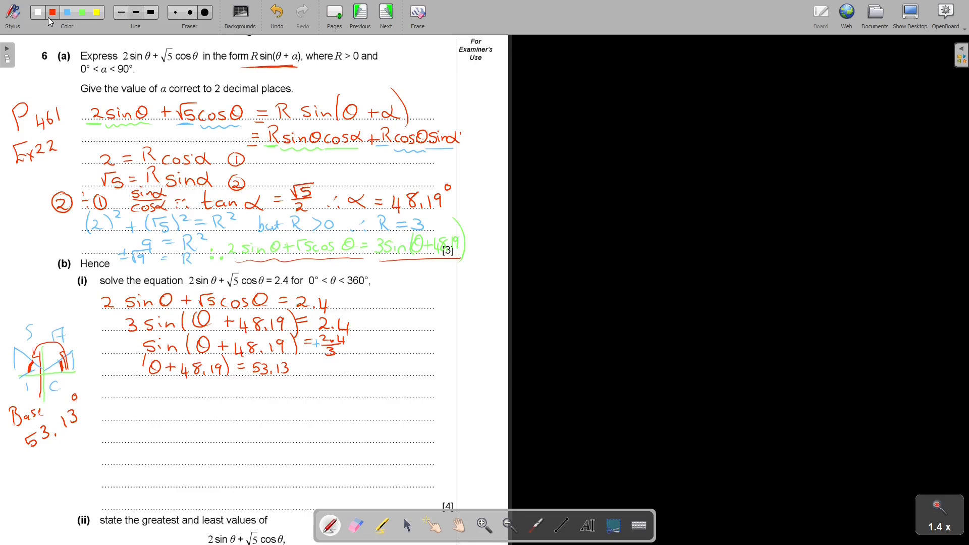
# - Write θ = 53.13 − 48.19 = 4.9° in red
pyautogui.moveTo(126, 389); pyautogui.dragTo(155, 389)
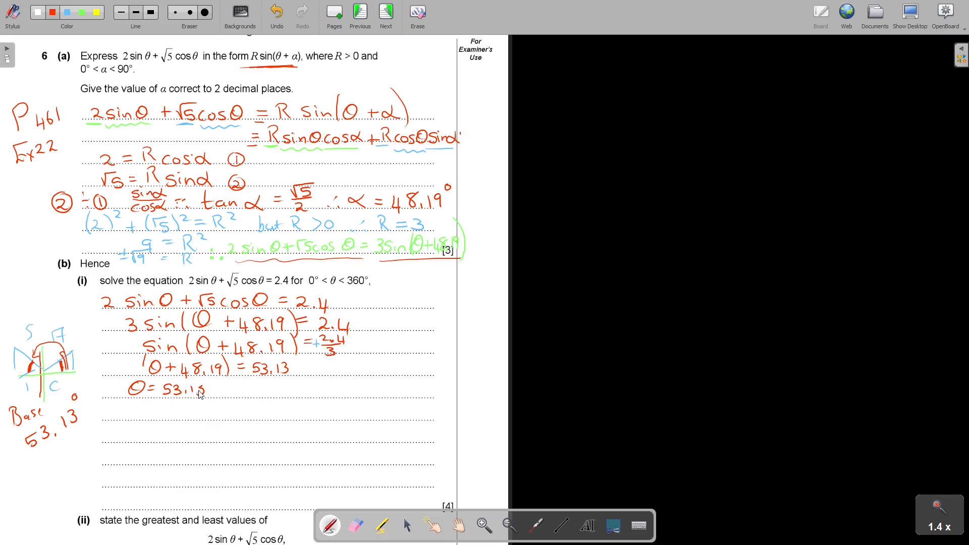
pyautogui.click(275, 11)
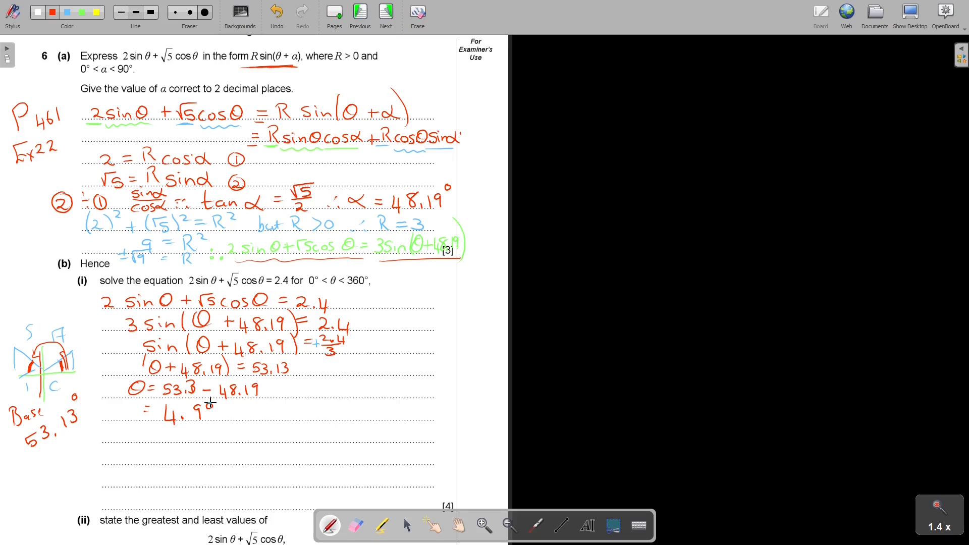
# - Draw a divider and write θ + 48.19 = 180 − 53.13, so θ = 126.87 − 48.19
pyautogui.moveTo(300, 357); pyautogui.dragTo(297, 433)
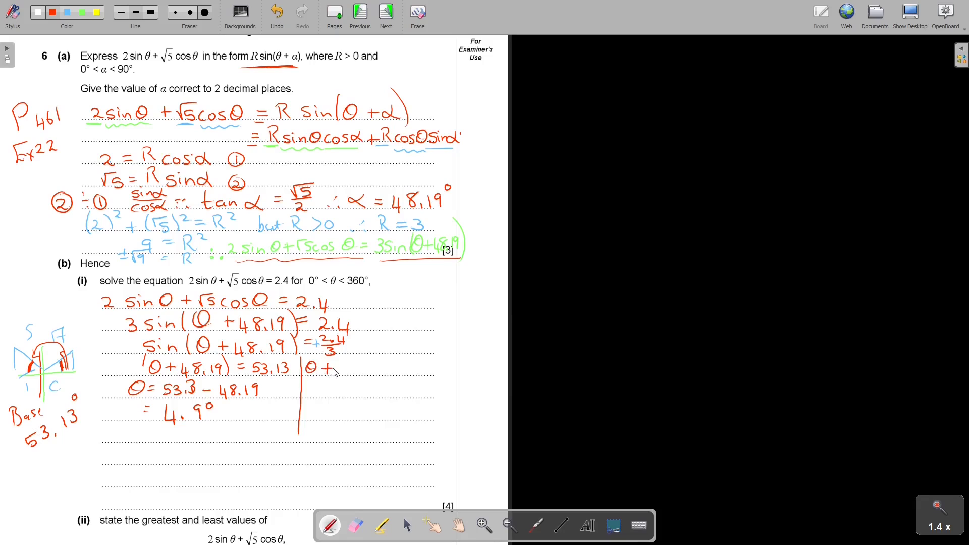
pyautogui.write('48.19 = 1')
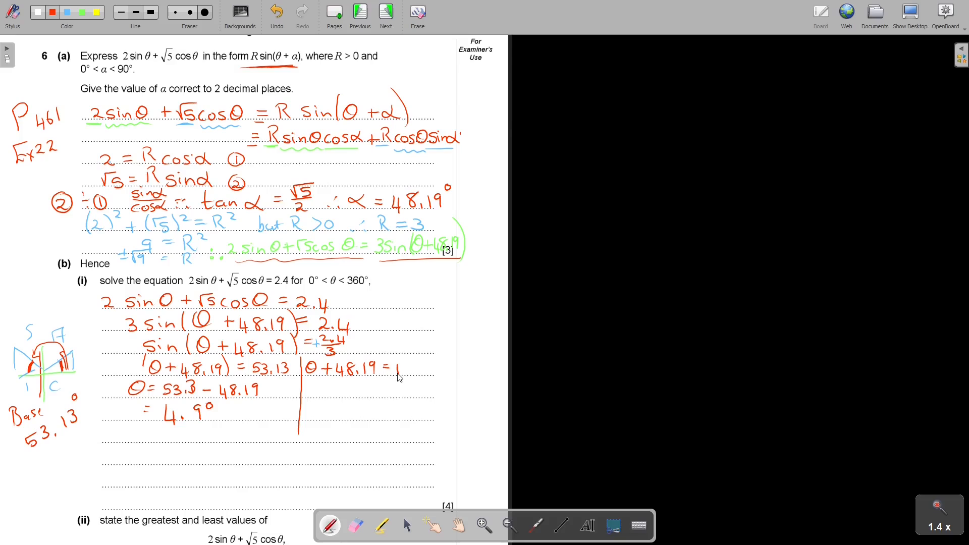
pyautogui.moveTo(21, 349); pyautogui.dragTo(55, 359)
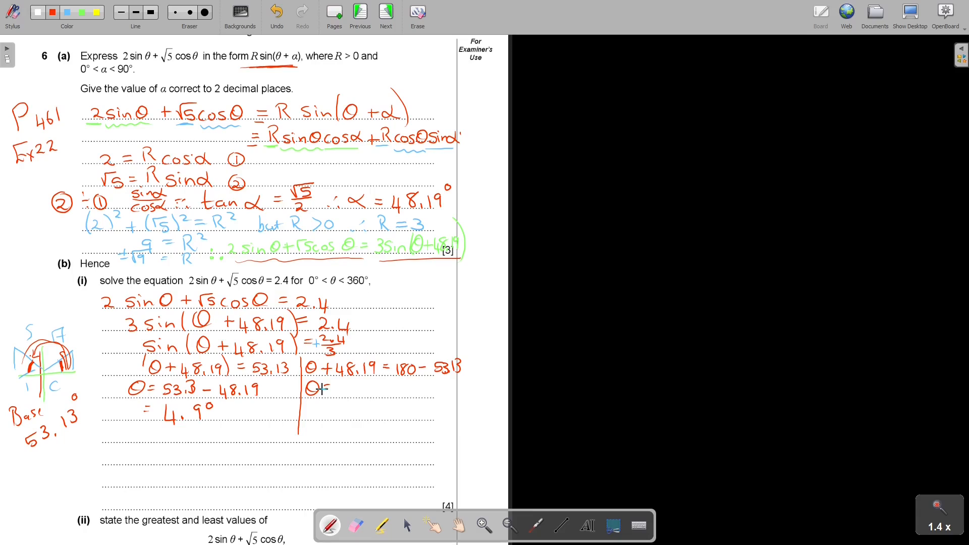
pyautogui.moveTo(318, 389); pyautogui.dragTo(344, 395)
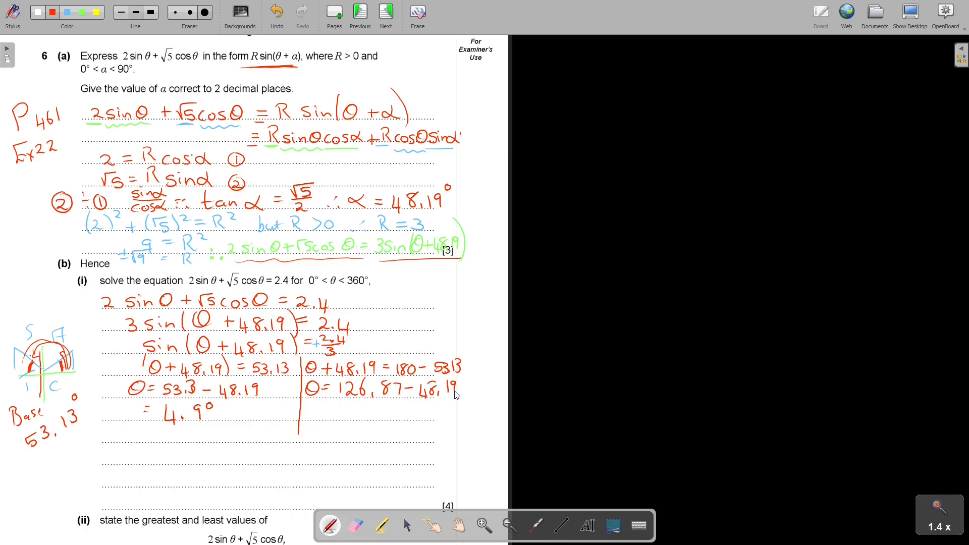
pyautogui.moveTo(429, 391)
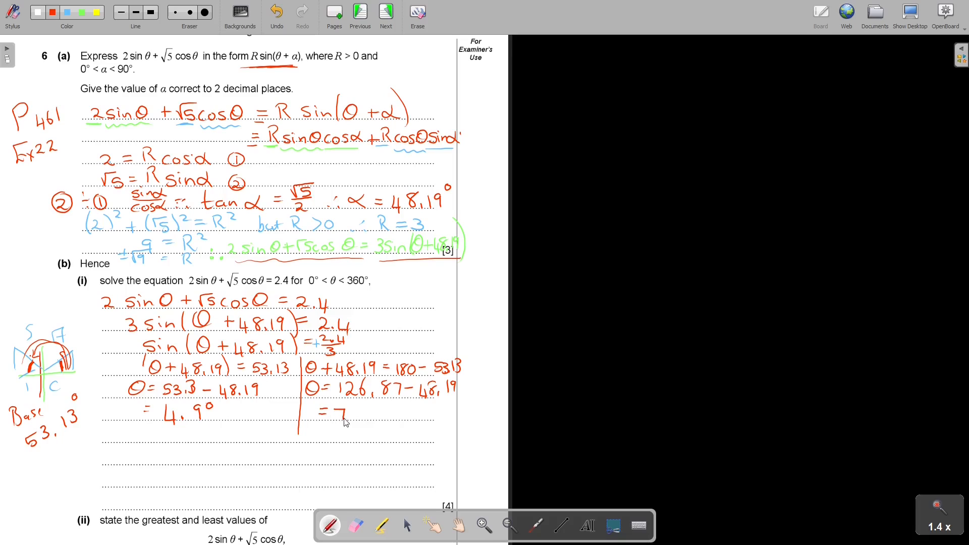
# - Give the rounded answers θ ≈ 78.7° and θ = 4.94 ≈ 4.9°
pyautogui.write('8.68')
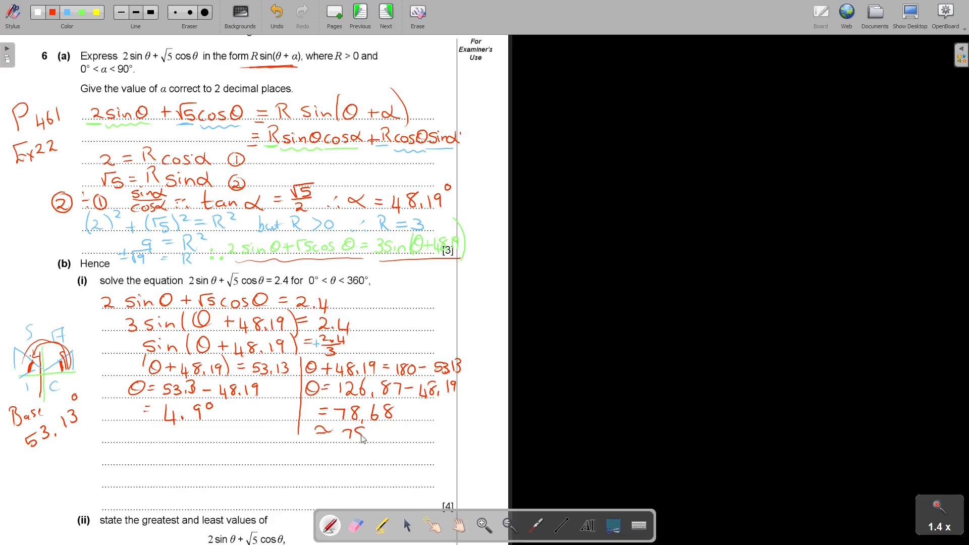
pyautogui.moveTo(371, 433); pyautogui.dragTo(386, 433)
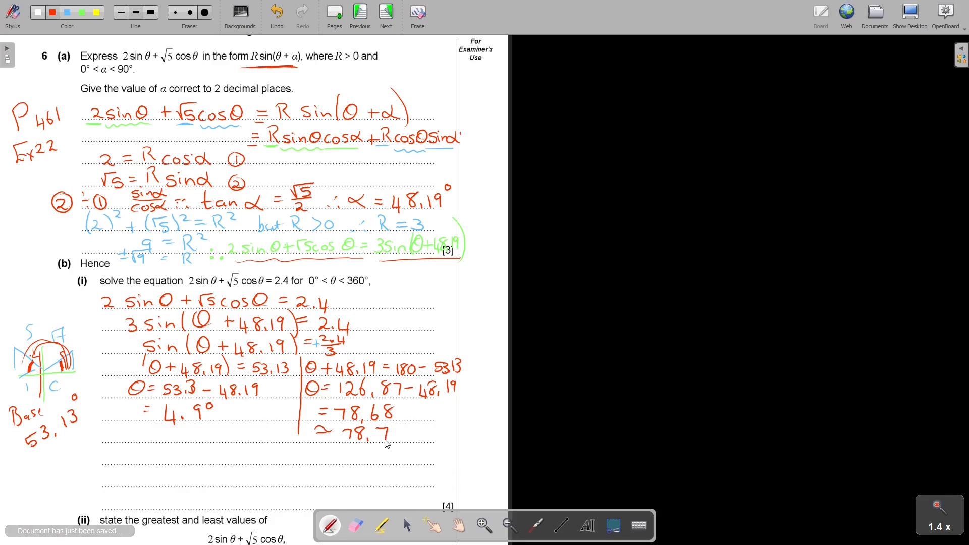
pyautogui.click(356, 526)
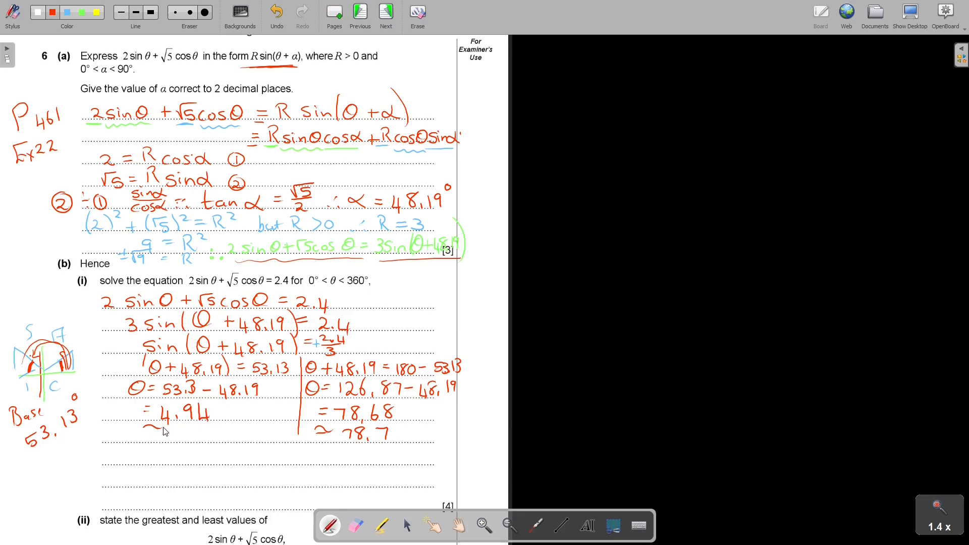
pyautogui.moveTo(173, 427); pyautogui.dragTo(185, 445)
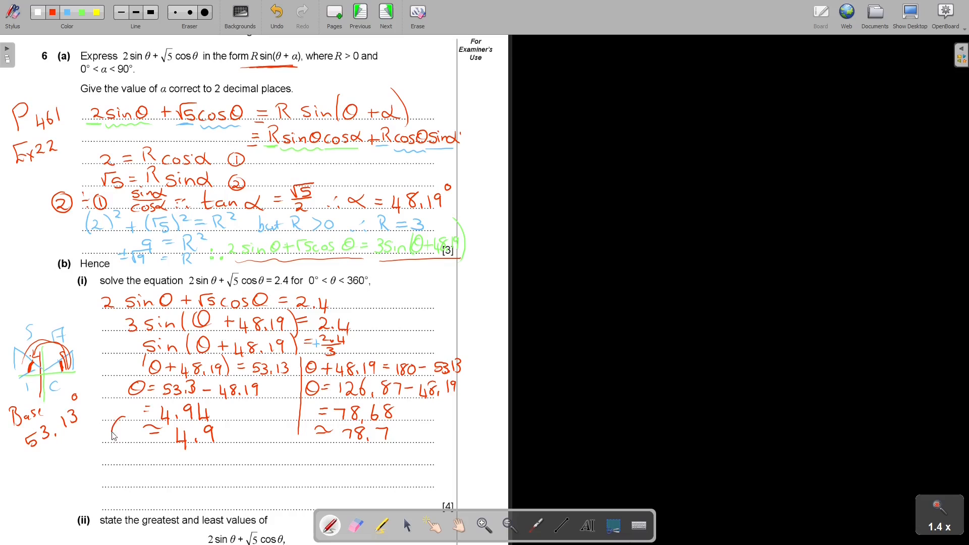
pyautogui.moveTo(118, 427); pyautogui.dragTo(303, 430)
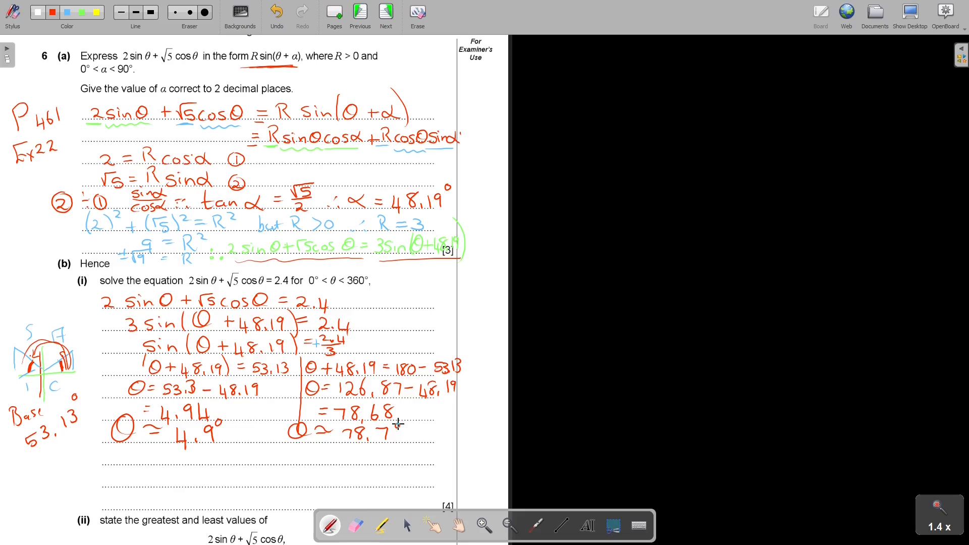
# - Note P464 Ex24 in blue beside part (ii) and begin 2sinθ + √5cosθ
pyautogui.scroll(-3)
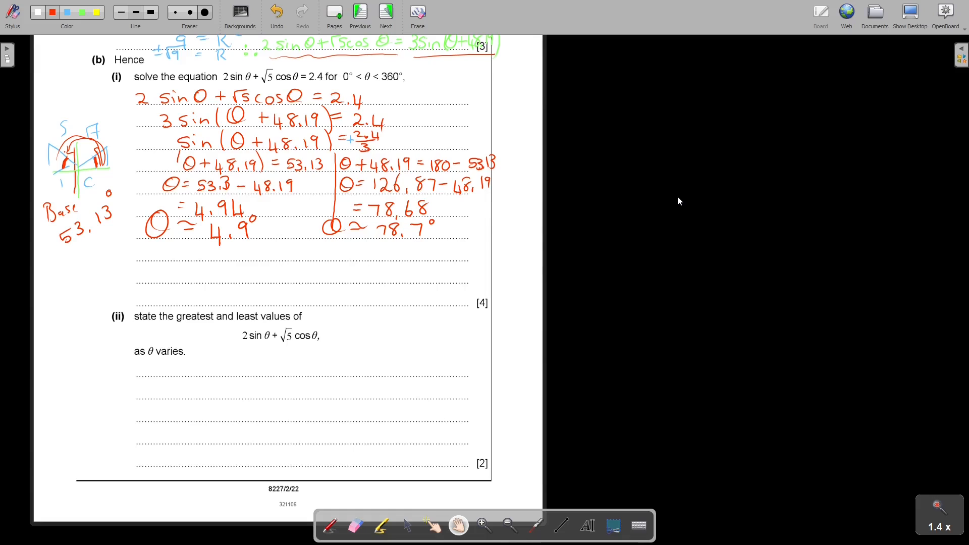
pyautogui.moveTo(55, 339); pyautogui.dragTo(51, 374)
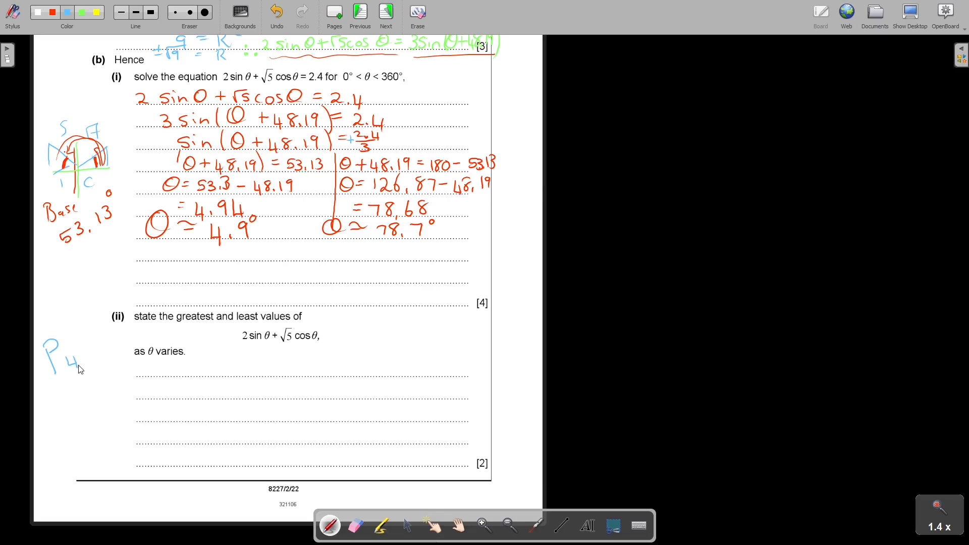
pyautogui.moveTo(68, 355); pyautogui.dragTo(52, 411)
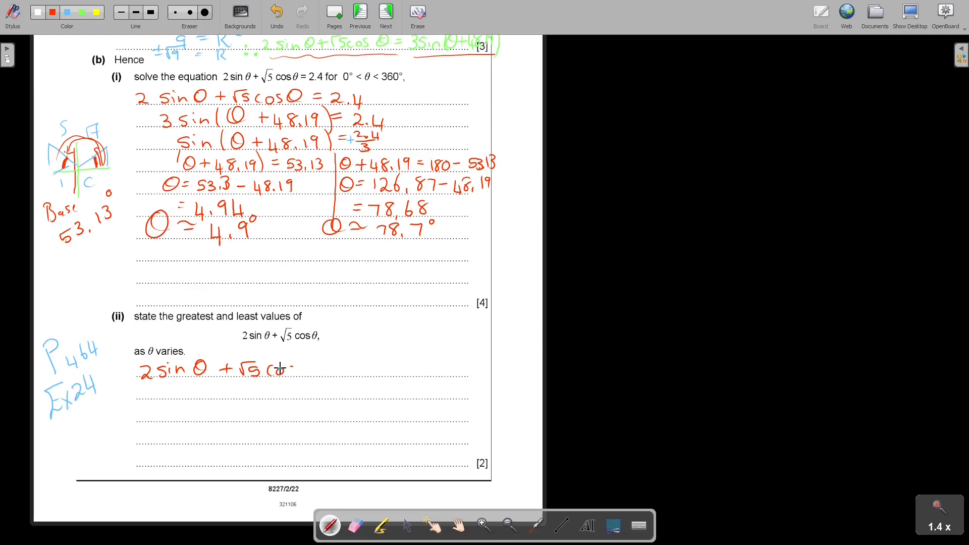
pyautogui.moveTo(281, 368); pyautogui.dragTo(312, 371)
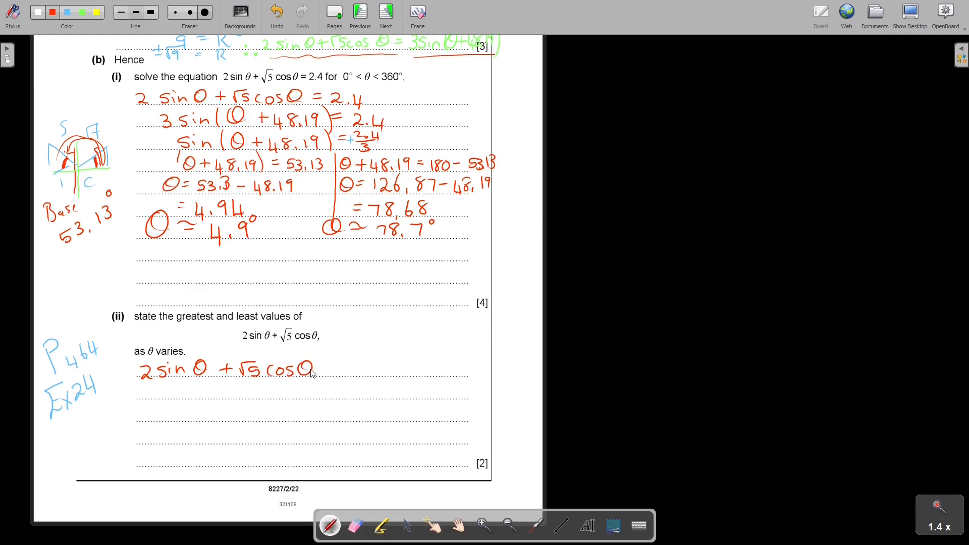
# - In red, finish the line 2sinθ + √5cosθ = 3sin(θ + 48.19) under part (ii)
pyautogui.moveTo(325, 368); pyautogui.dragTo(349, 374)
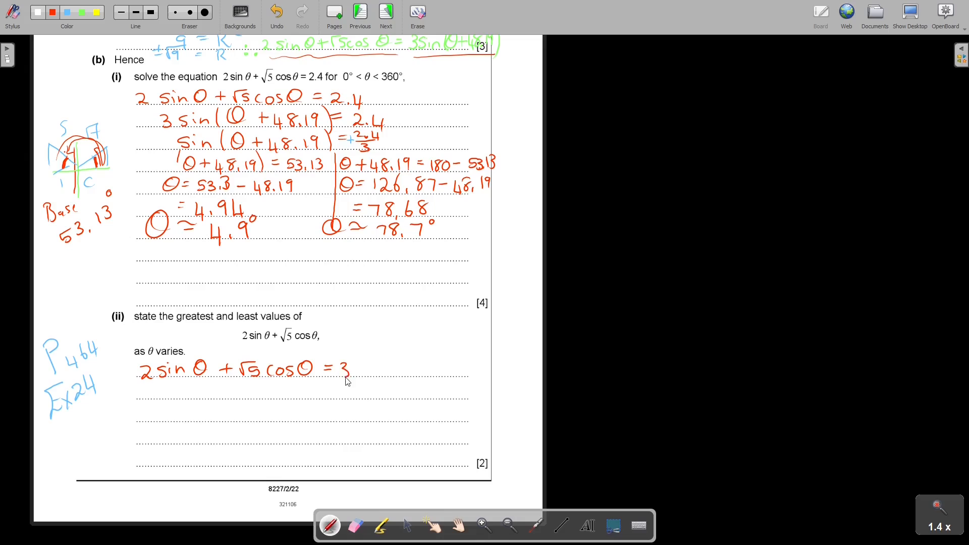
pyautogui.moveTo(352, 368); pyautogui.dragTo(396, 377)
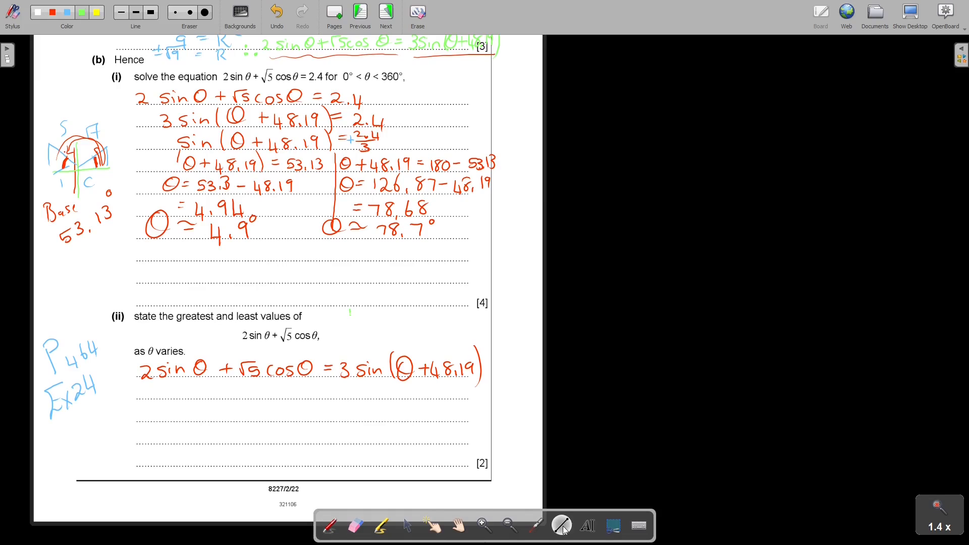
# - Sketch green axes and a blue sine wave beside part (ii), marking 1 in red
pyautogui.moveTo(349, 324); pyautogui.dragTo(424, 328)
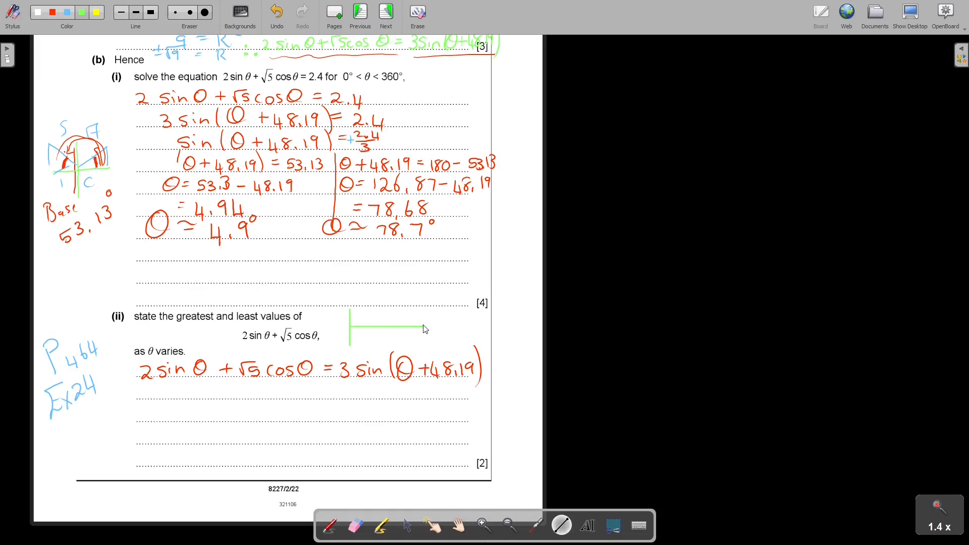
pyautogui.click(66, 11)
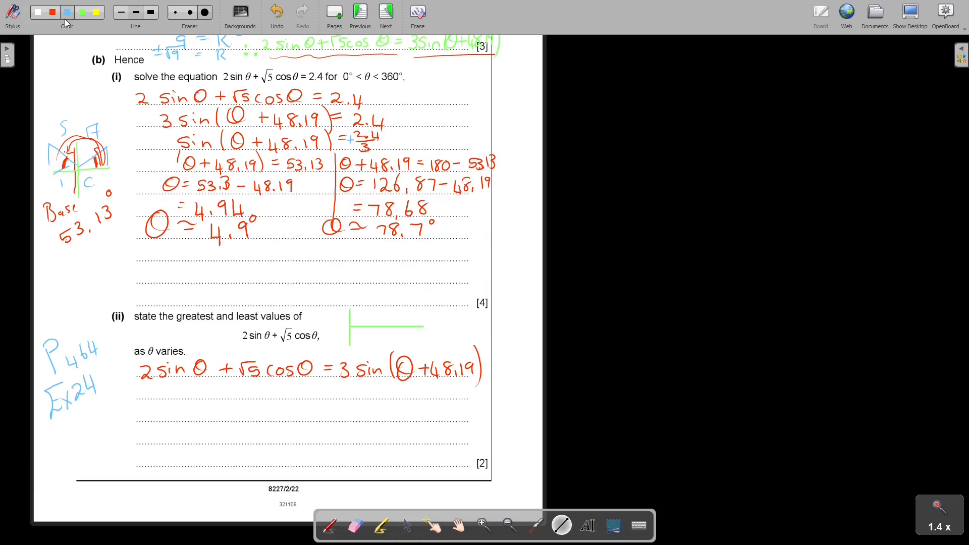
pyautogui.click(330, 525)
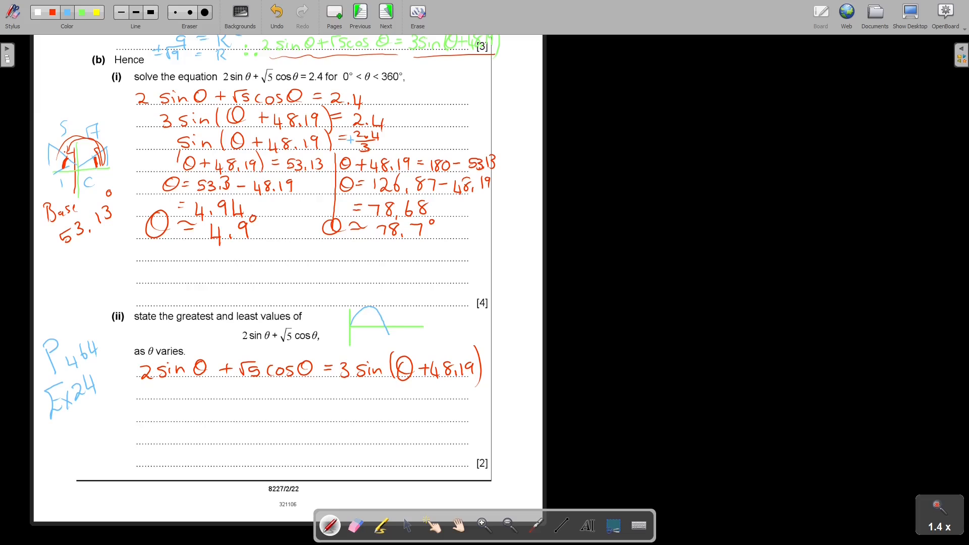
pyautogui.moveTo(383, 336); pyautogui.dragTo(420, 324)
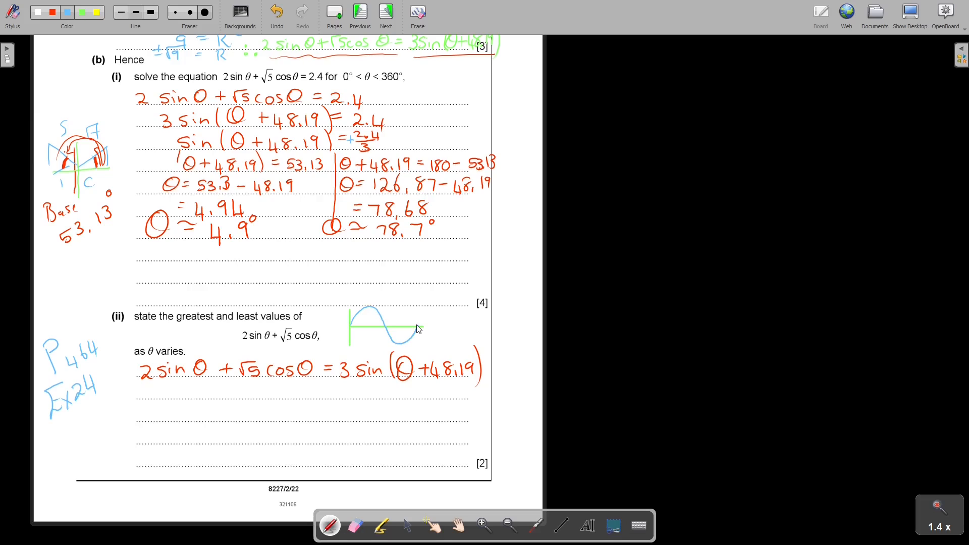
pyautogui.click(52, 12)
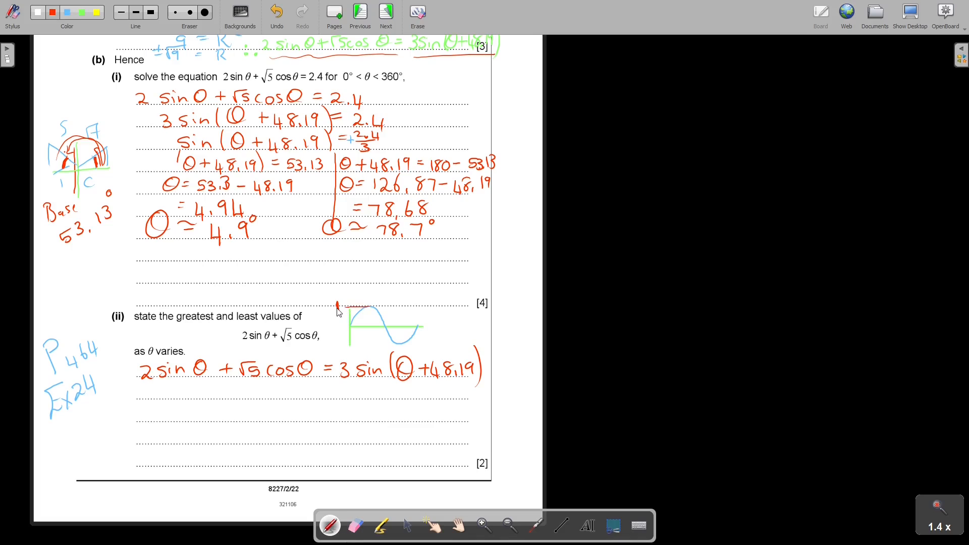
pyautogui.moveTo(344, 347); pyautogui.dragTo(401, 343)
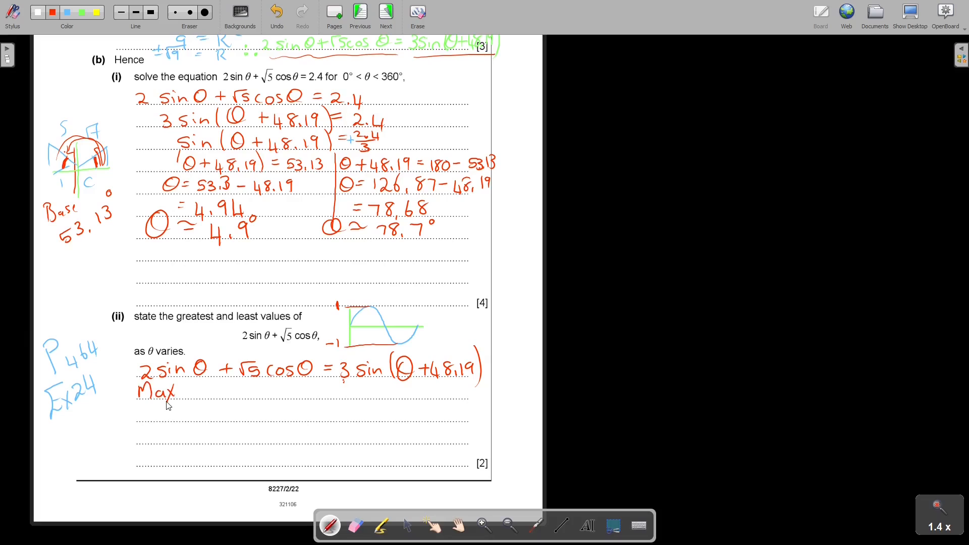
# - Label −1 and write Max: sin(θ + 48.19) = 1, Max value: 3 × 1 = 3
pyautogui.write('Sin')
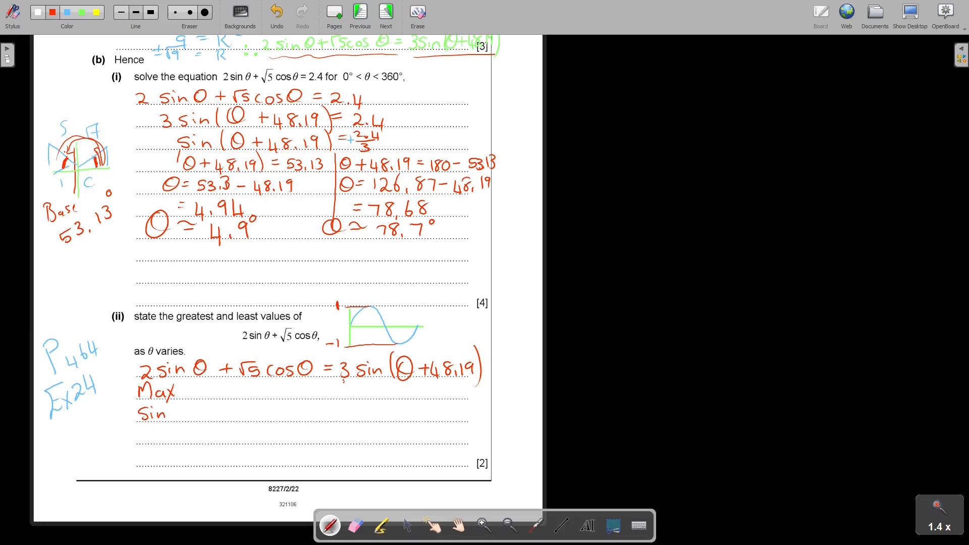
pyautogui.moveTo(167, 413); pyautogui.dragTo(197, 413)
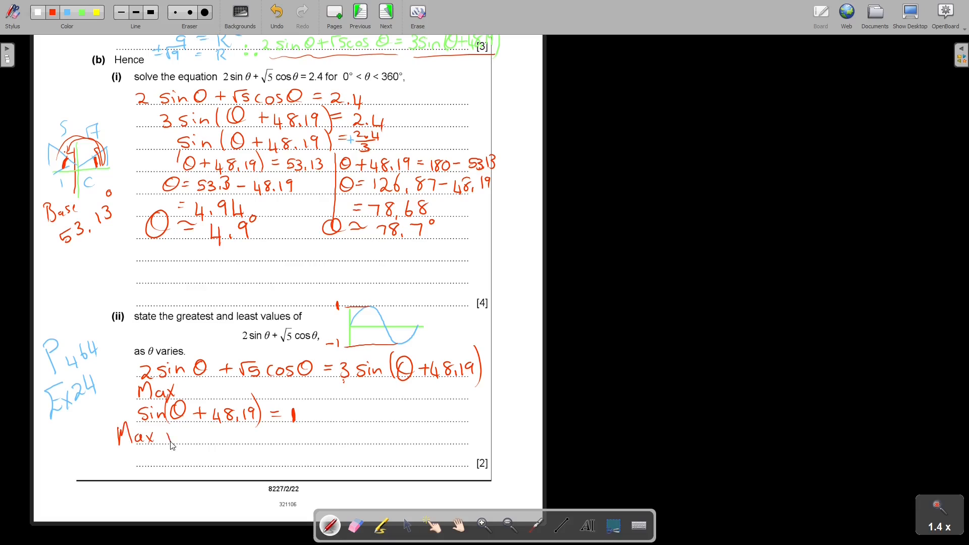
pyautogui.write('value:')
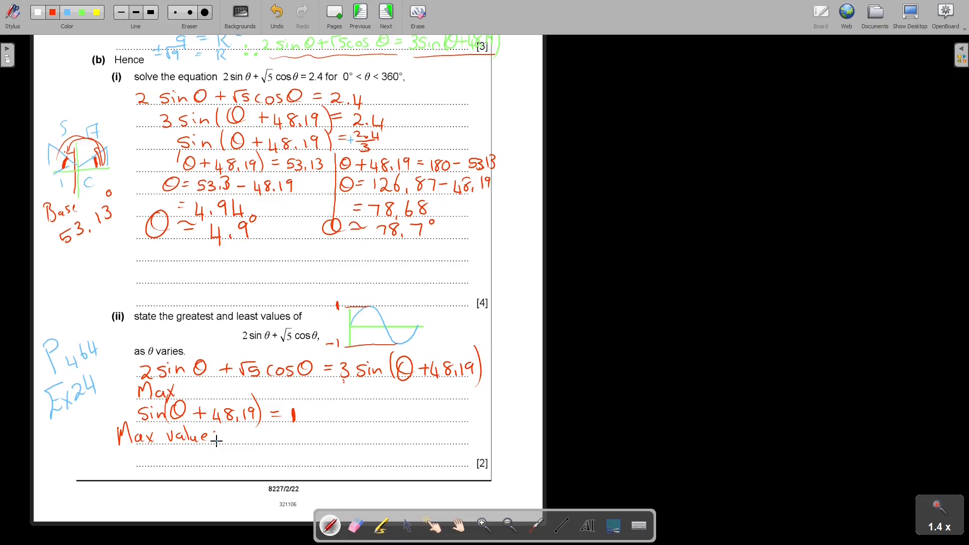
pyautogui.click(343, 385)
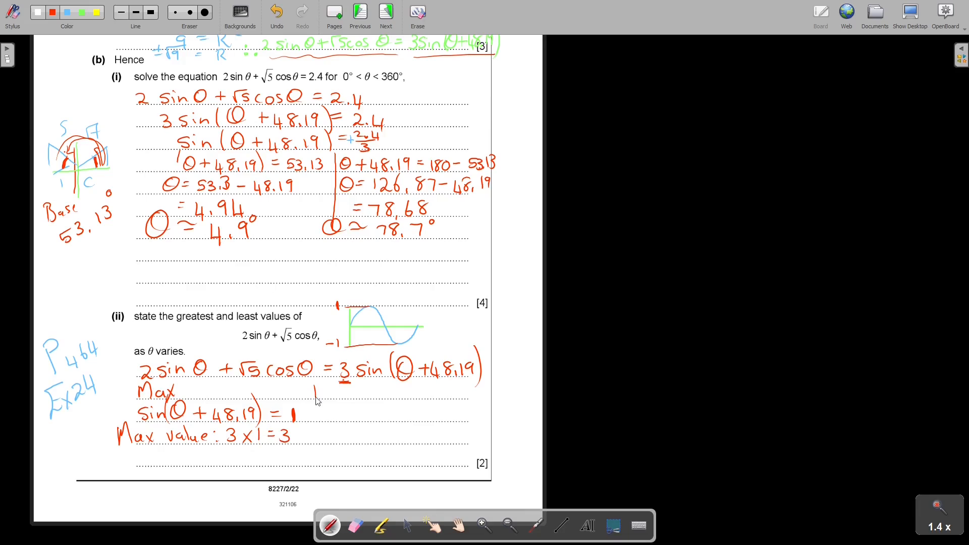
pyautogui.moveTo(315, 399); pyautogui.dragTo(315, 466)
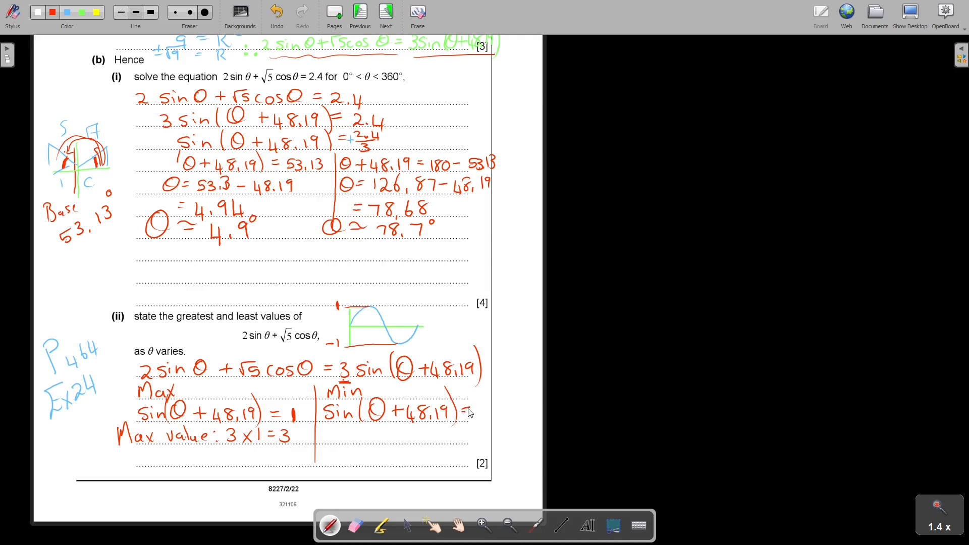
# - In red, write Min: sin(θ + 48.19) = −1 and Min: 3 × −1 = −3
pyautogui.moveTo(470, 413); pyautogui.dragTo(491, 411)
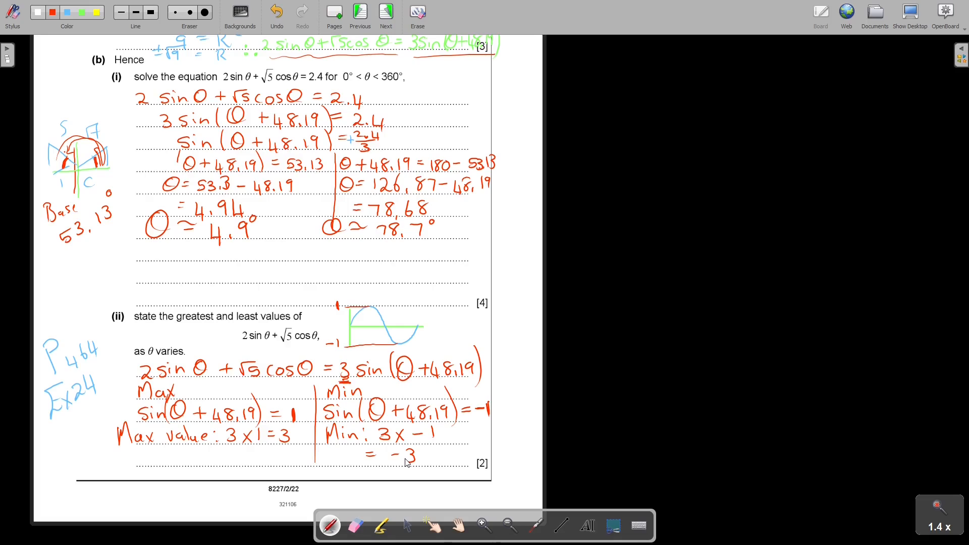
pyautogui.moveTo(625, 110)
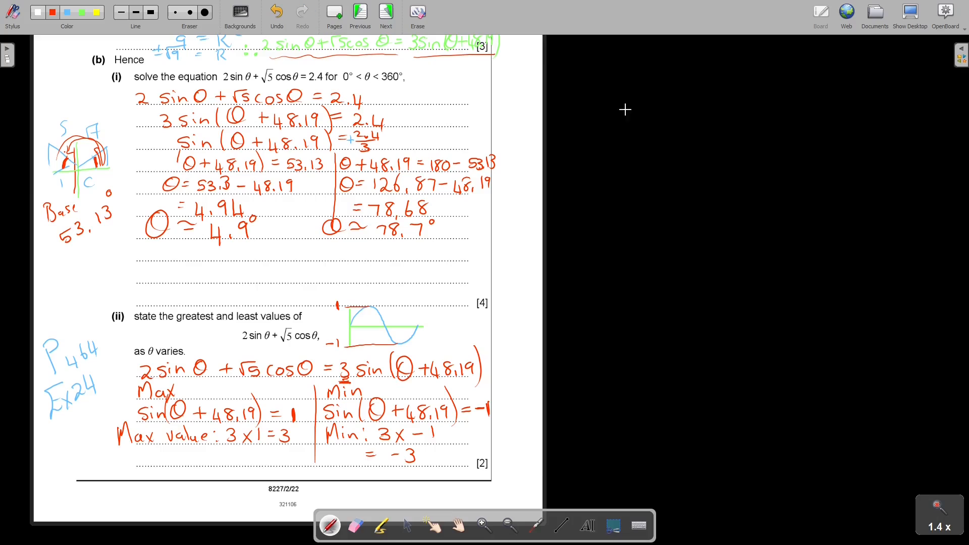
# - Open 'AS-Level 2022 Paper 2 - Exam Report' from Documents in the Board
pyautogui.click(873, 12)
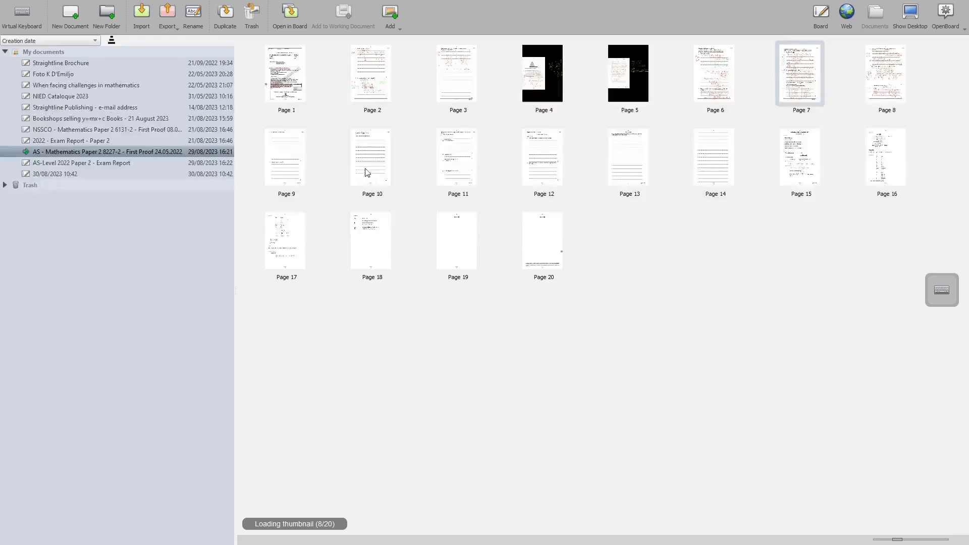
pyautogui.click(81, 163)
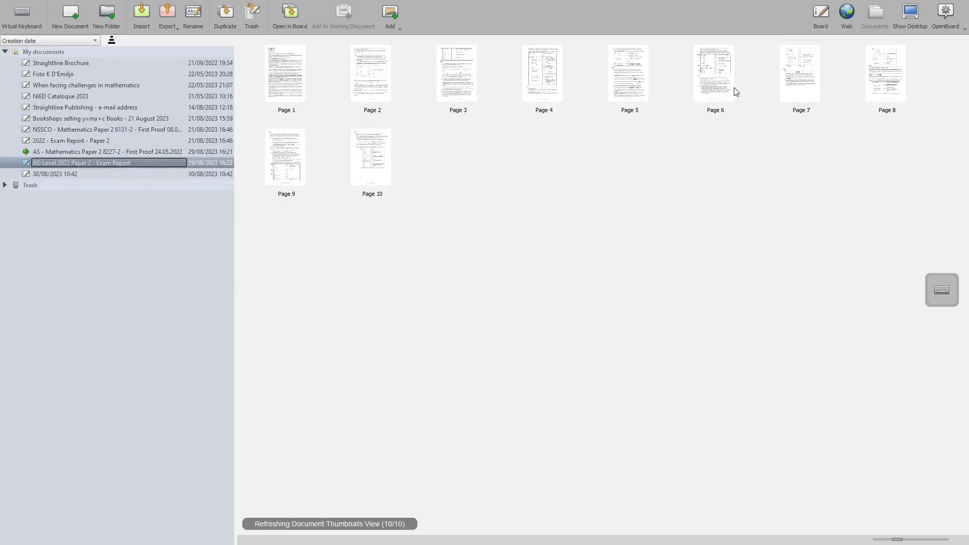
pyautogui.click(714, 73)
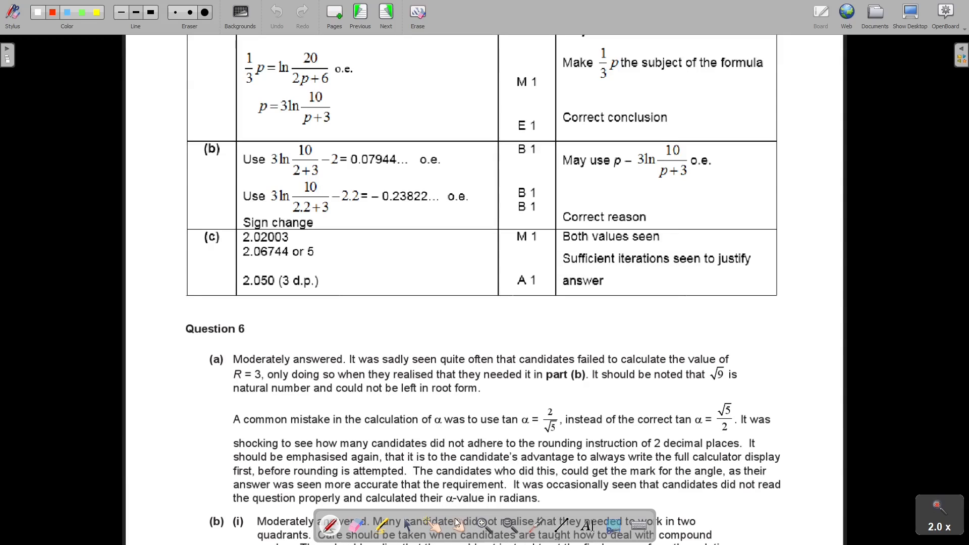
# - Scroll the report down to the Question 6 mark scheme table and the start of Question 7
pyautogui.scroll(-3)
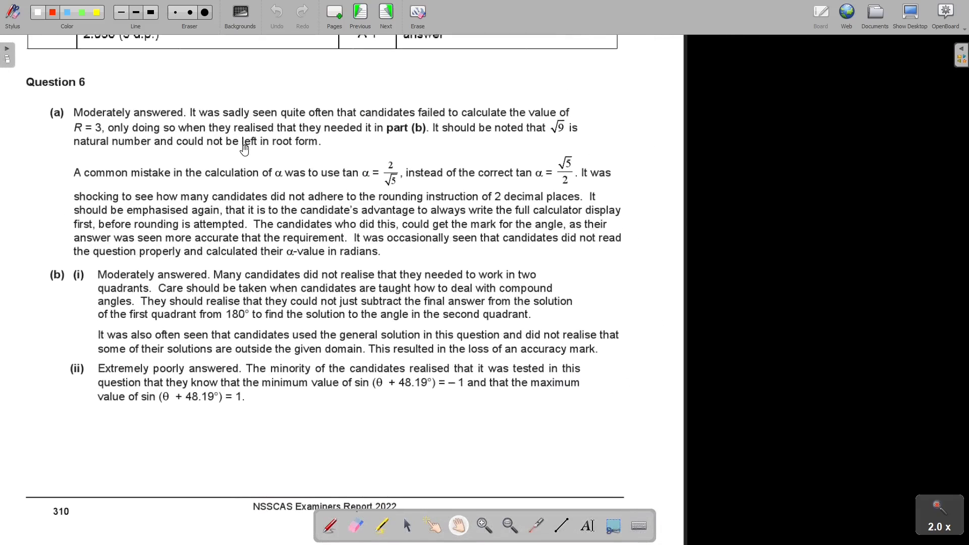
pyautogui.moveTo(253, 207)
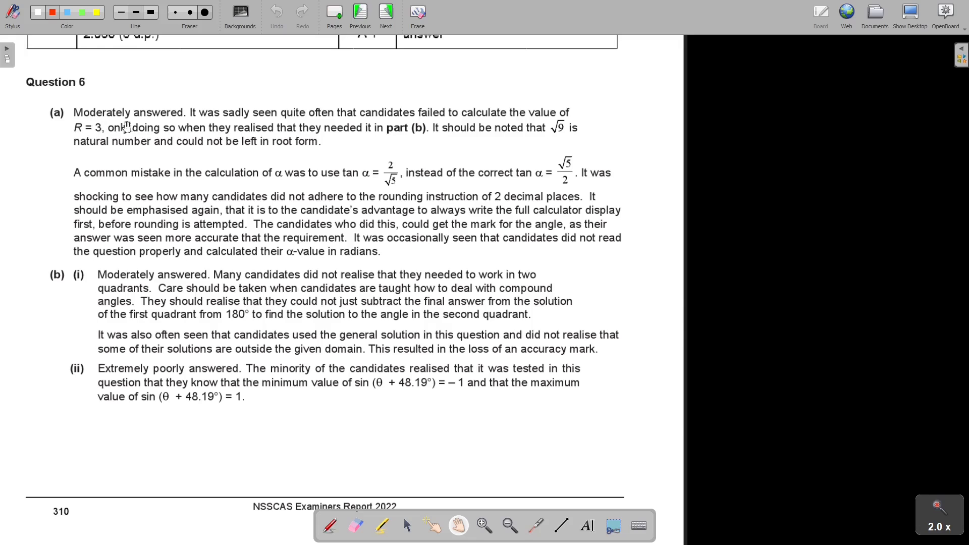
pyautogui.moveTo(324, 124)
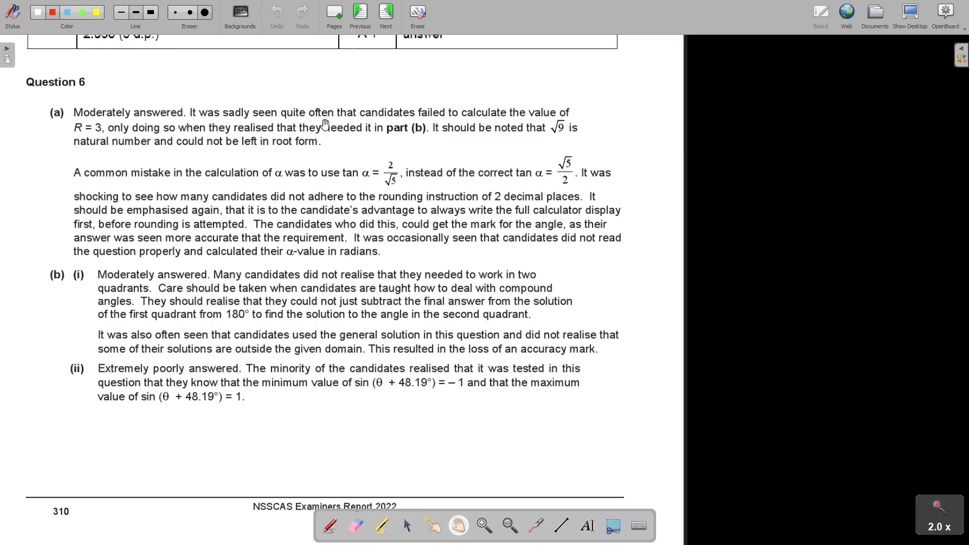
pyautogui.moveTo(552, 126)
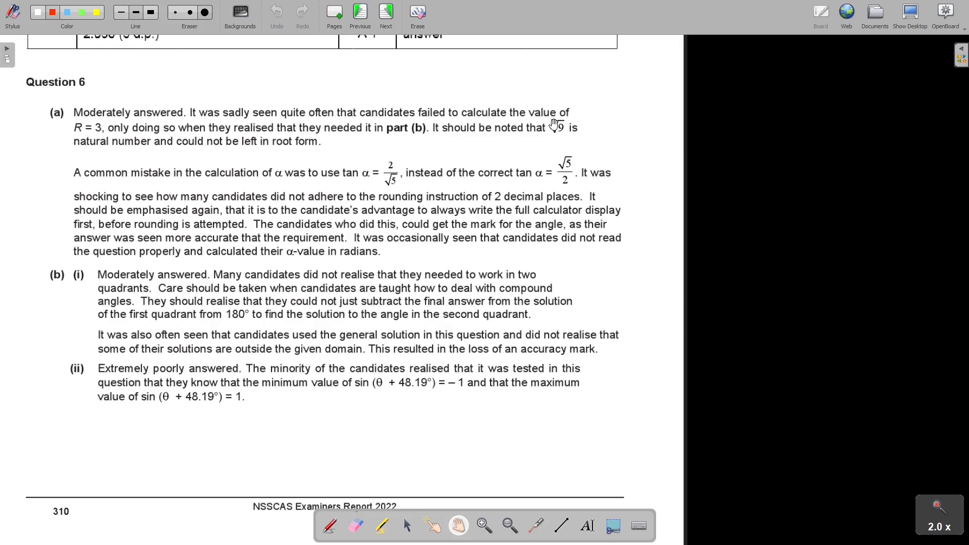
pyautogui.moveTo(144, 139)
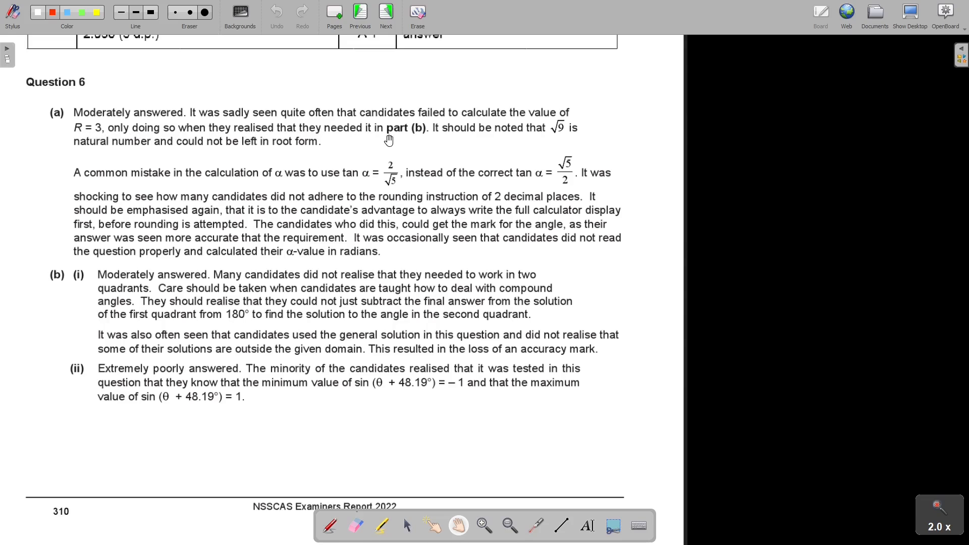
pyautogui.moveTo(530, 136)
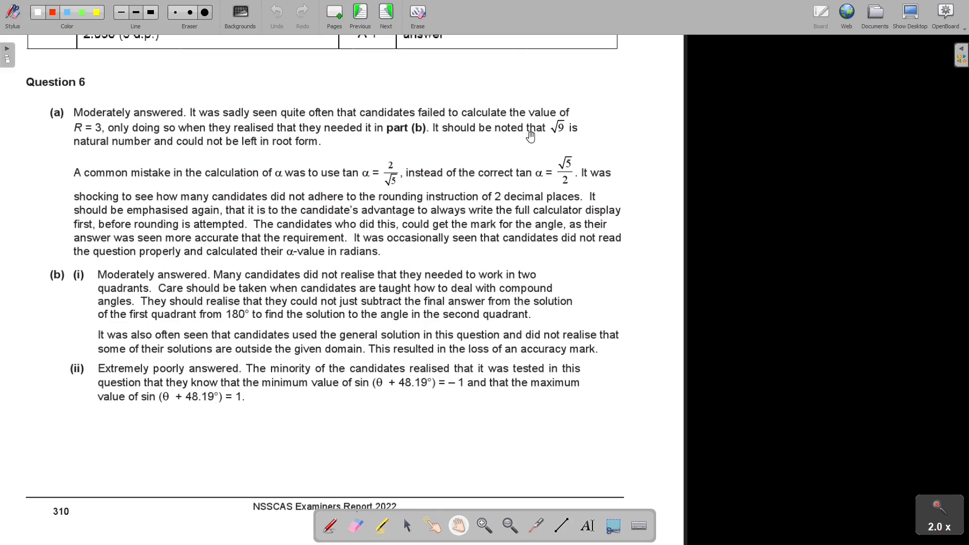
pyautogui.moveTo(138, 154)
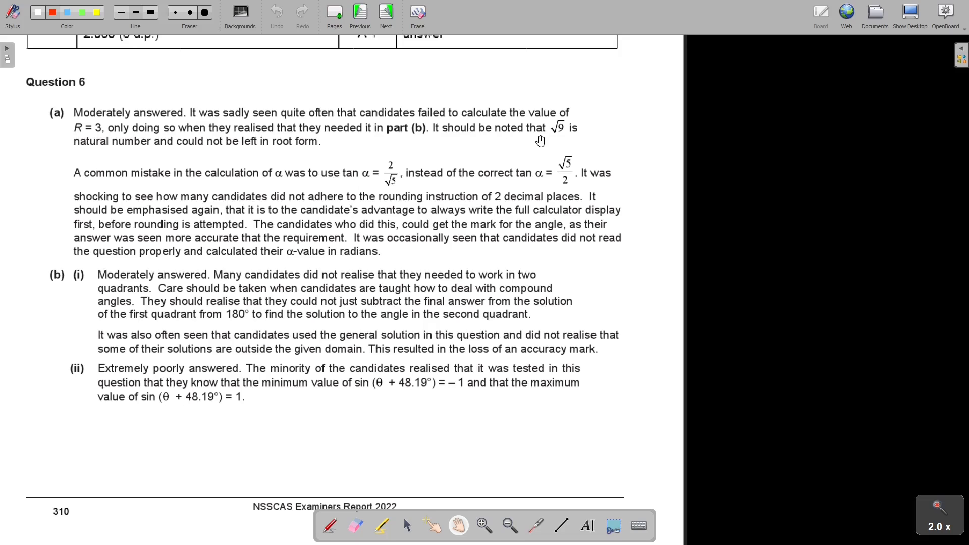
pyautogui.moveTo(283, 170)
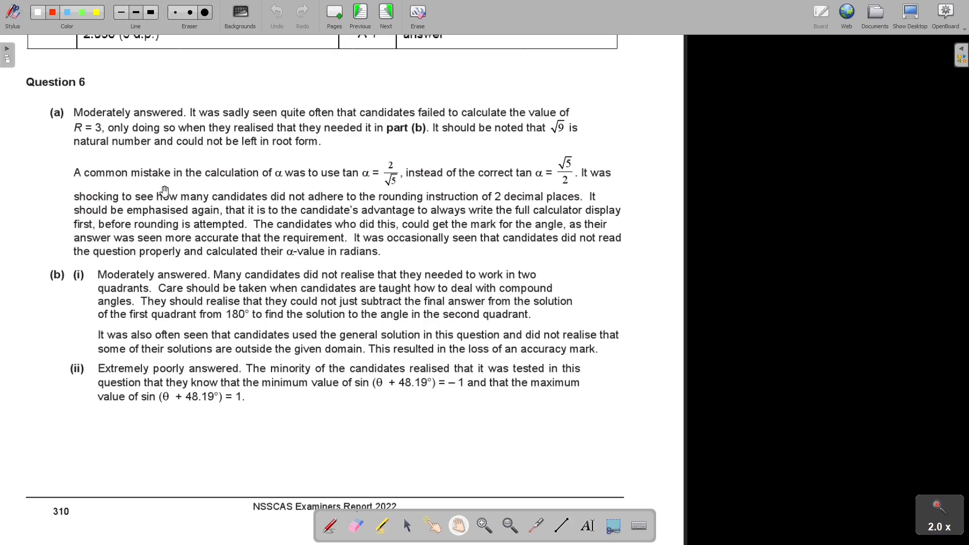
pyautogui.moveTo(279, 140)
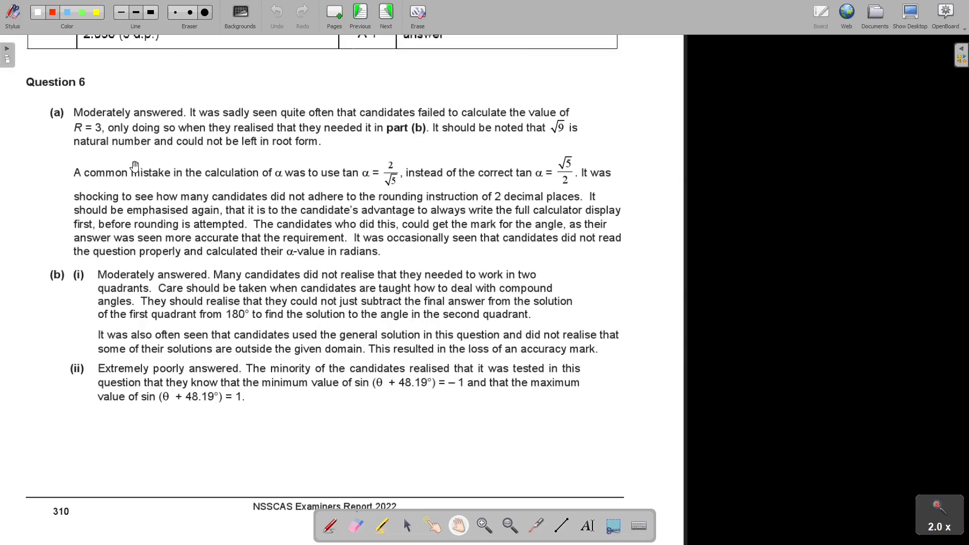
pyautogui.moveTo(286, 183)
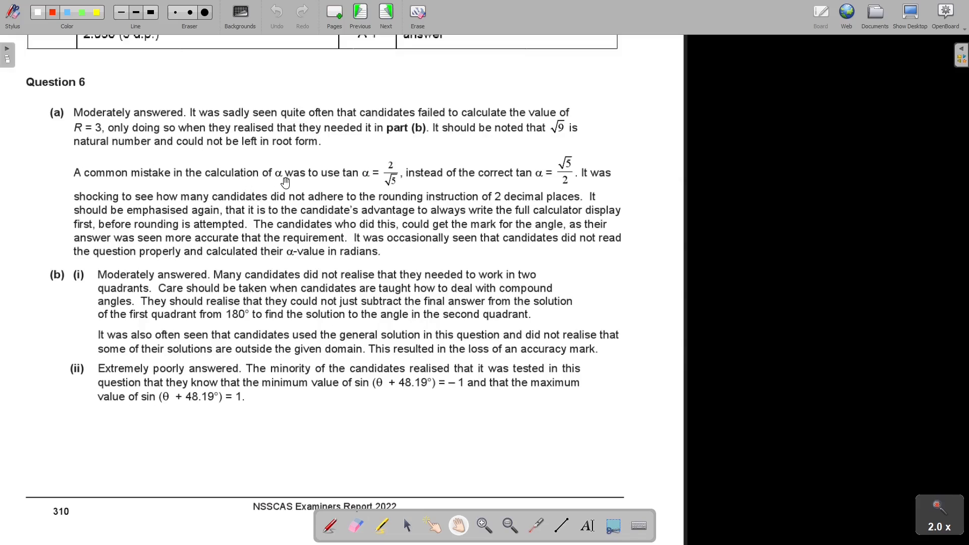
pyautogui.moveTo(392, 187)
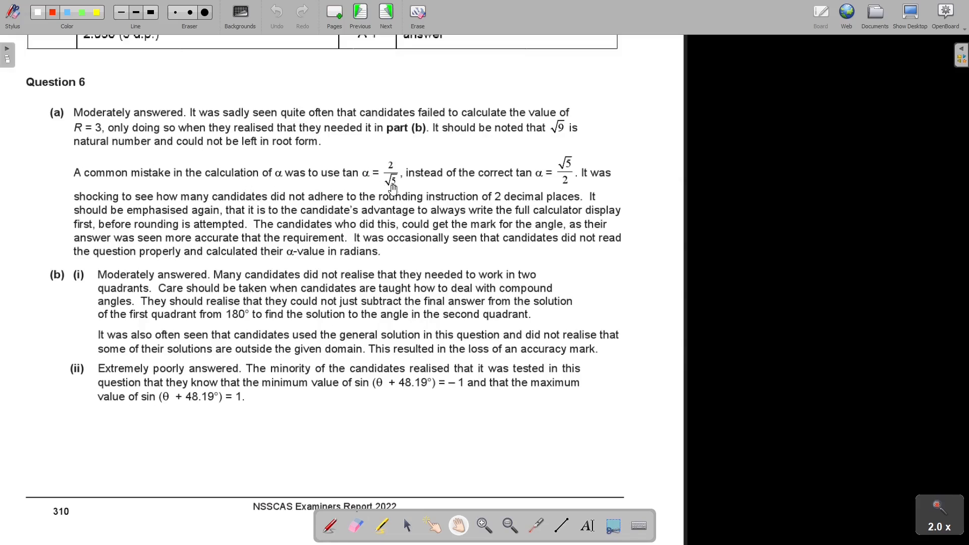
pyautogui.moveTo(414, 195)
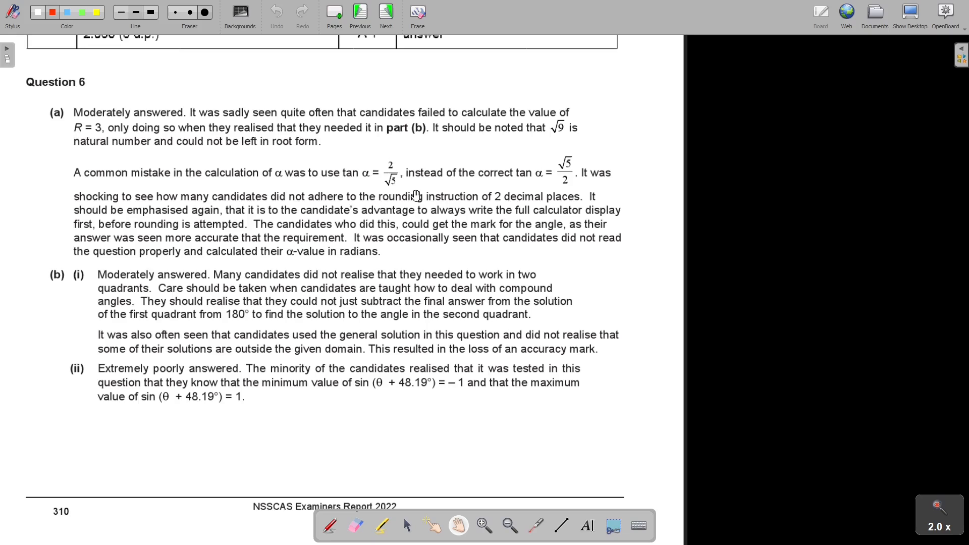
pyautogui.moveTo(566, 189)
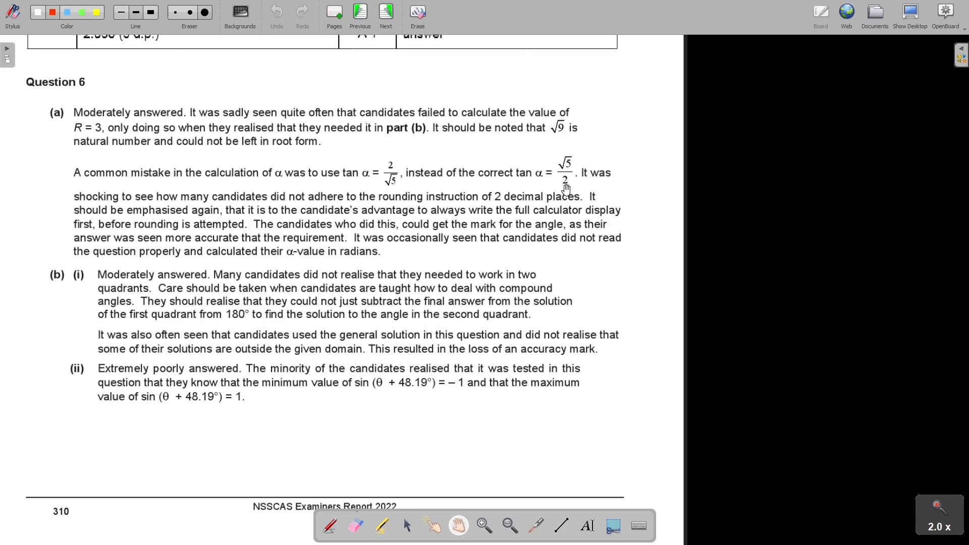
pyautogui.moveTo(268, 191)
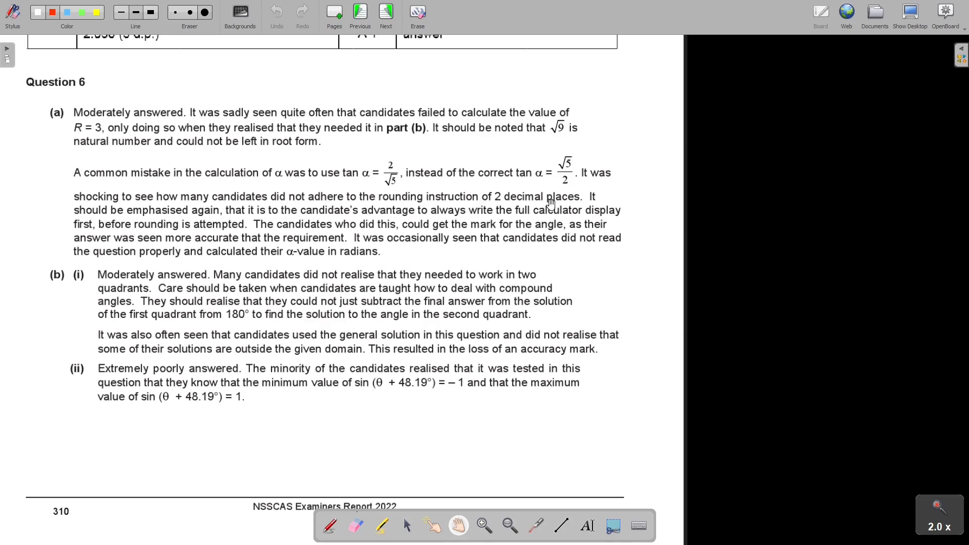
pyautogui.moveTo(183, 223)
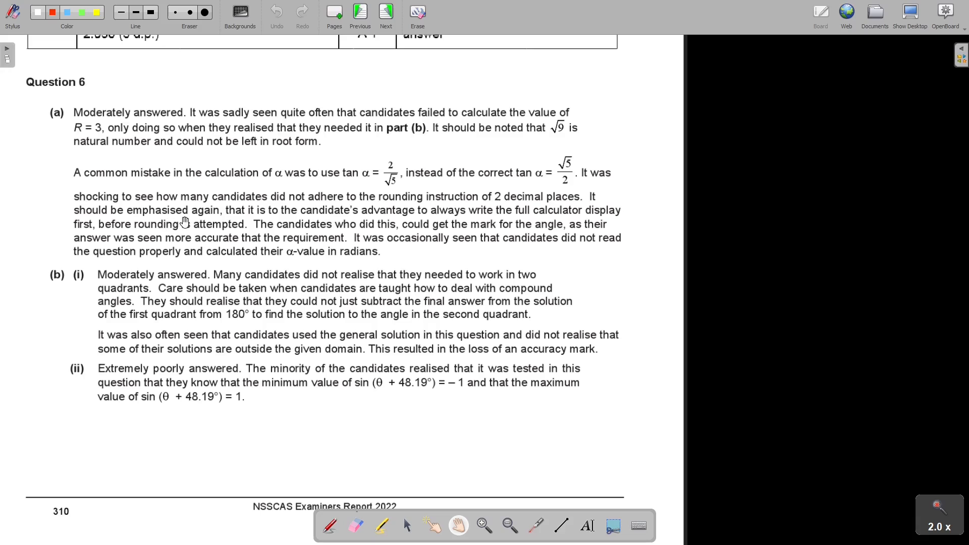
pyautogui.moveTo(344, 224)
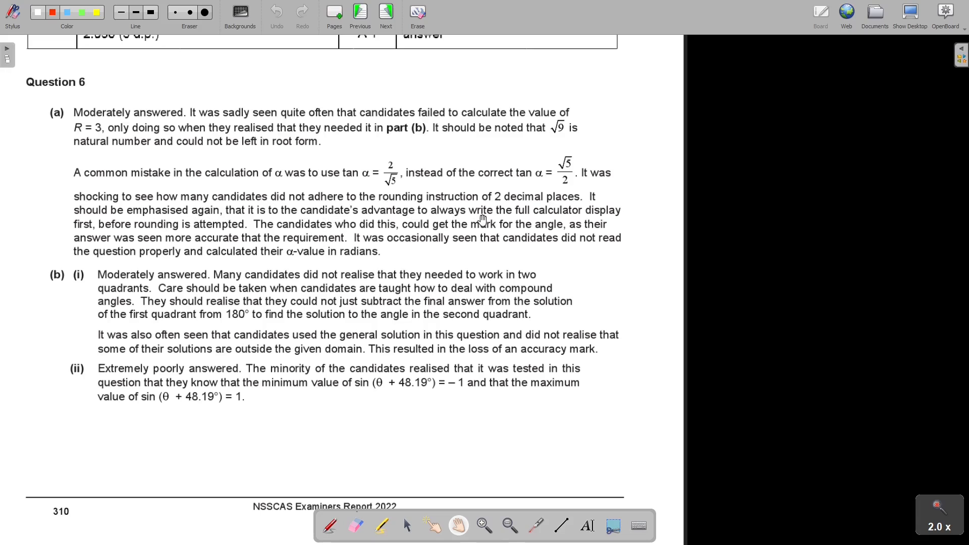
pyautogui.moveTo(104, 221)
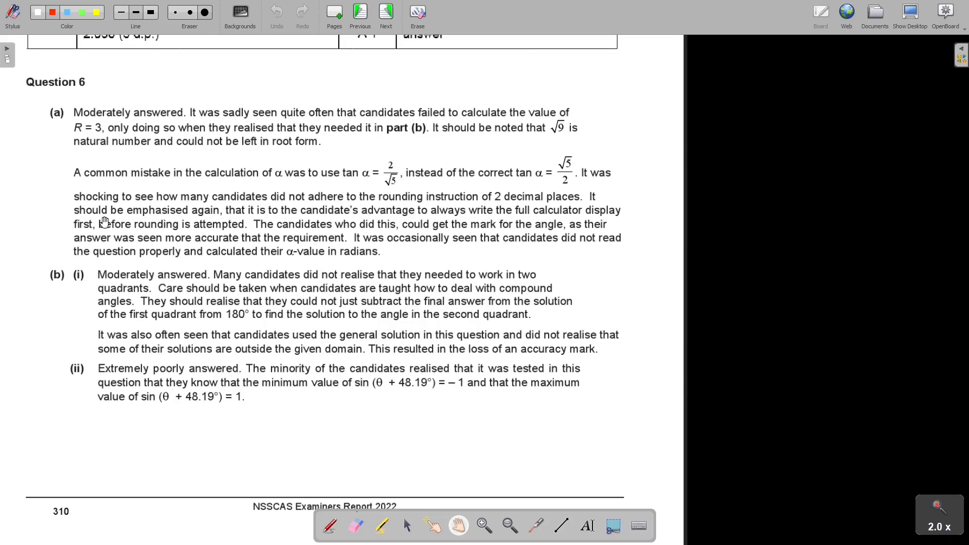
pyautogui.moveTo(180, 231)
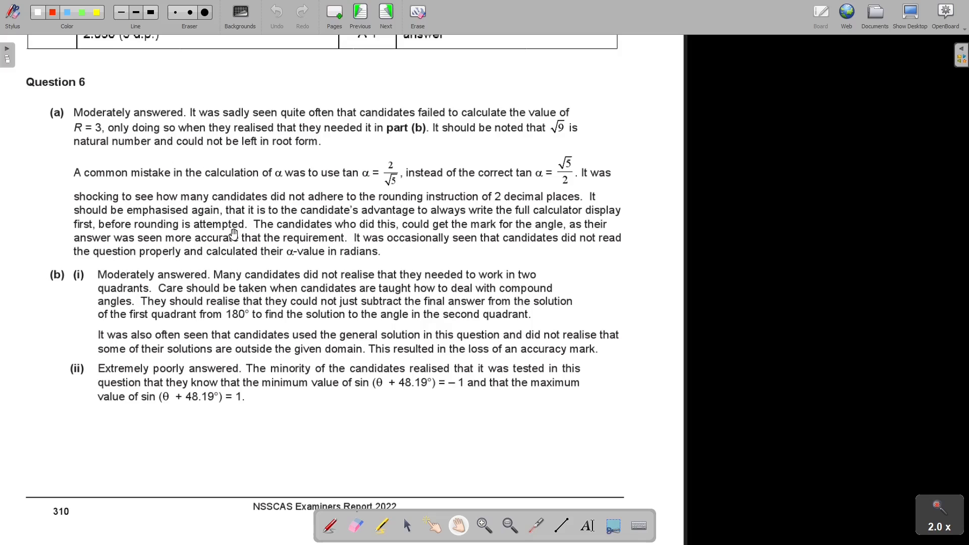
pyautogui.moveTo(272, 228)
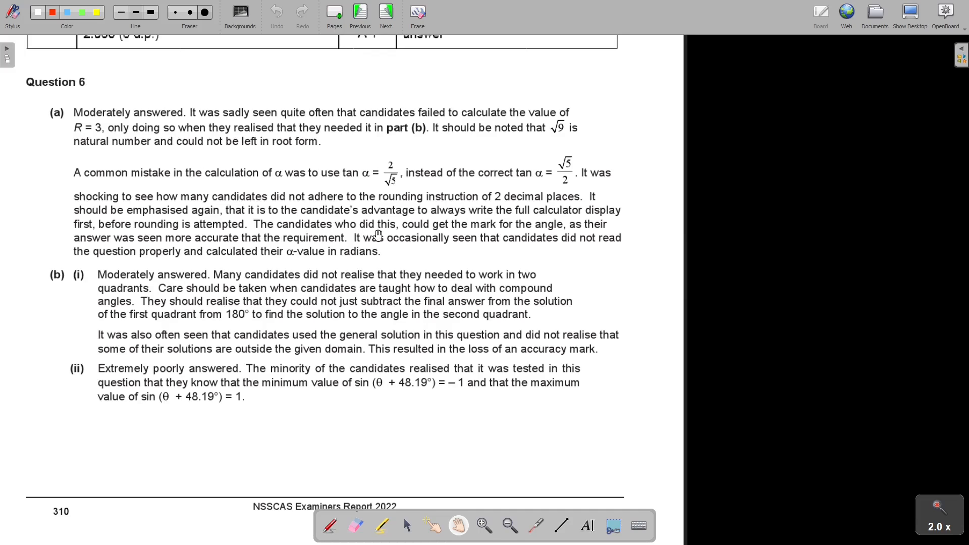
pyautogui.moveTo(570, 230)
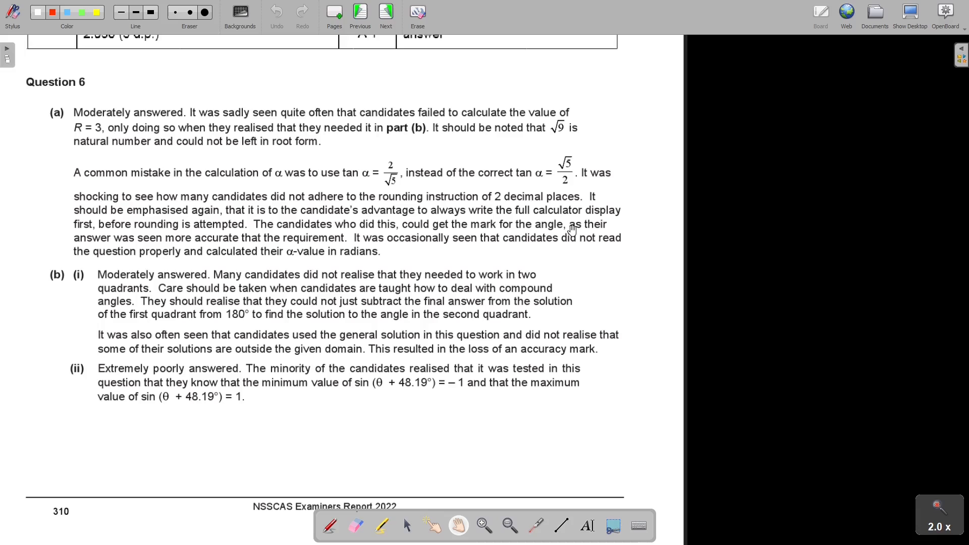
pyautogui.moveTo(203, 247)
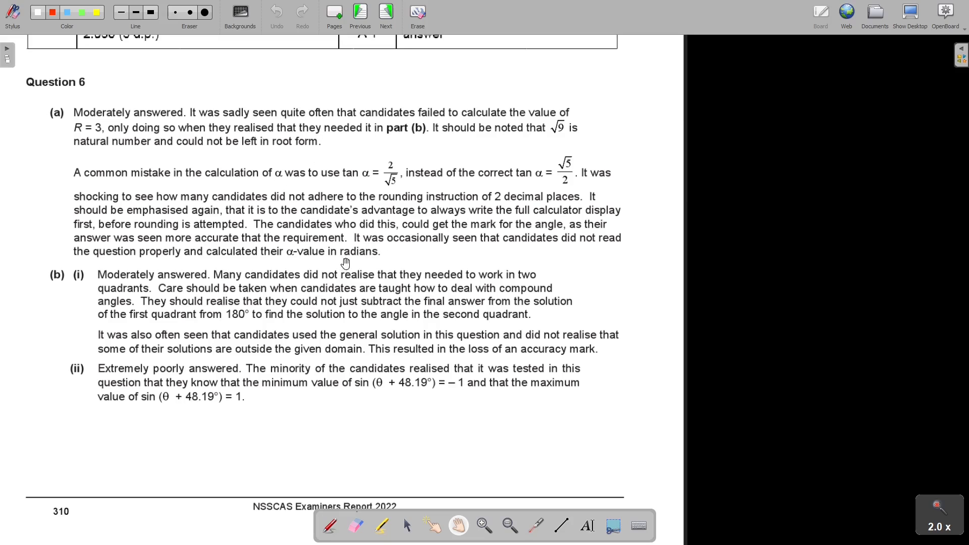
pyautogui.moveTo(416, 267)
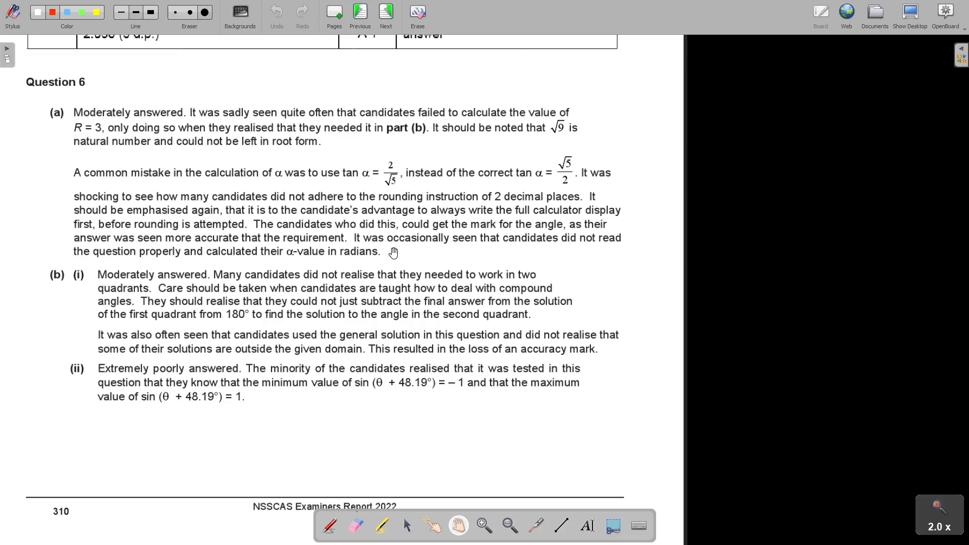
pyautogui.moveTo(373, 240)
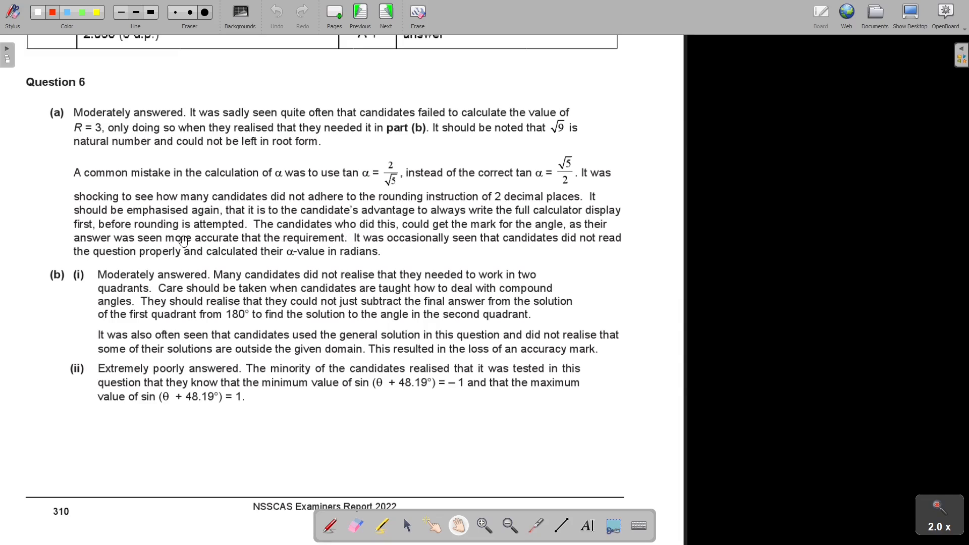
pyautogui.moveTo(322, 247)
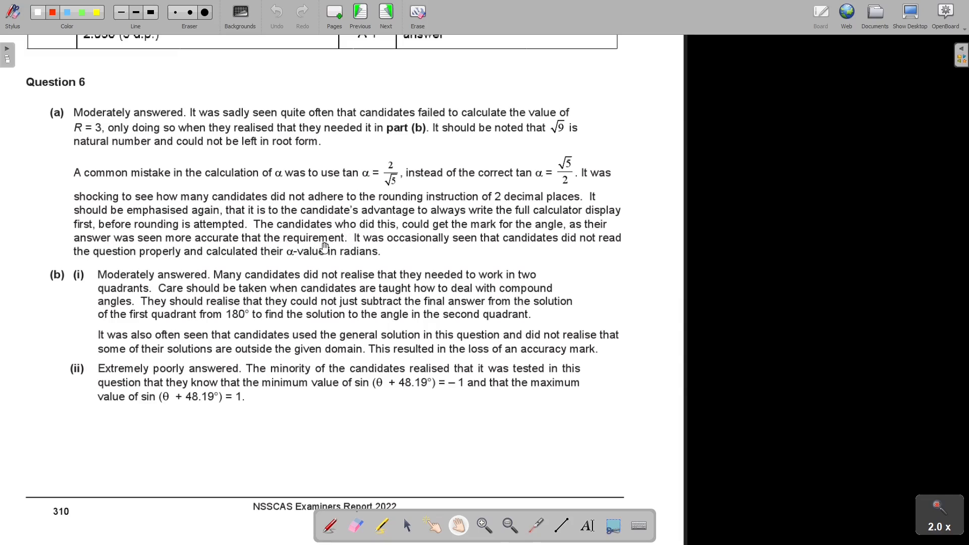
pyautogui.moveTo(574, 242)
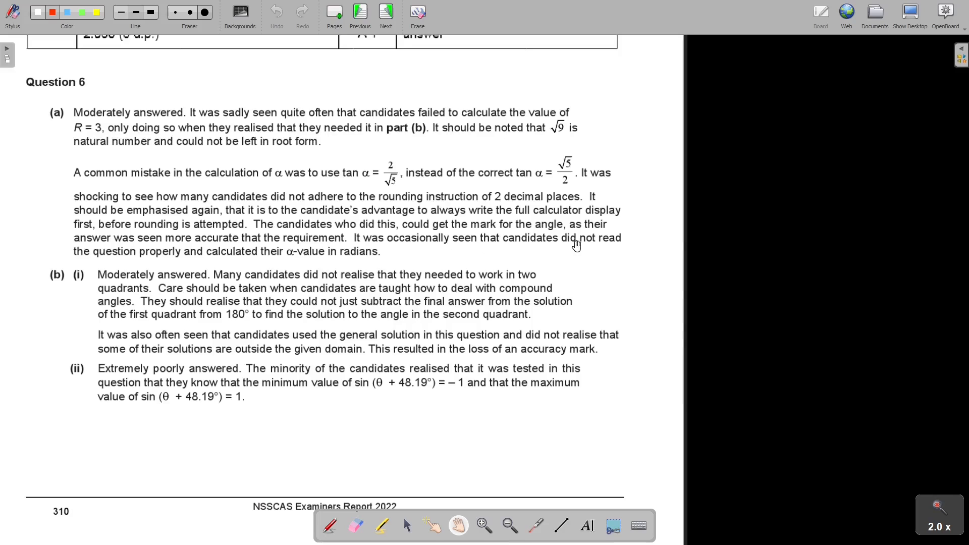
pyautogui.moveTo(199, 262)
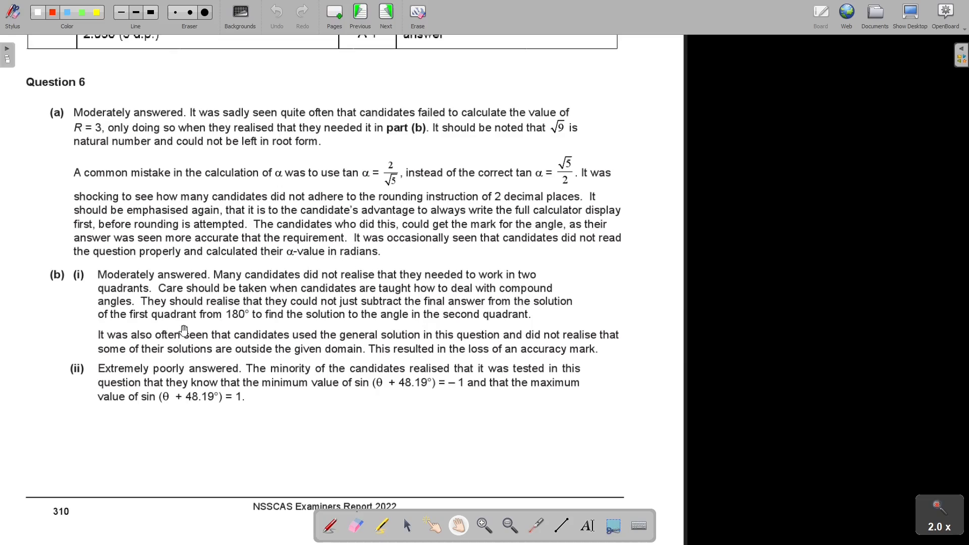
pyautogui.moveTo(177, 285)
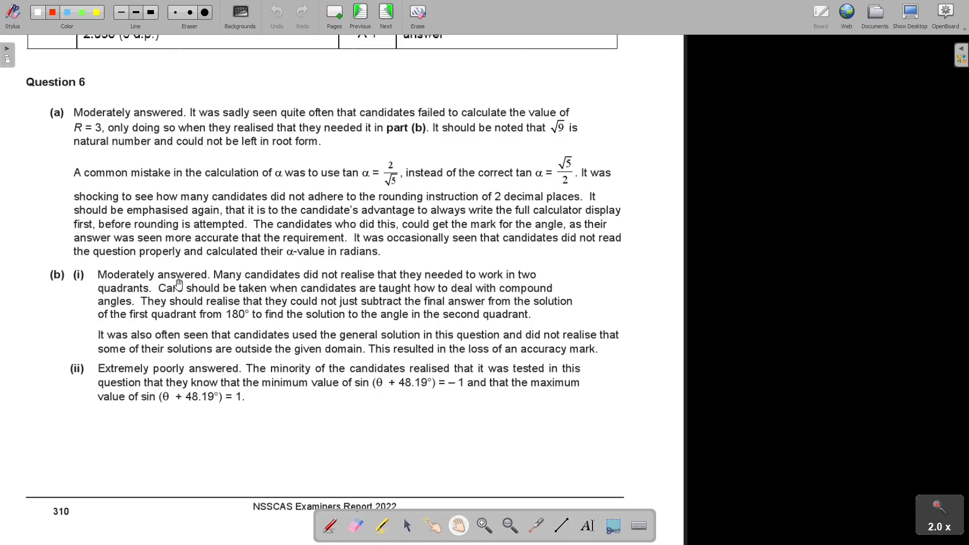
pyautogui.moveTo(389, 281)
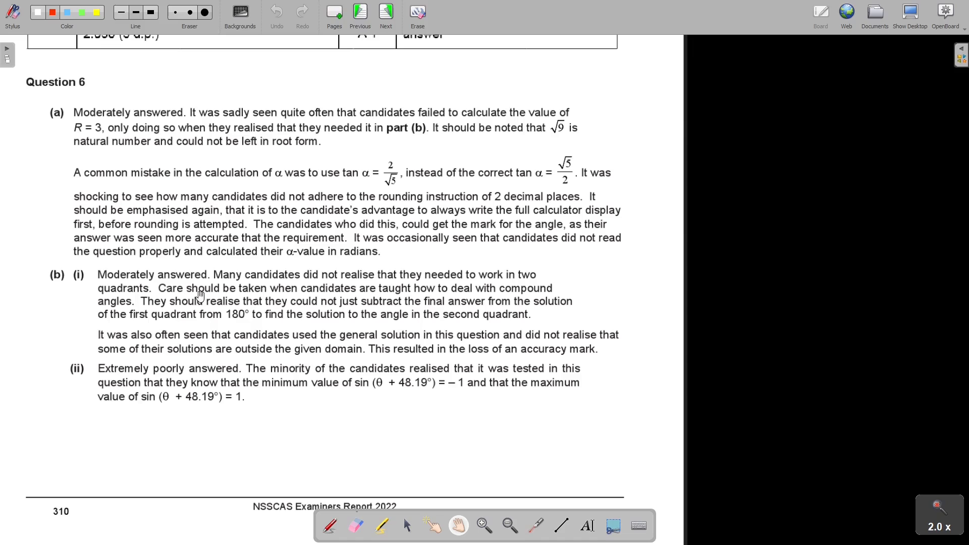
pyautogui.moveTo(449, 298)
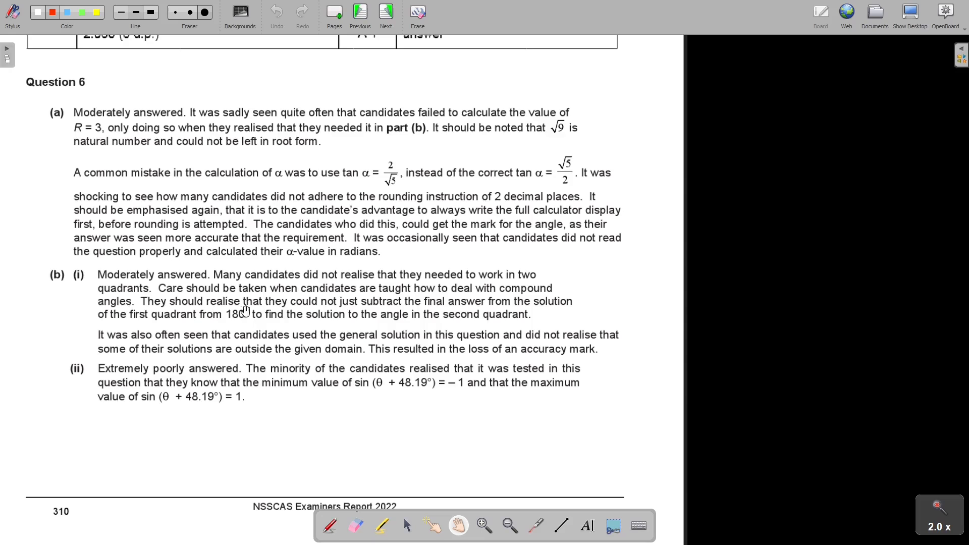
pyautogui.moveTo(420, 311)
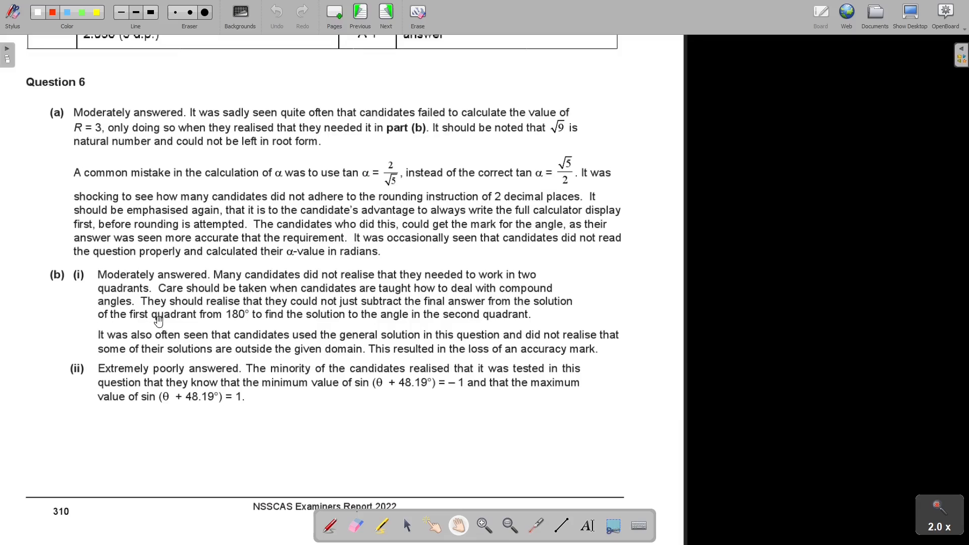
pyautogui.moveTo(320, 325)
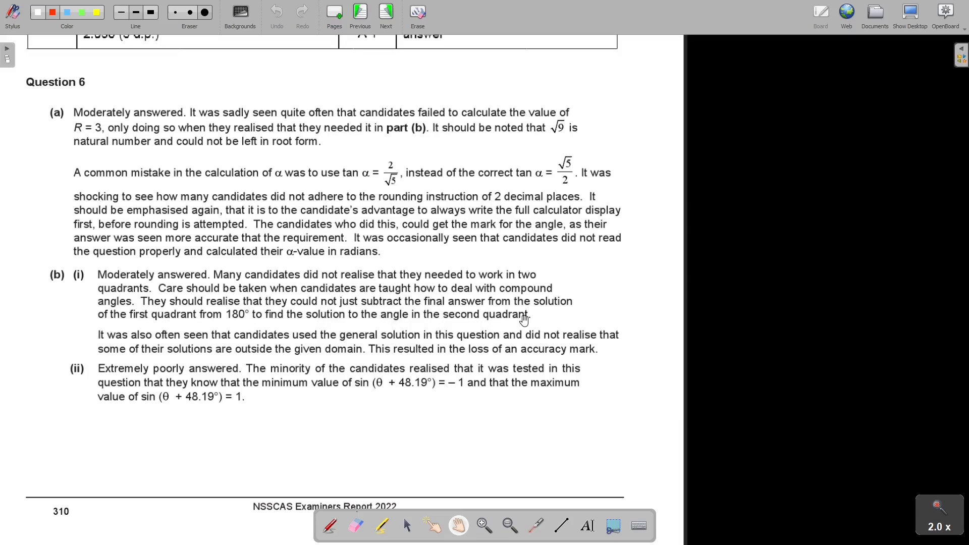
pyautogui.moveTo(243, 365)
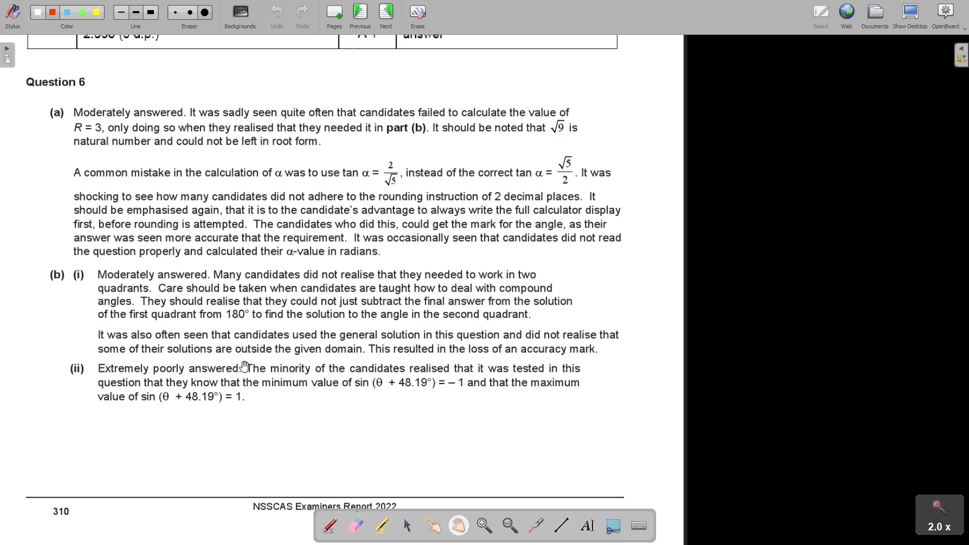
pyautogui.moveTo(193, 344)
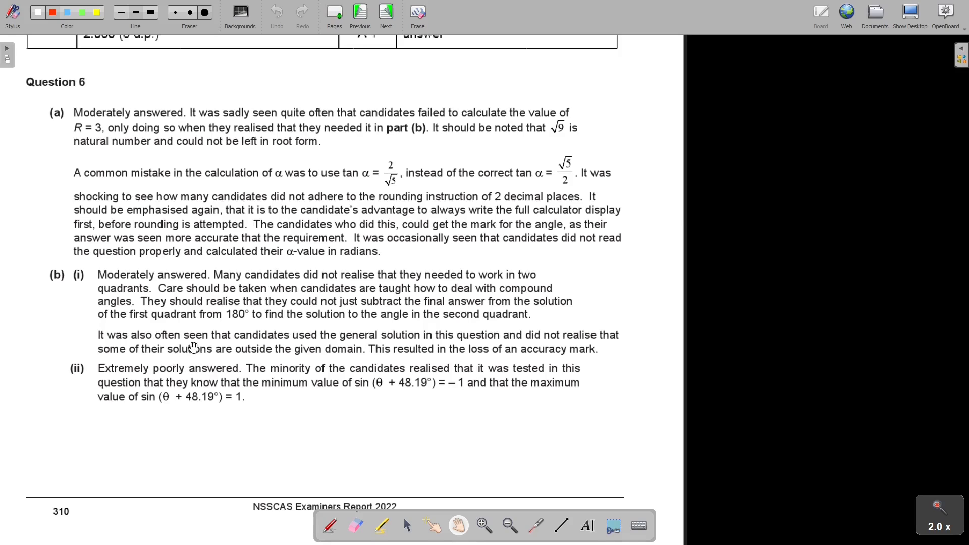
pyautogui.moveTo(386, 342)
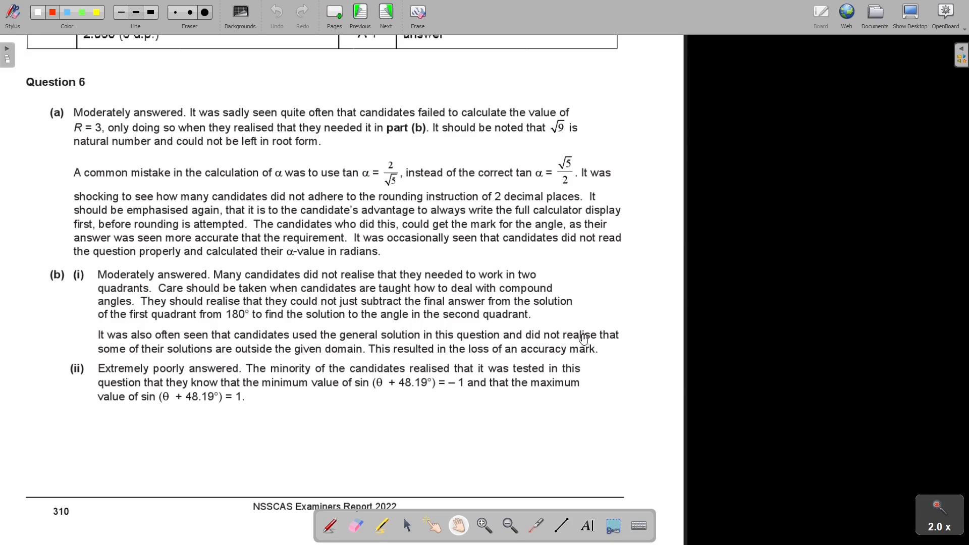
pyautogui.moveTo(137, 360)
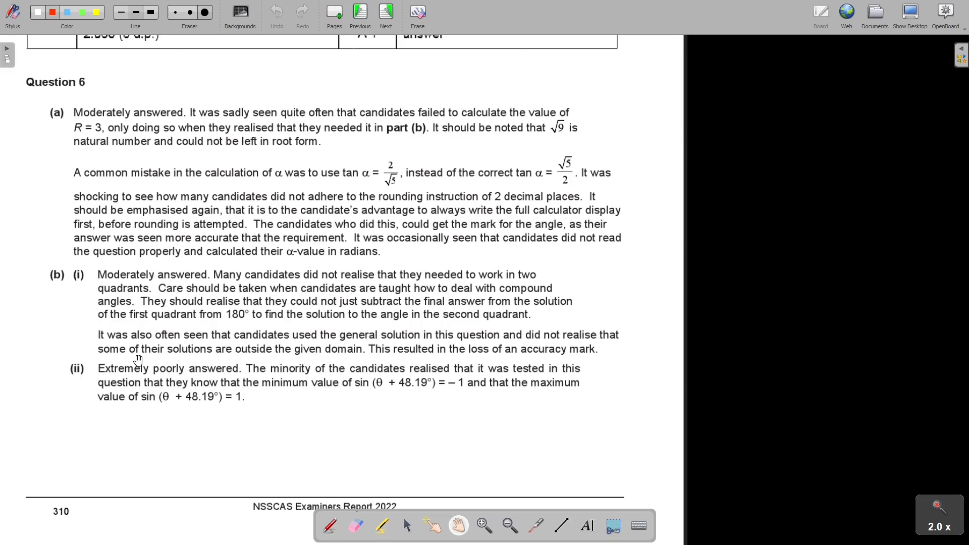
pyautogui.moveTo(312, 358)
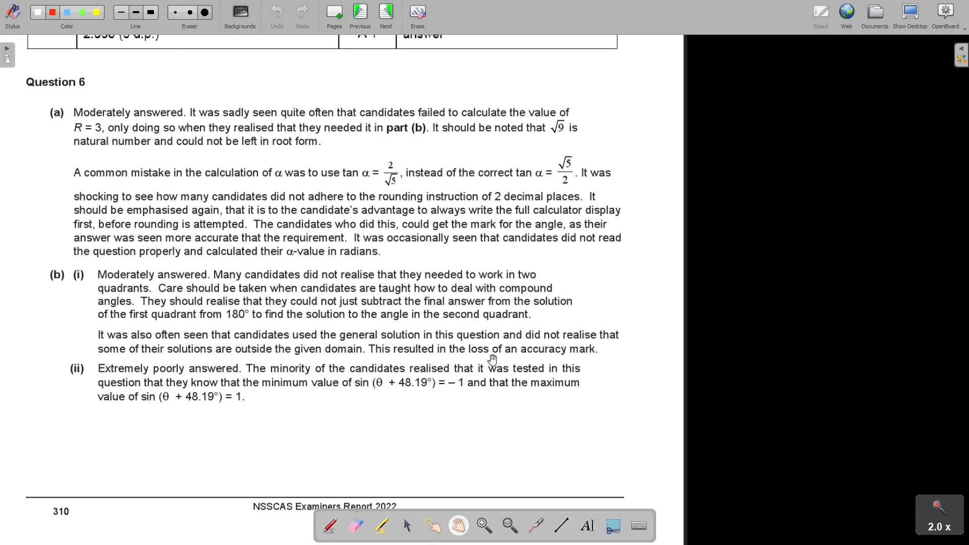
pyautogui.moveTo(572, 354)
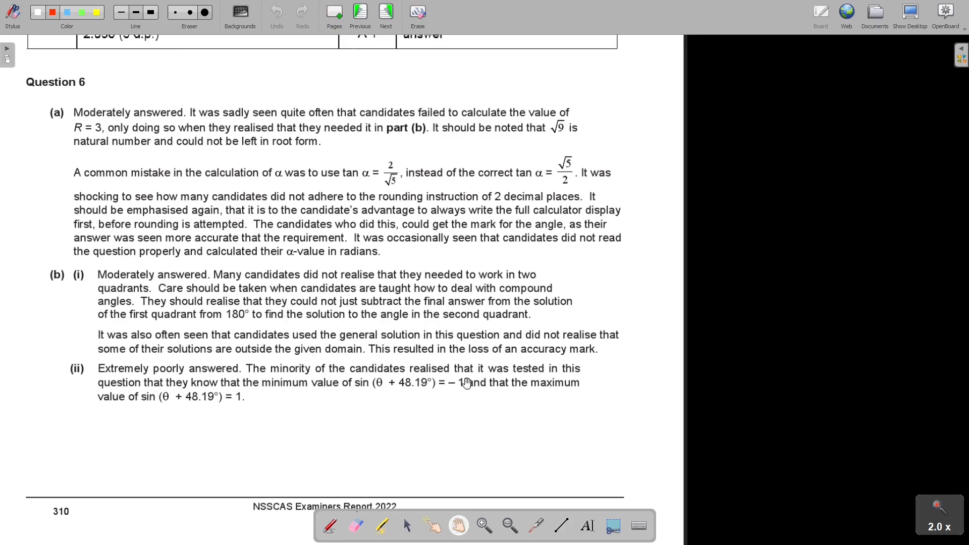
pyautogui.moveTo(316, 402)
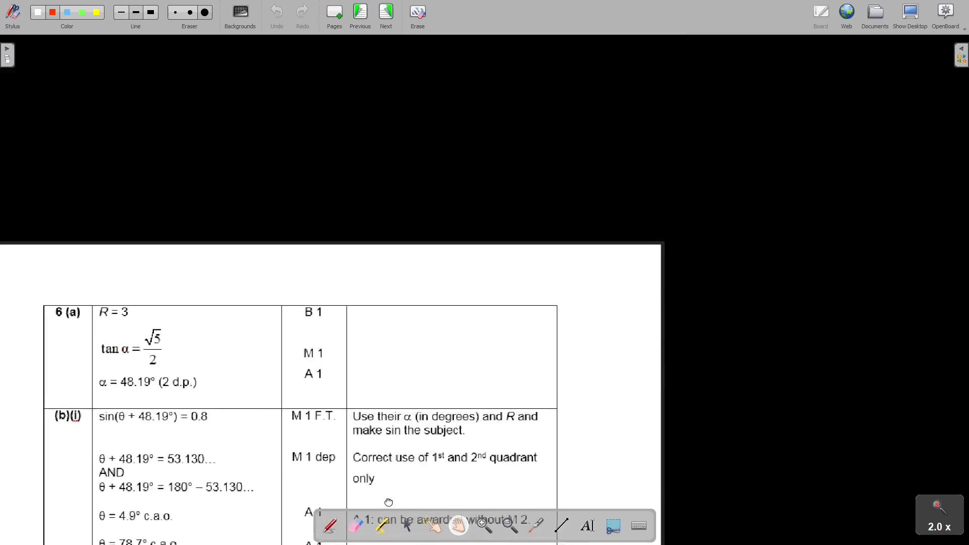
pyautogui.scroll(-3)
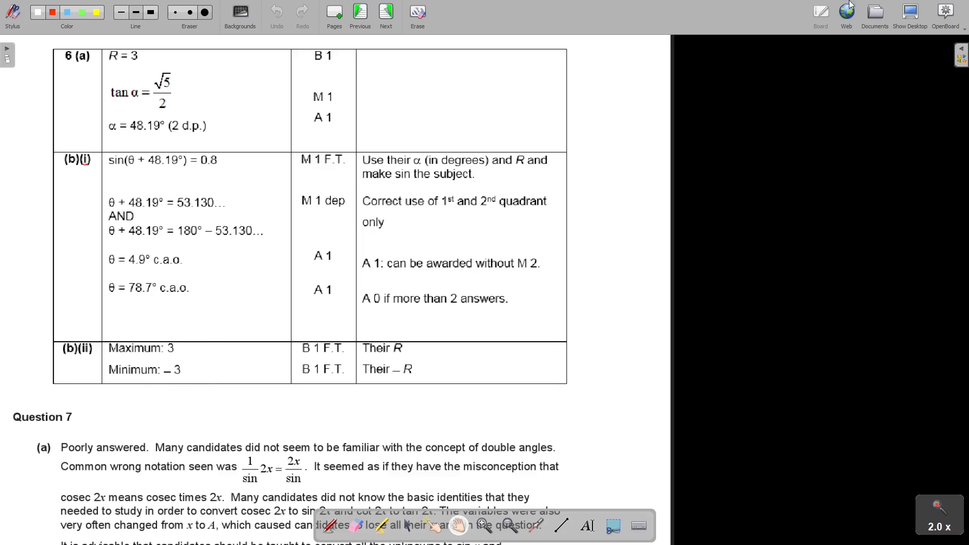
# - Reopen the handwritten Question 6 solution document from Documents
pyautogui.click(874, 14)
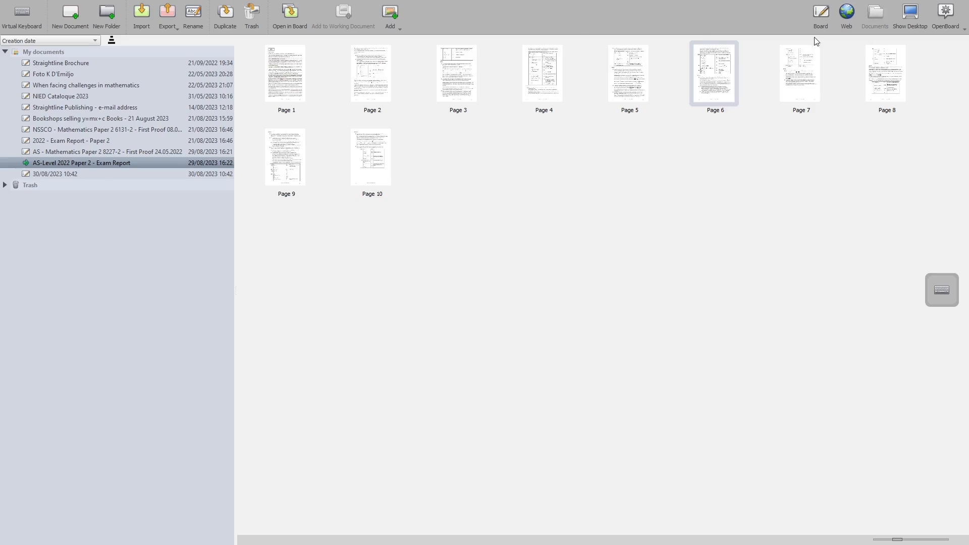
pyautogui.click(800, 73)
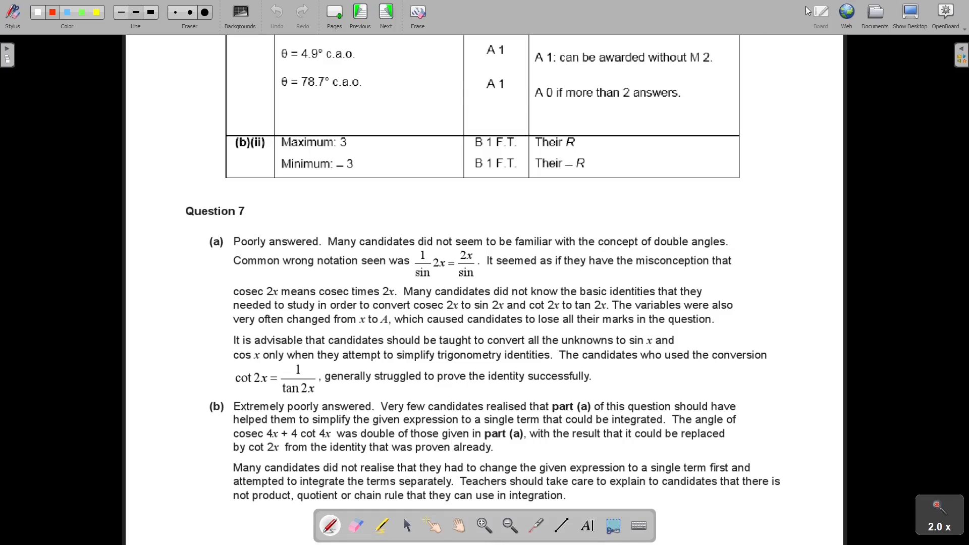
pyautogui.click(875, 12)
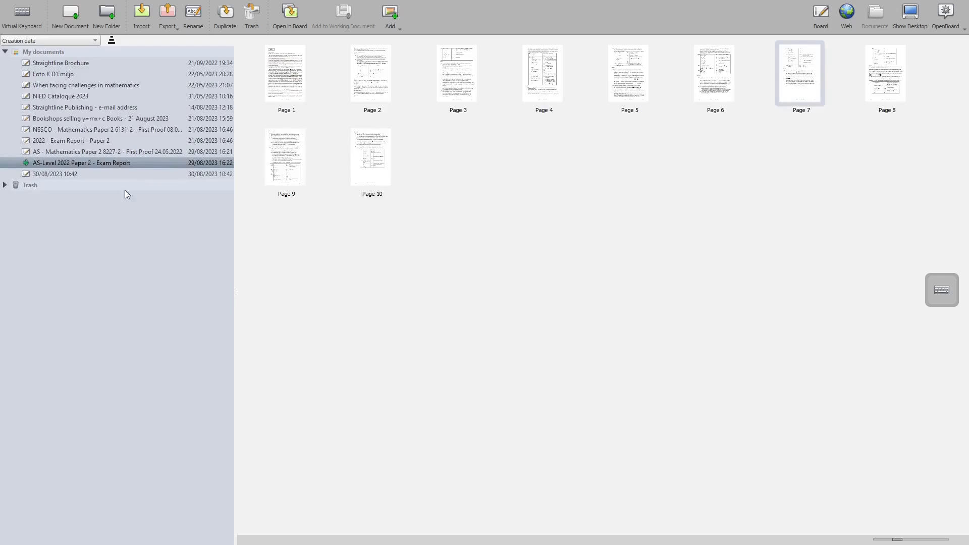
pyautogui.click(108, 151)
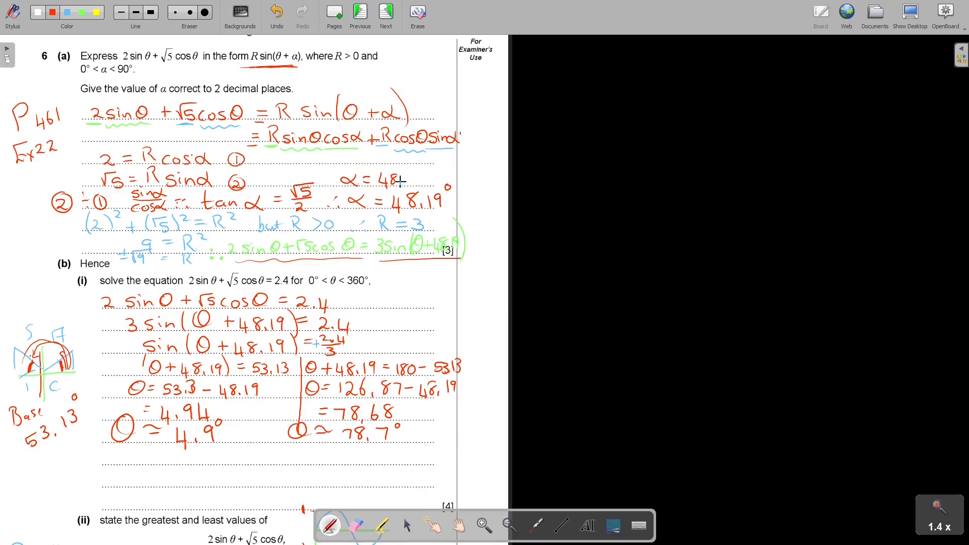
# - Extend α to 48.189685° beside the rounded answer, then advance to the bookshops page
pyautogui.write('896851')
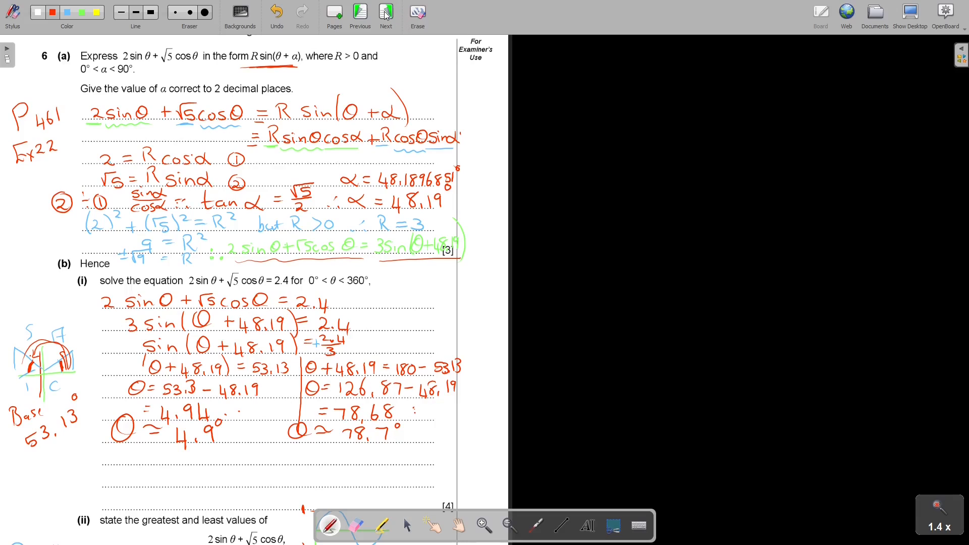
pyautogui.click(386, 13)
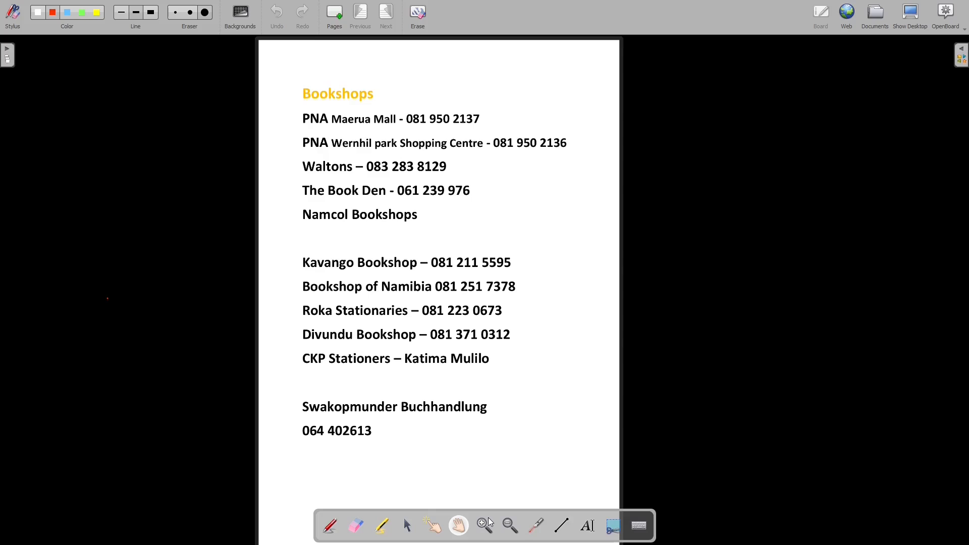
pyautogui.moveTo(440, 5)
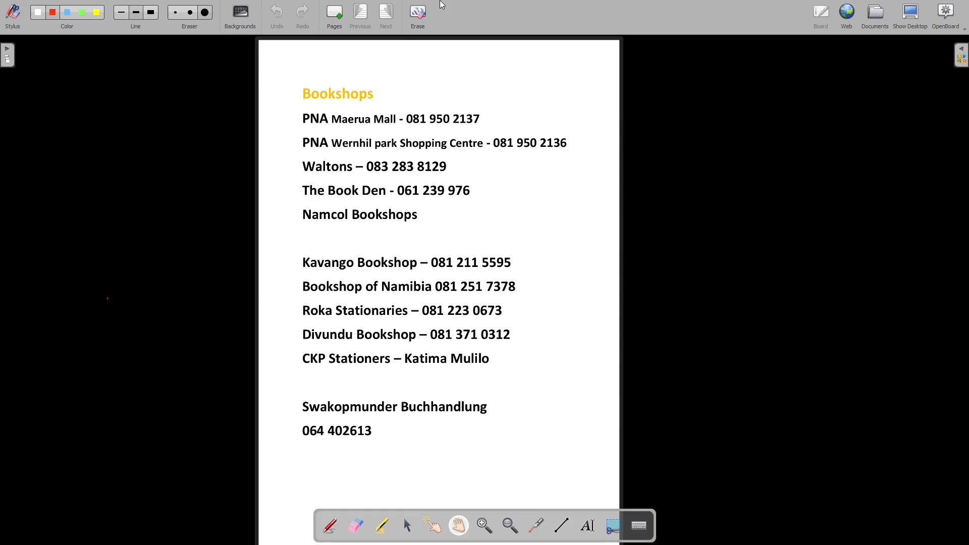
# - Advance to the catalogue page listing Grade 8-9 Mathematics posters
pyautogui.click(385, 13)
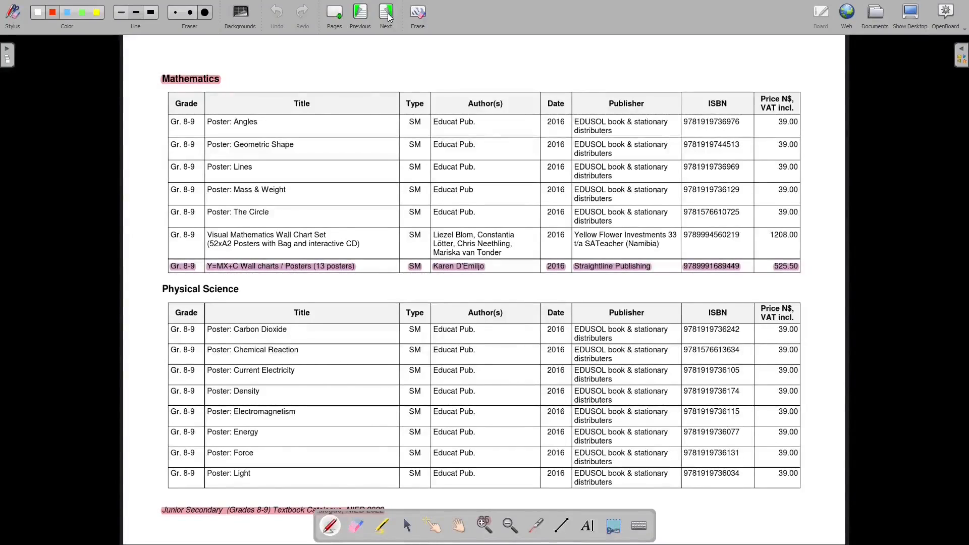
# - Page through the Grade 10–12 Mathematics listings to the Straightline Publishing contact page
pyautogui.click(386, 12)
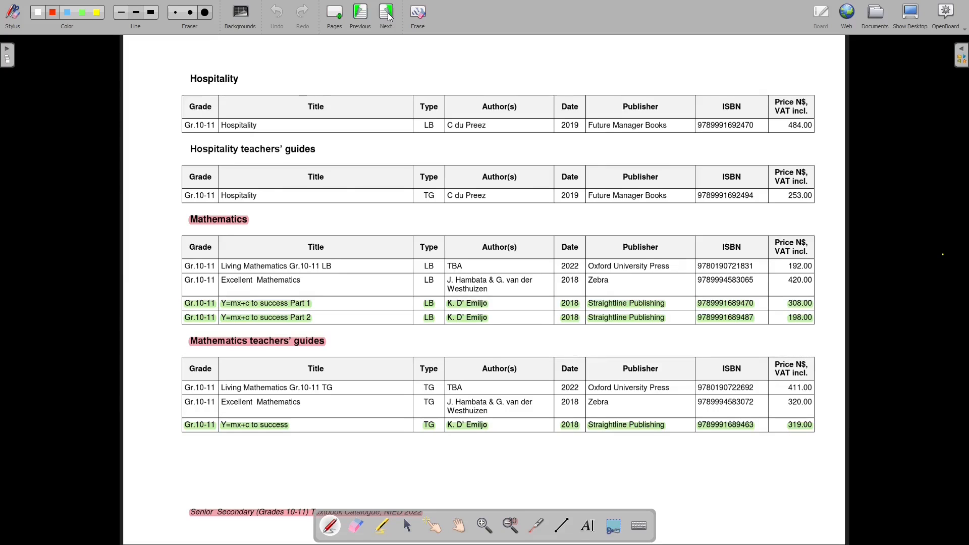
pyautogui.click(385, 12)
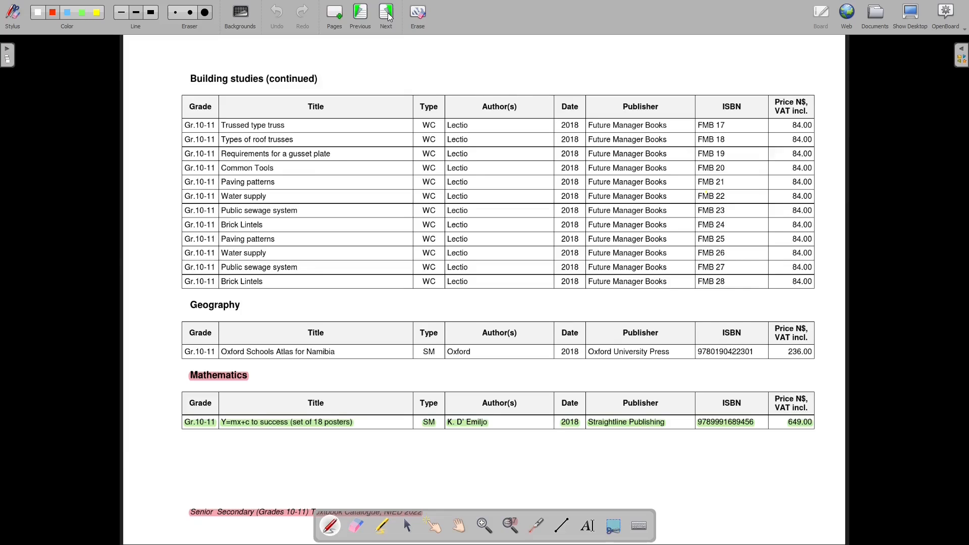
pyautogui.click(385, 13)
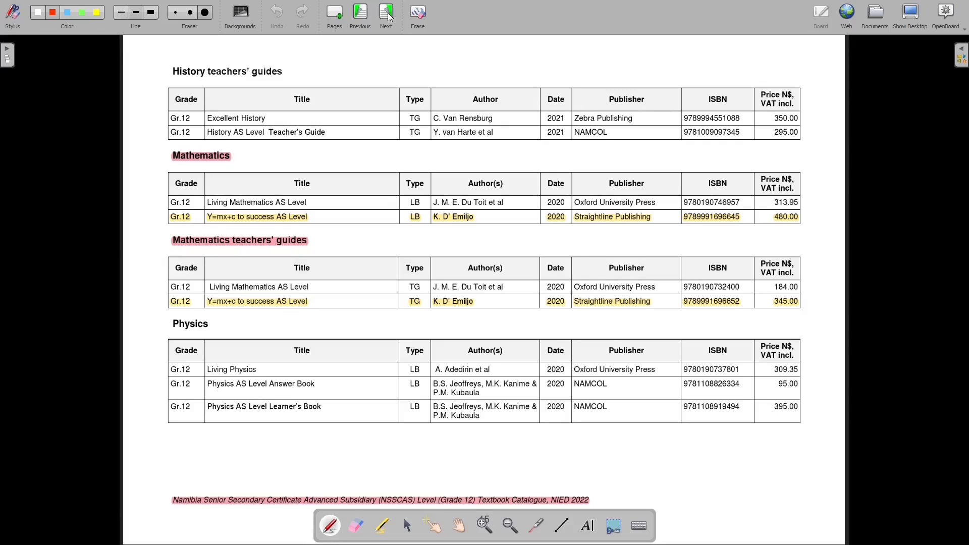
pyautogui.click(385, 12)
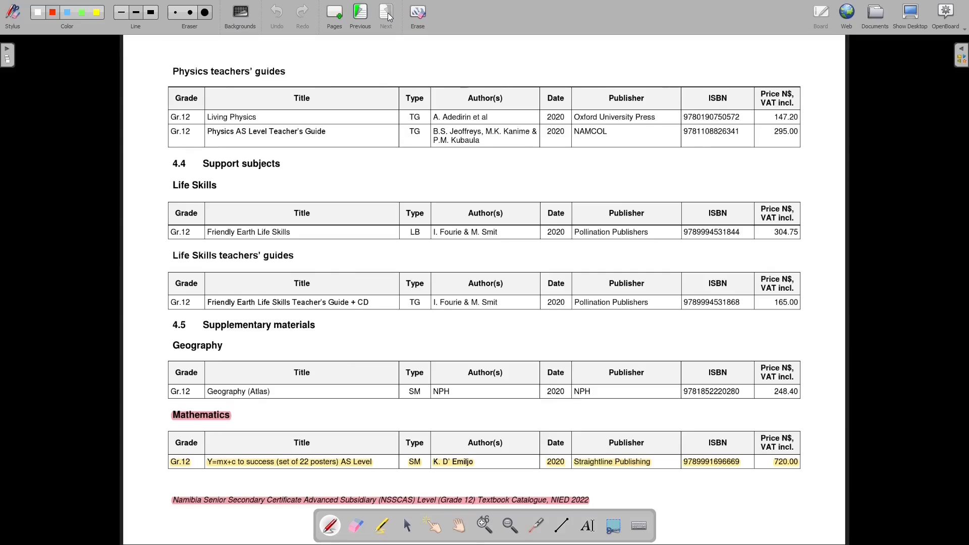
pyautogui.click(386, 11)
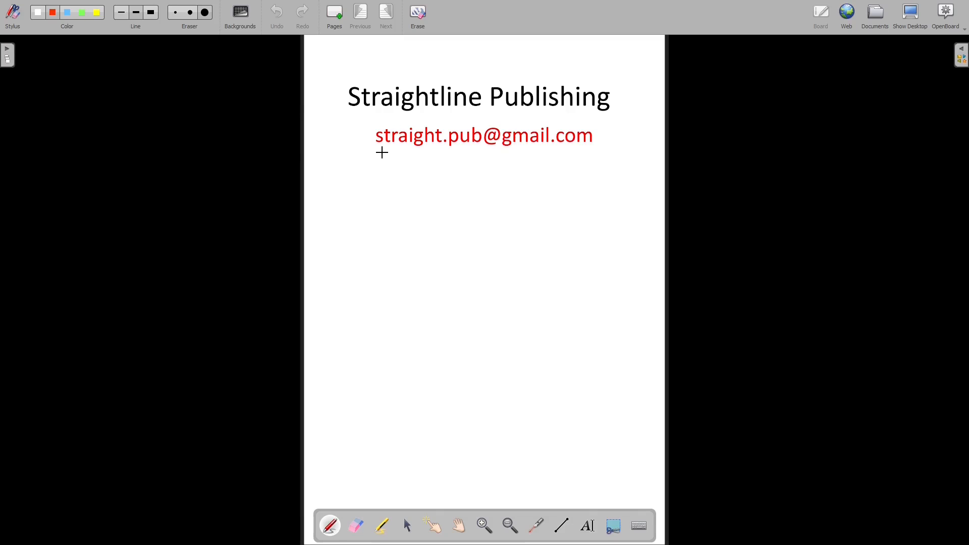
pyautogui.moveTo(602, 191)
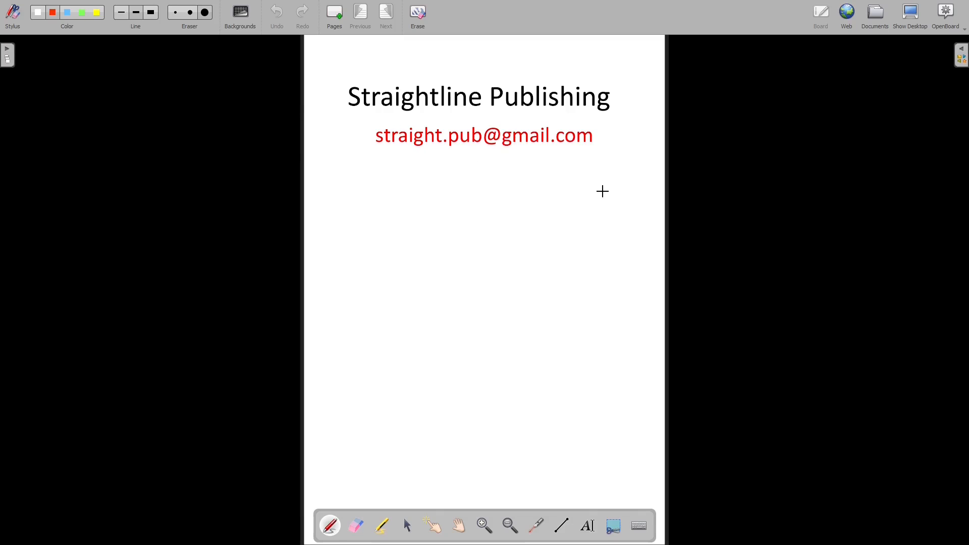